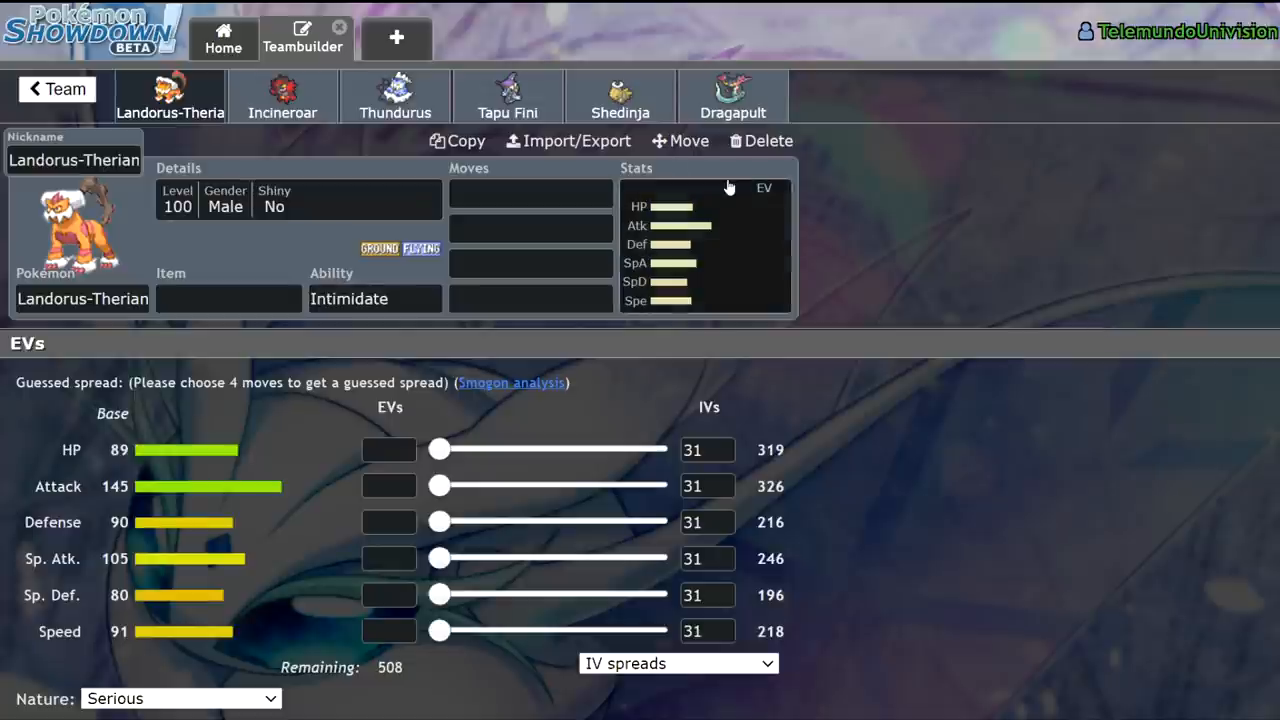
{"action": "mouse_move", "coordinate": [728, 204]}
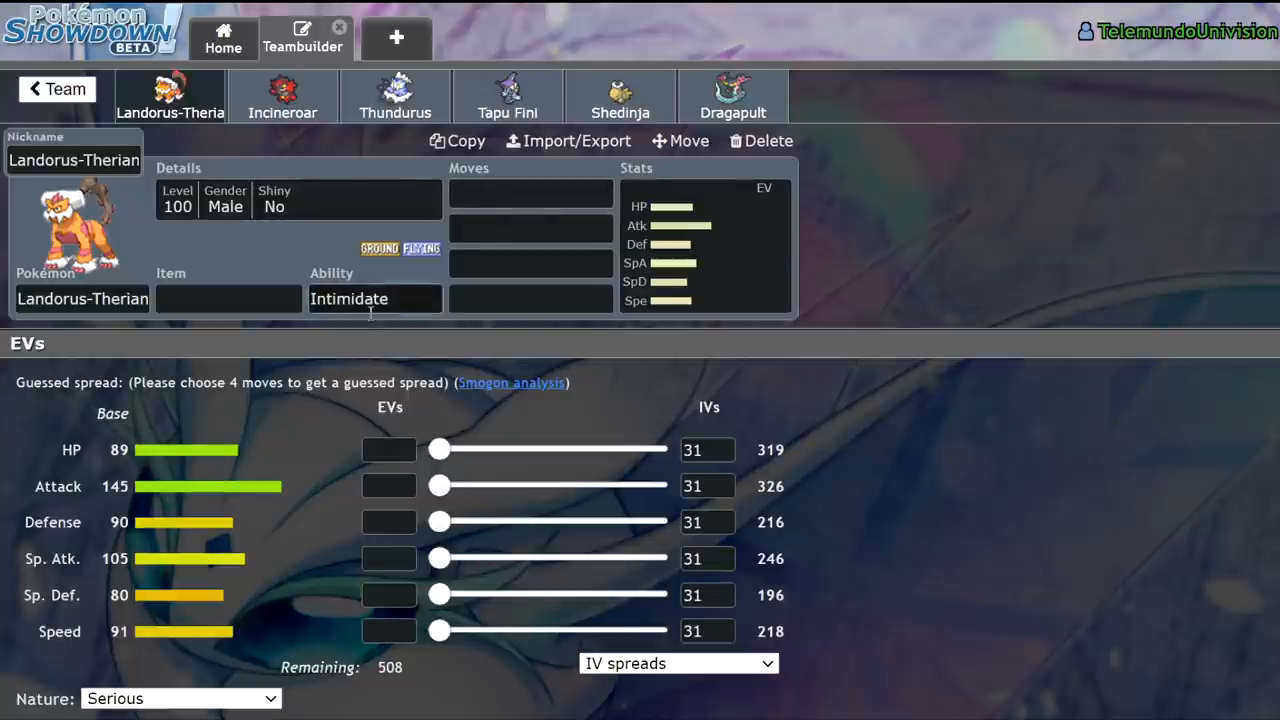
Step: Give Incineroar U-turn in the first move slot and Parting Shot in the second
{"action": "left_click", "coordinate": [284, 96]}
{"action": "type", "text": "u"}
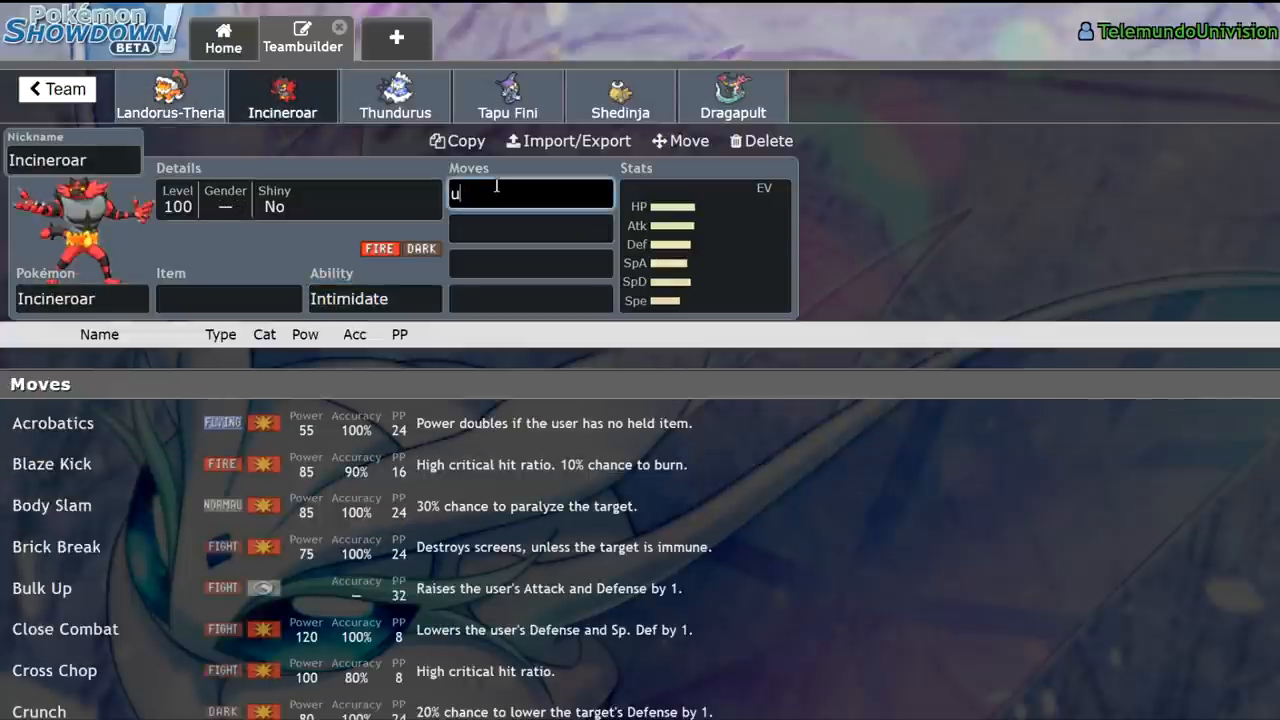
{"action": "type", "text": "U-turn"}
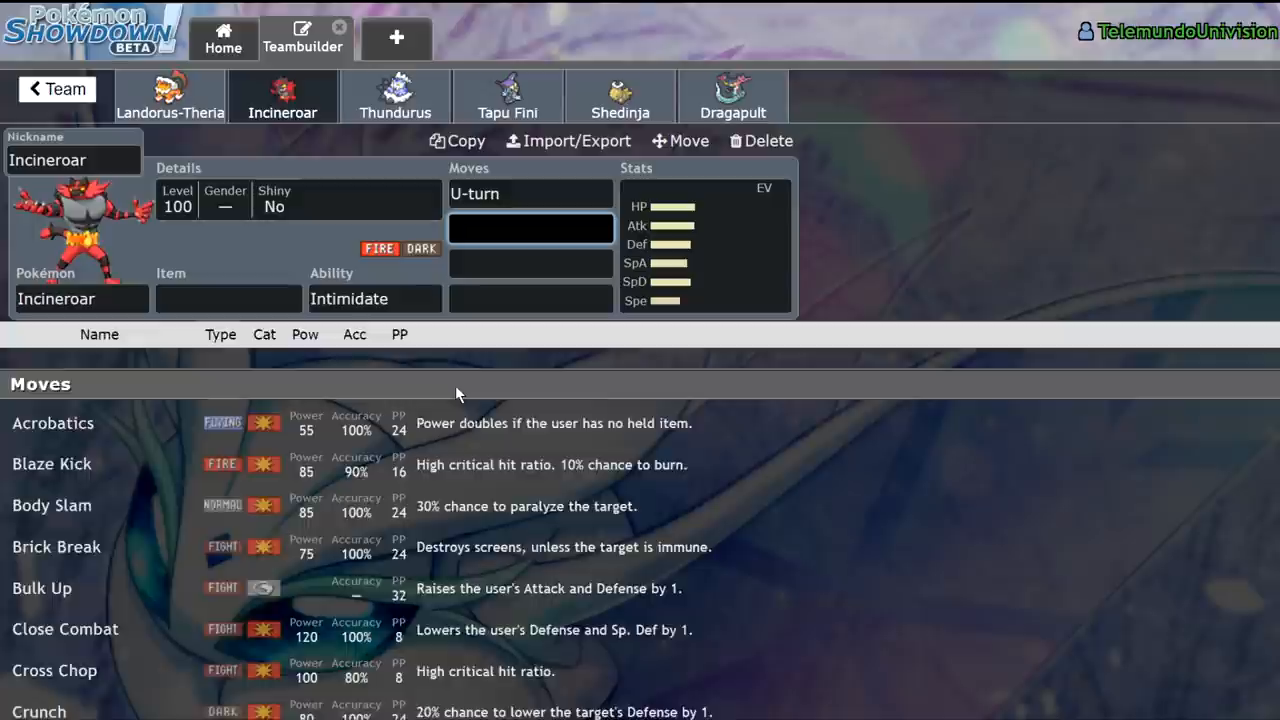
{"action": "left_click", "coordinate": [530, 228]}
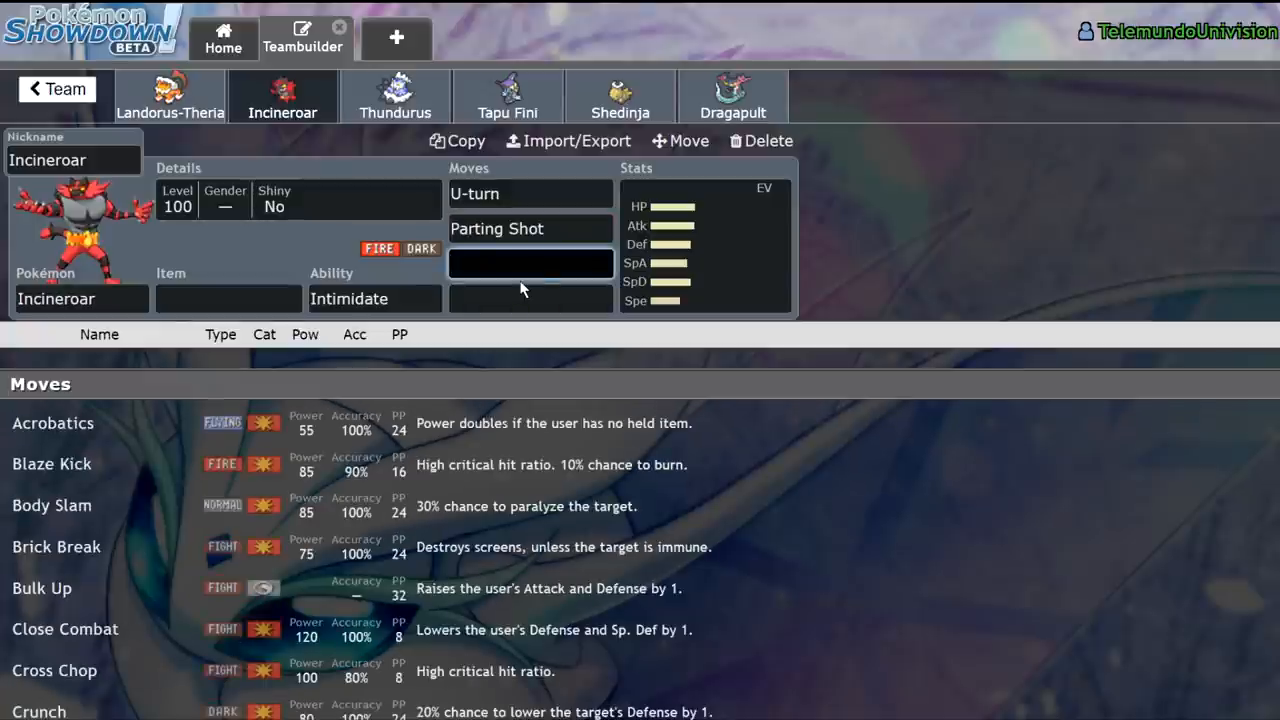
{"action": "mouse_move", "coordinate": [730, 344]}
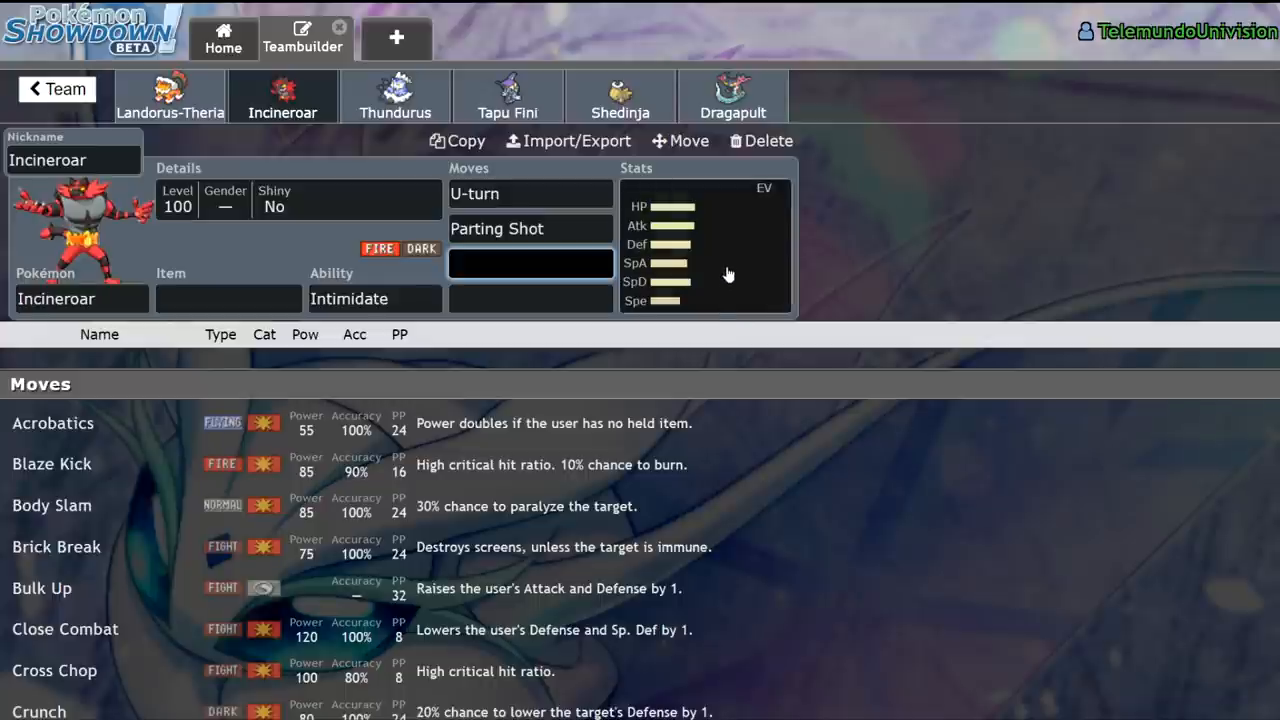
{"action": "left_click", "coordinate": [530, 264]}
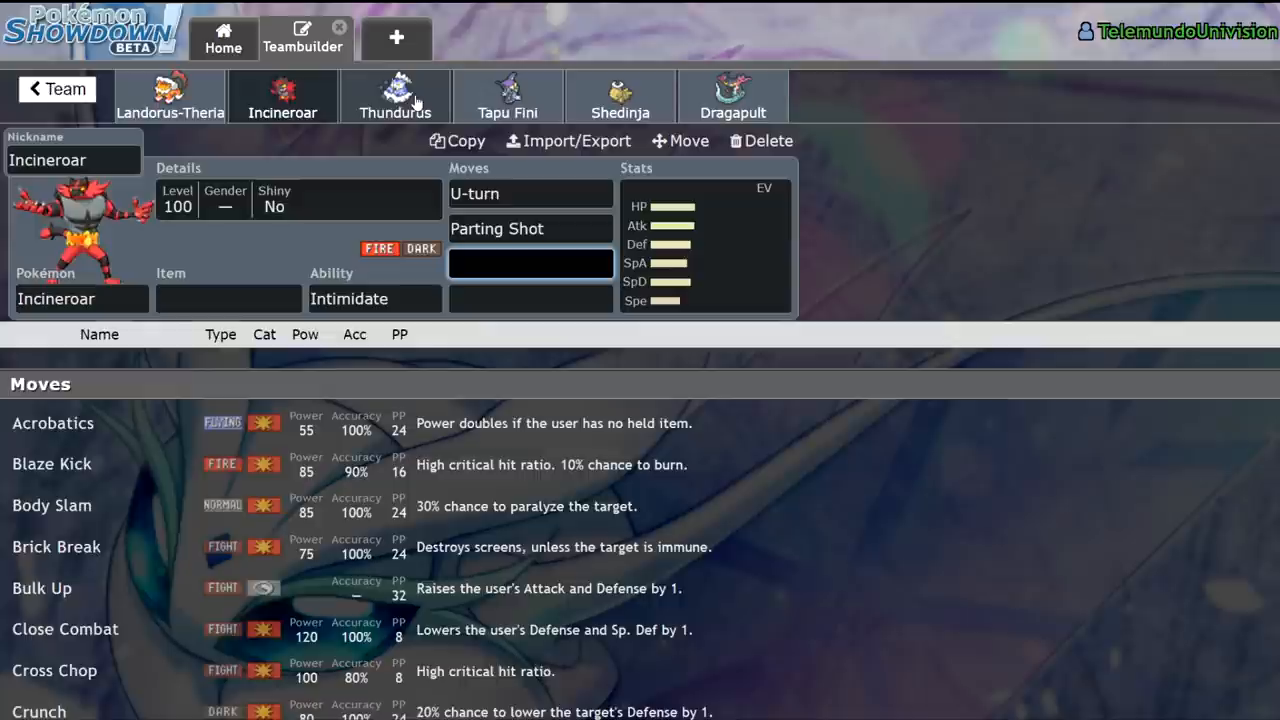
Step: Flip between Incineroar and Thundurus, ending on Thundurus's Defiant ability options
{"action": "left_click", "coordinate": [396, 96]}
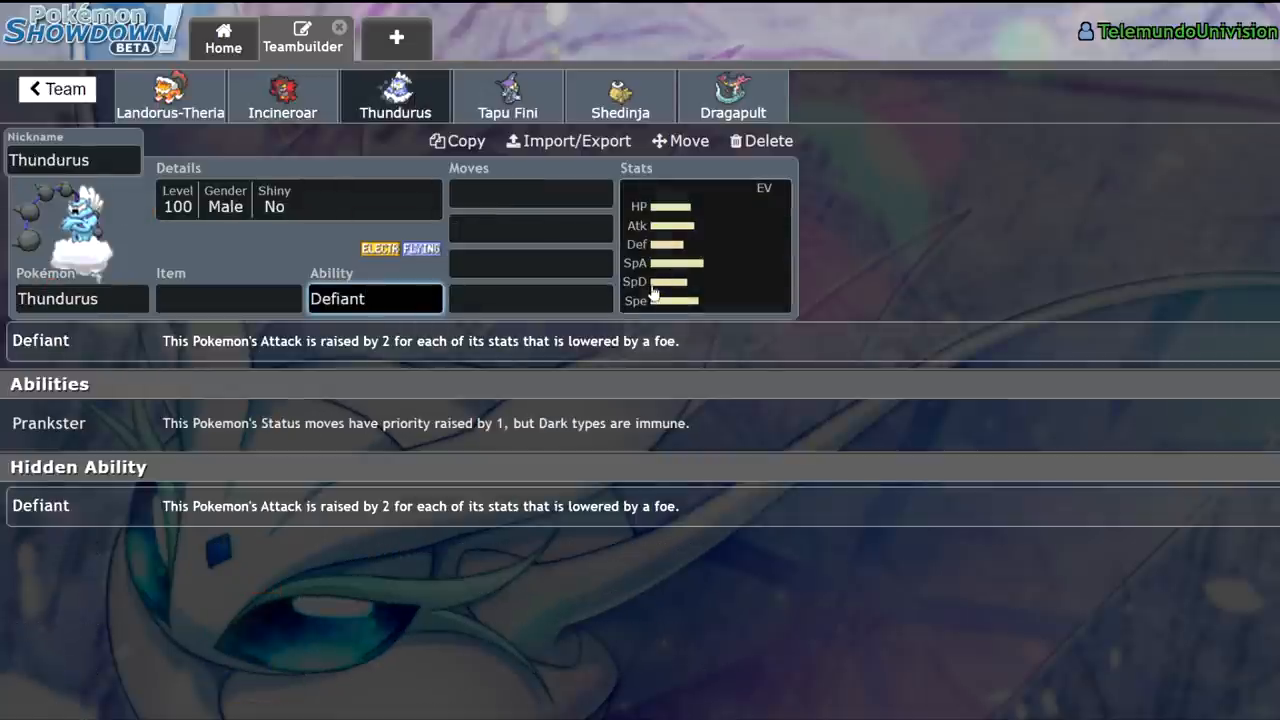
{"action": "left_click", "coordinate": [282, 96]}
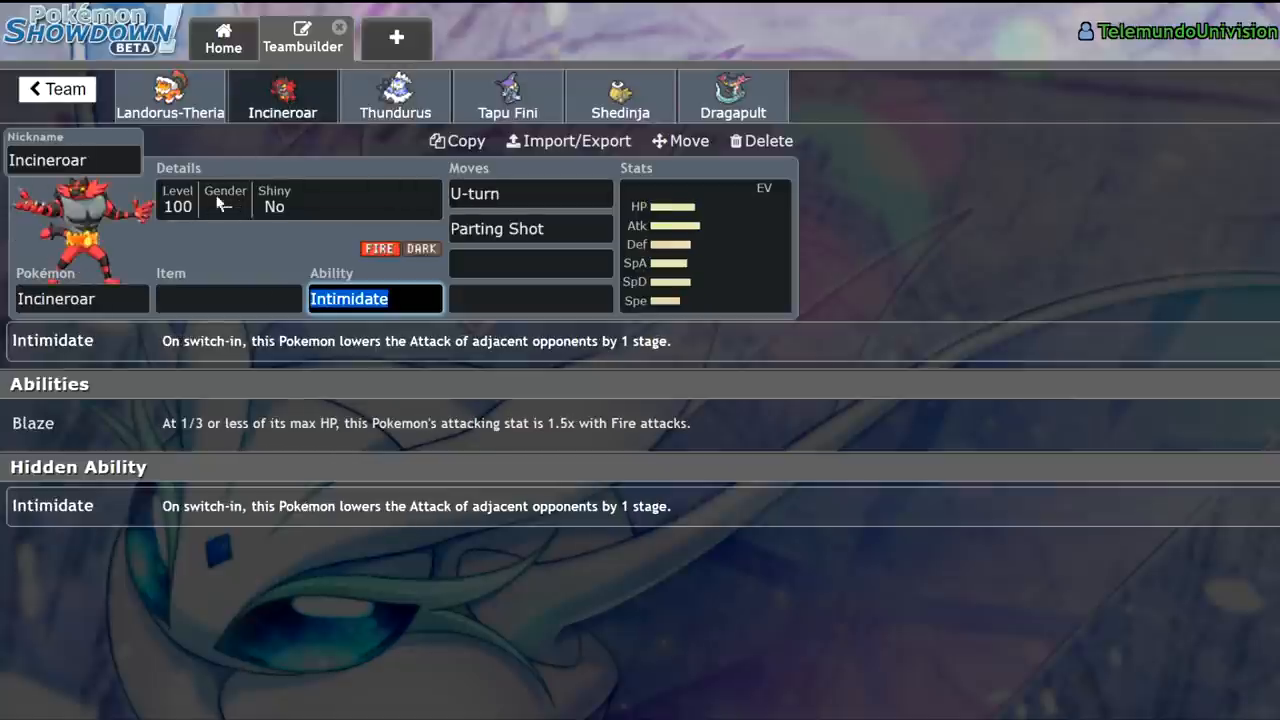
{"action": "left_click", "coordinate": [396, 96]}
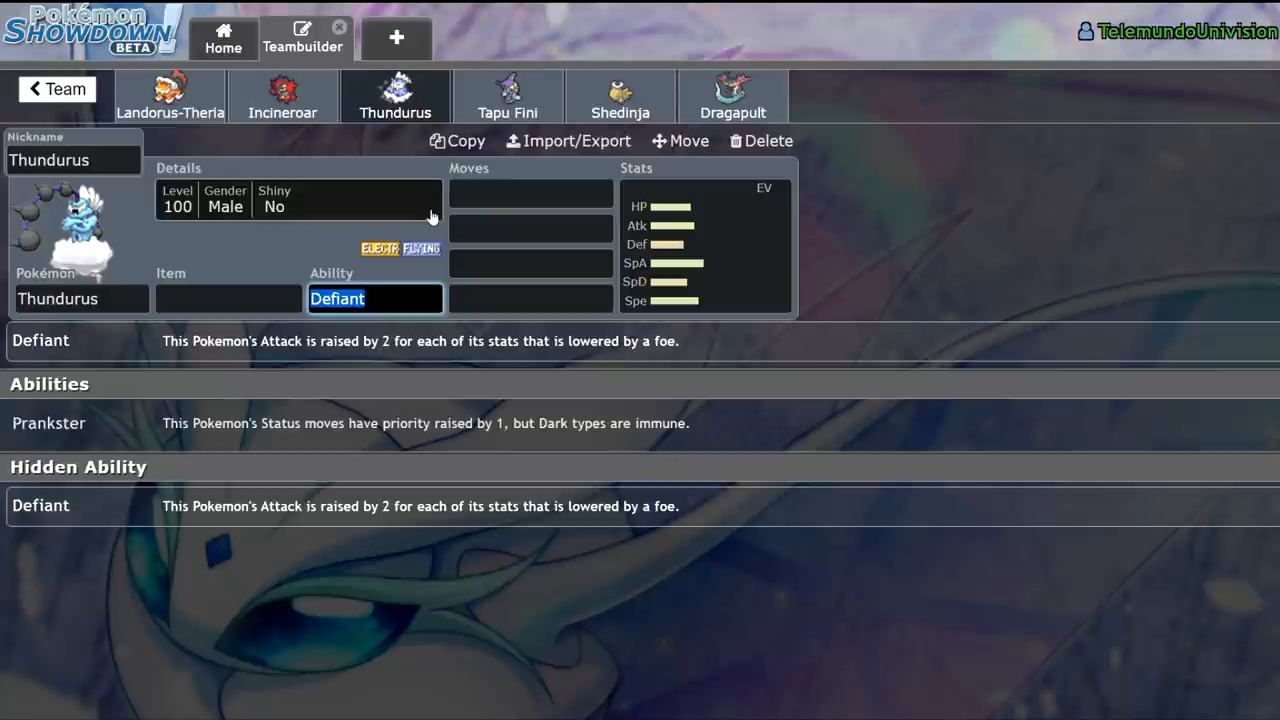
{"action": "left_click", "coordinate": [530, 228]}
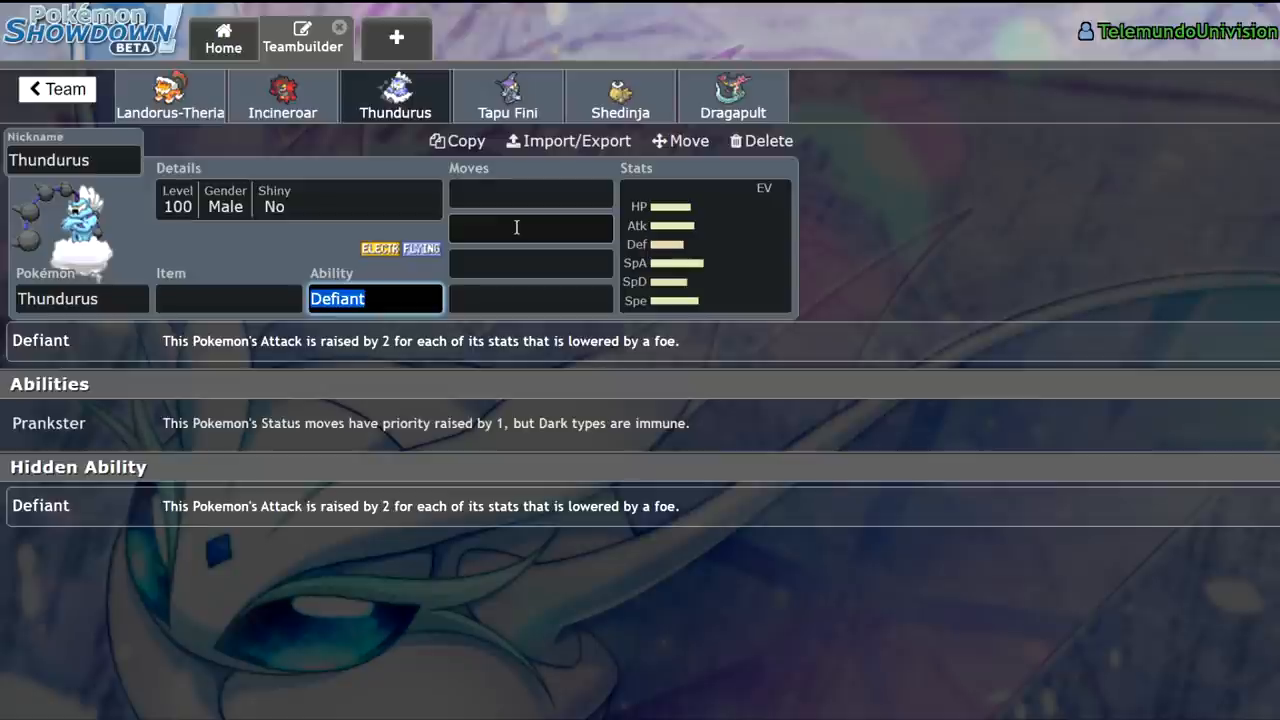
{"action": "mouse_move", "coordinate": [516, 212]}
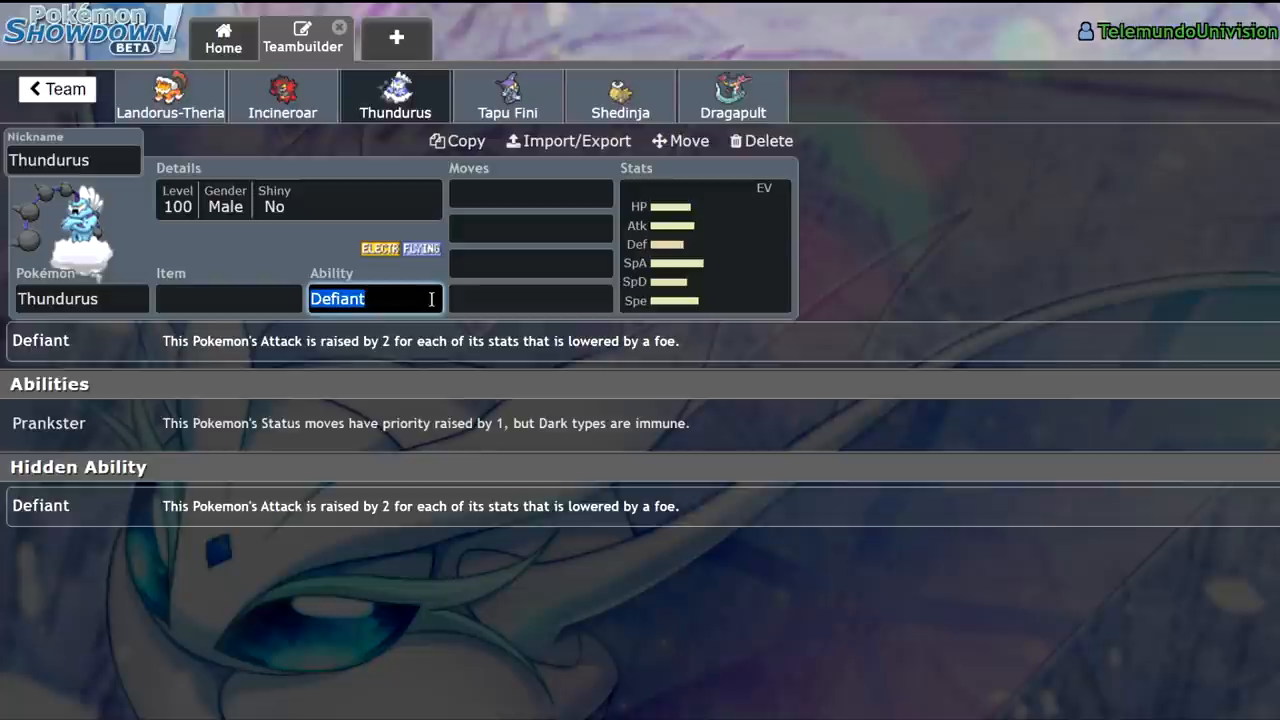
{"action": "mouse_move", "coordinate": [470, 180]}
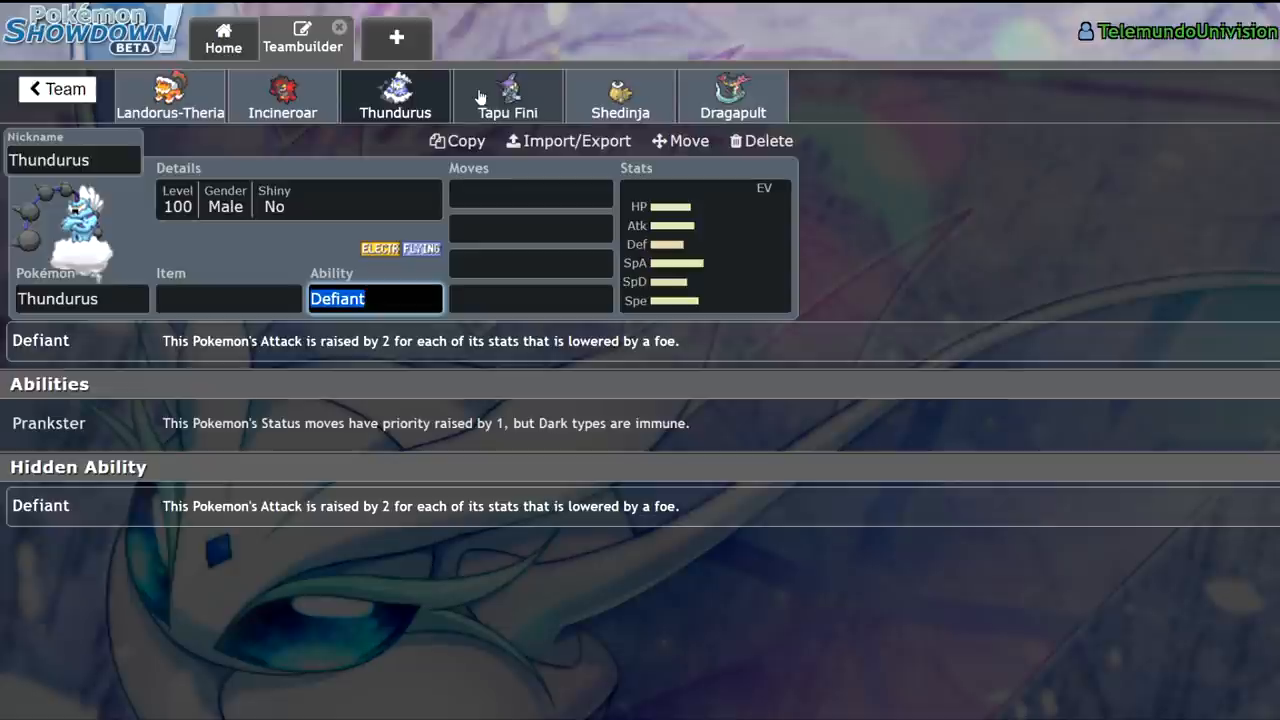
Step: Review Tapu Fini, Shedinja (Wonder Guard) and Dragapult, ending on Dragapult's Clear Body ability
{"action": "left_click", "coordinate": [508, 96]}
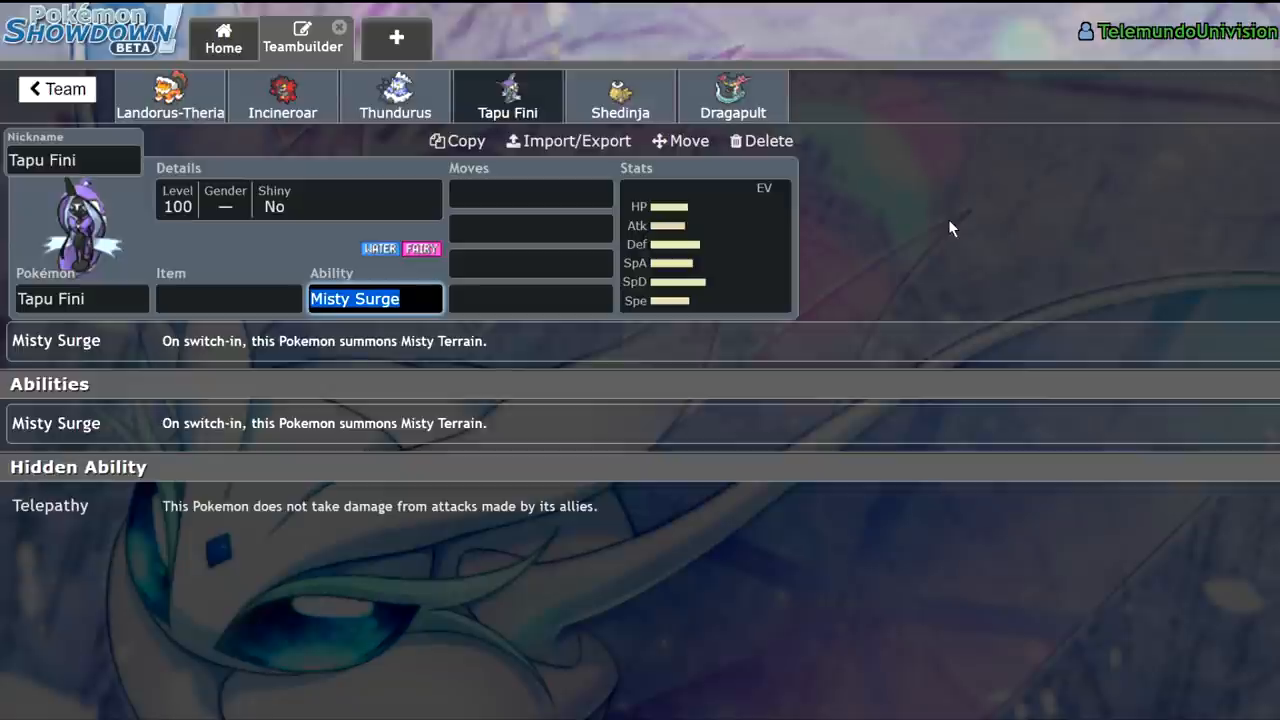
{"action": "left_click", "coordinate": [620, 96]}
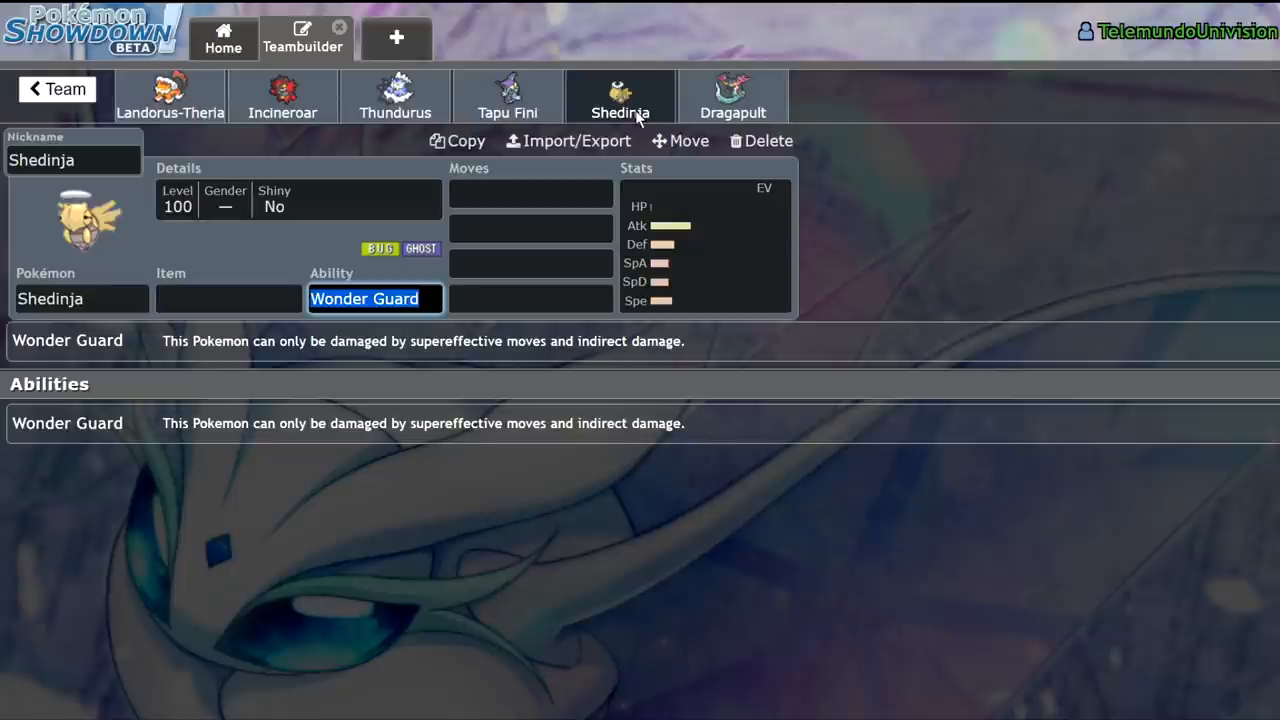
{"action": "left_click", "coordinate": [530, 298]}
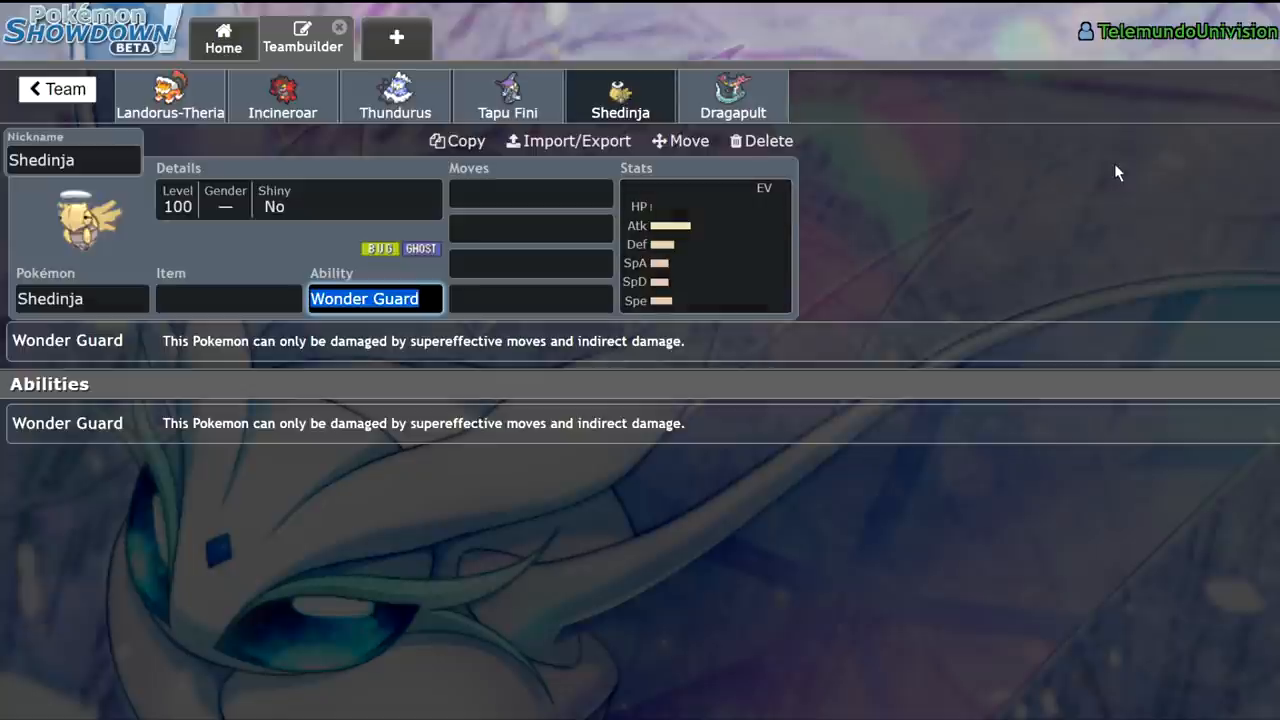
{"action": "mouse_move", "coordinate": [872, 104]}
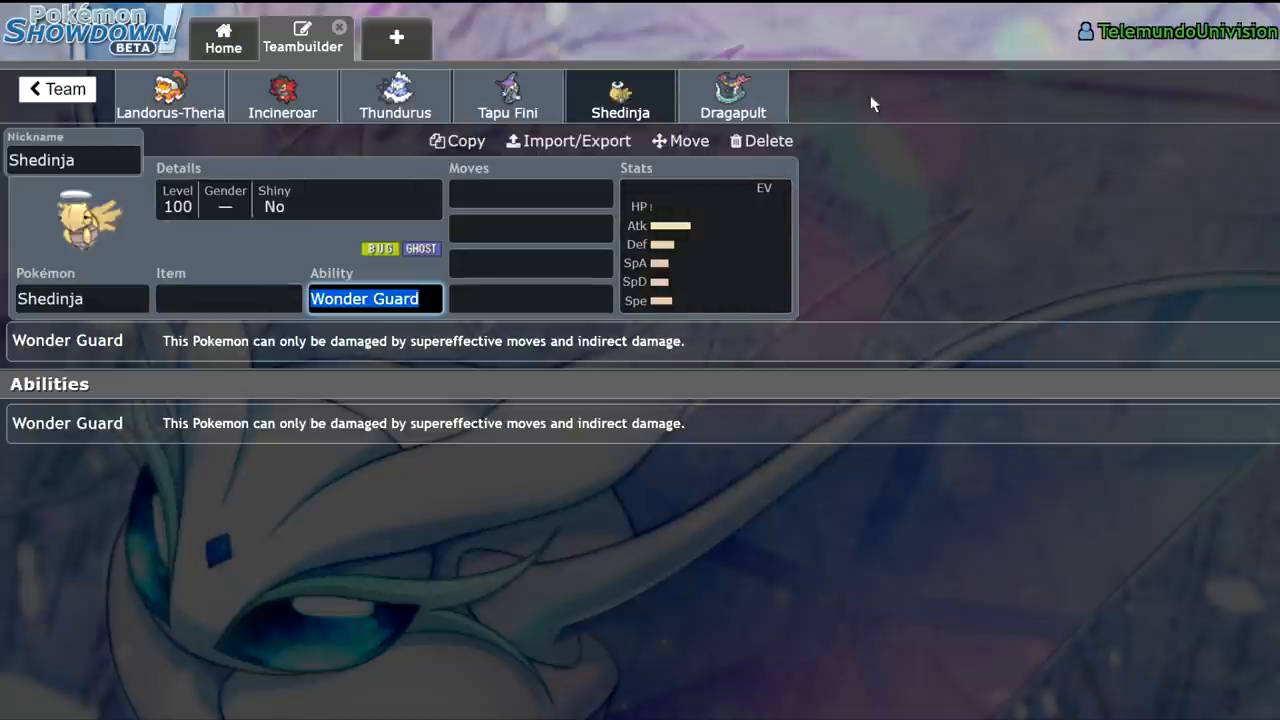
{"action": "left_click", "coordinate": [732, 96]}
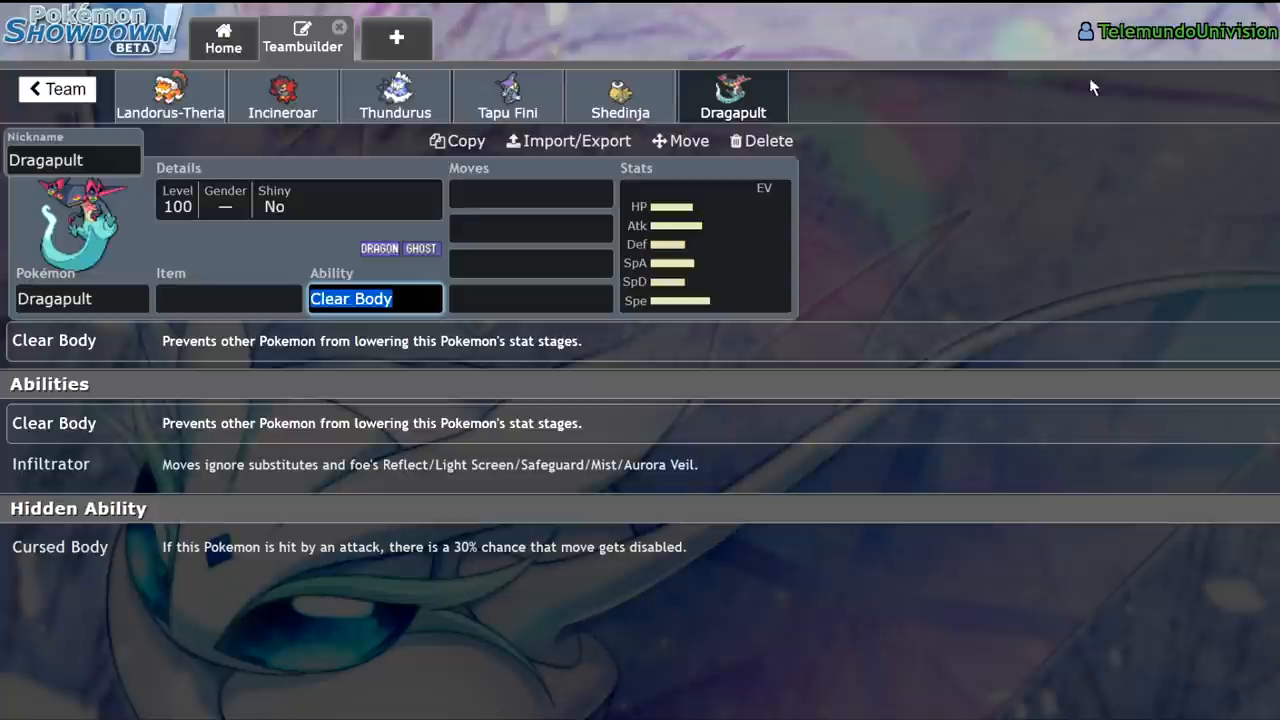
{"action": "mouse_move", "coordinate": [956, 202]}
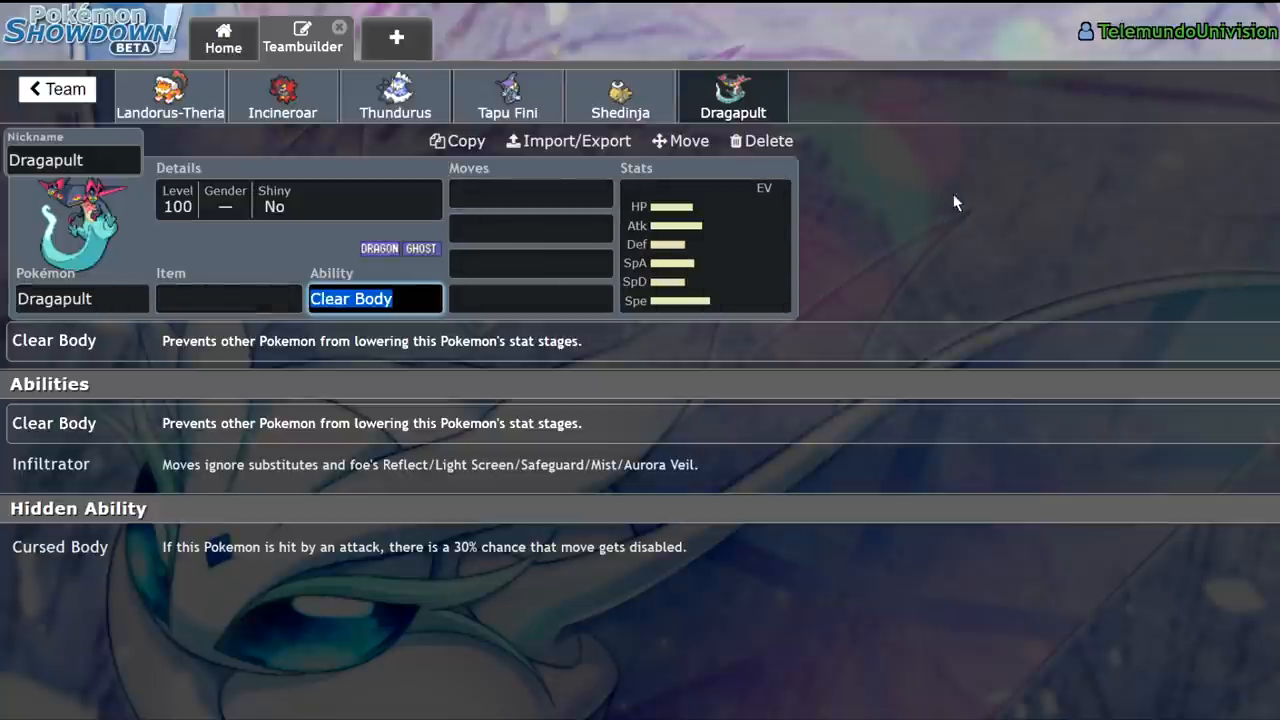
{"action": "mouse_move", "coordinate": [298, 288]}
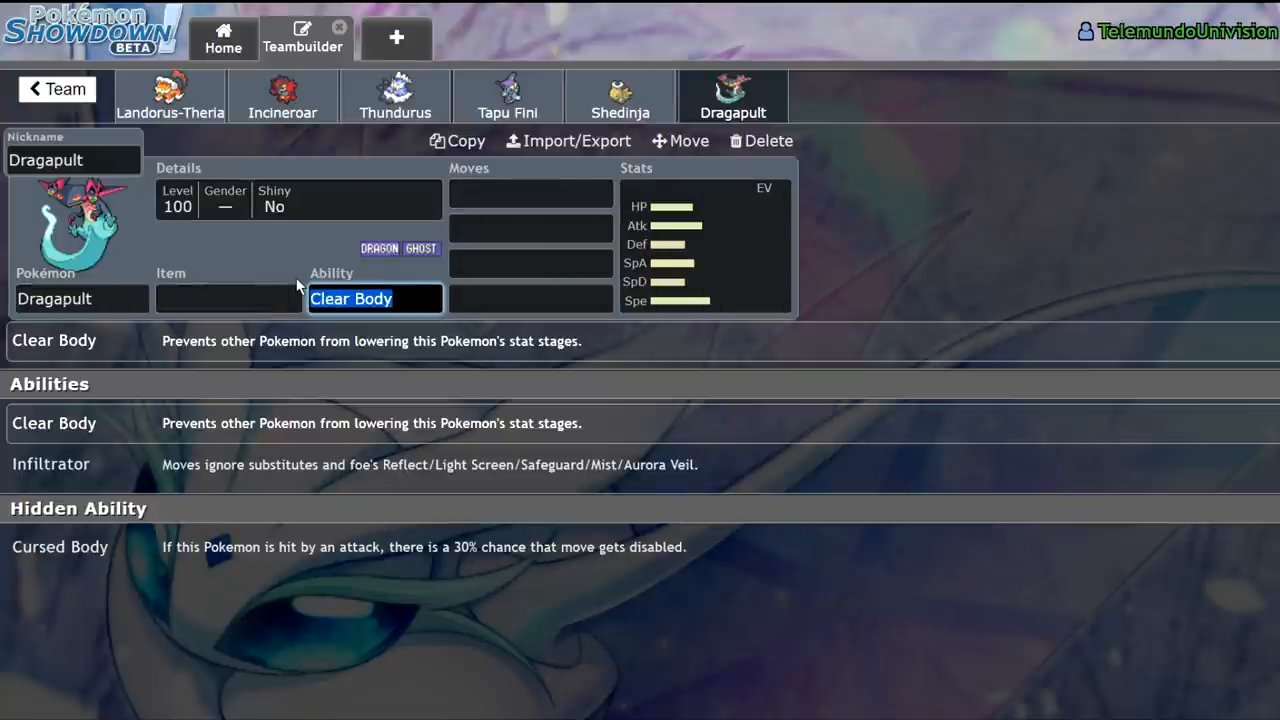
{"action": "mouse_move", "coordinate": [752, 252]}
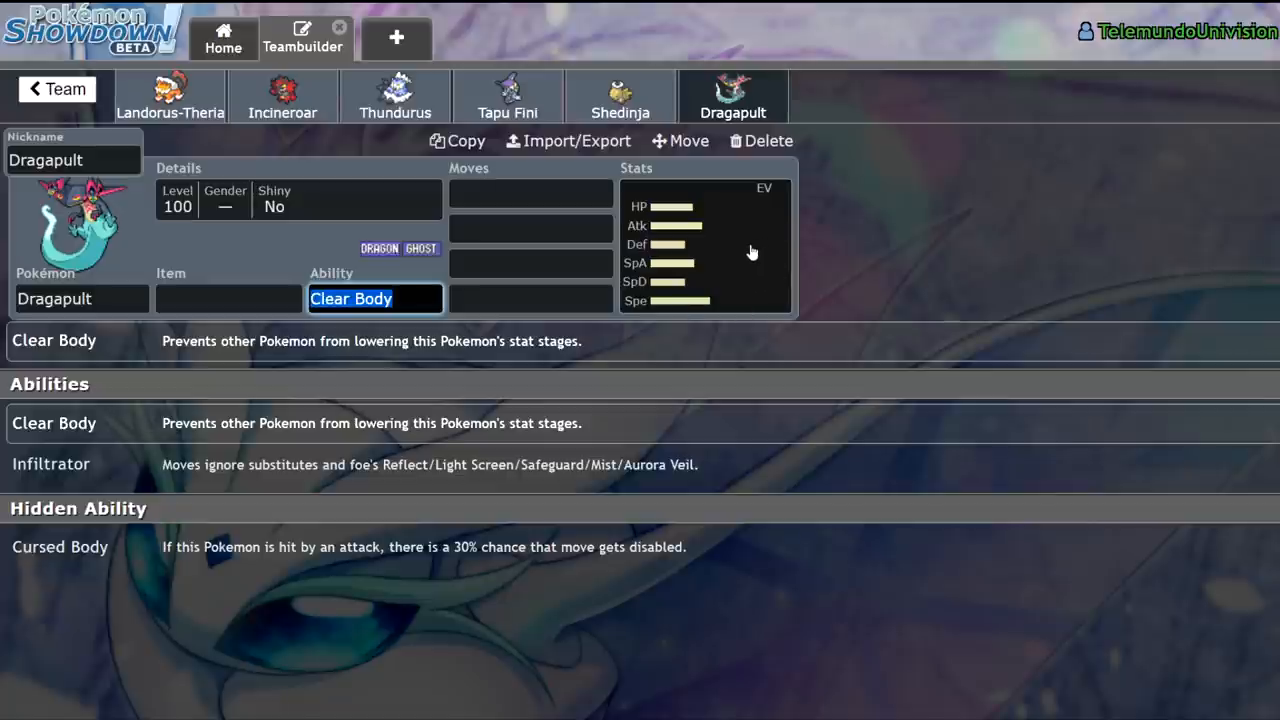
{"action": "mouse_move", "coordinate": [748, 250]}
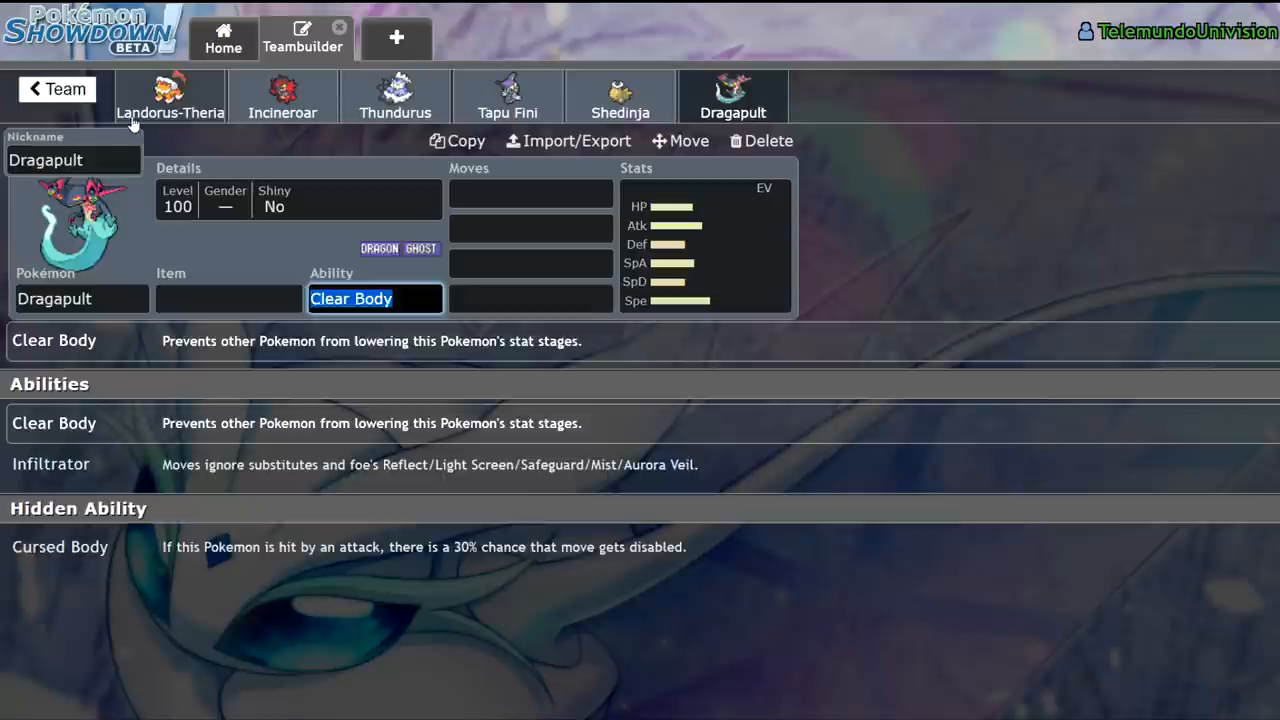
{"action": "left_click", "coordinate": [620, 96]}
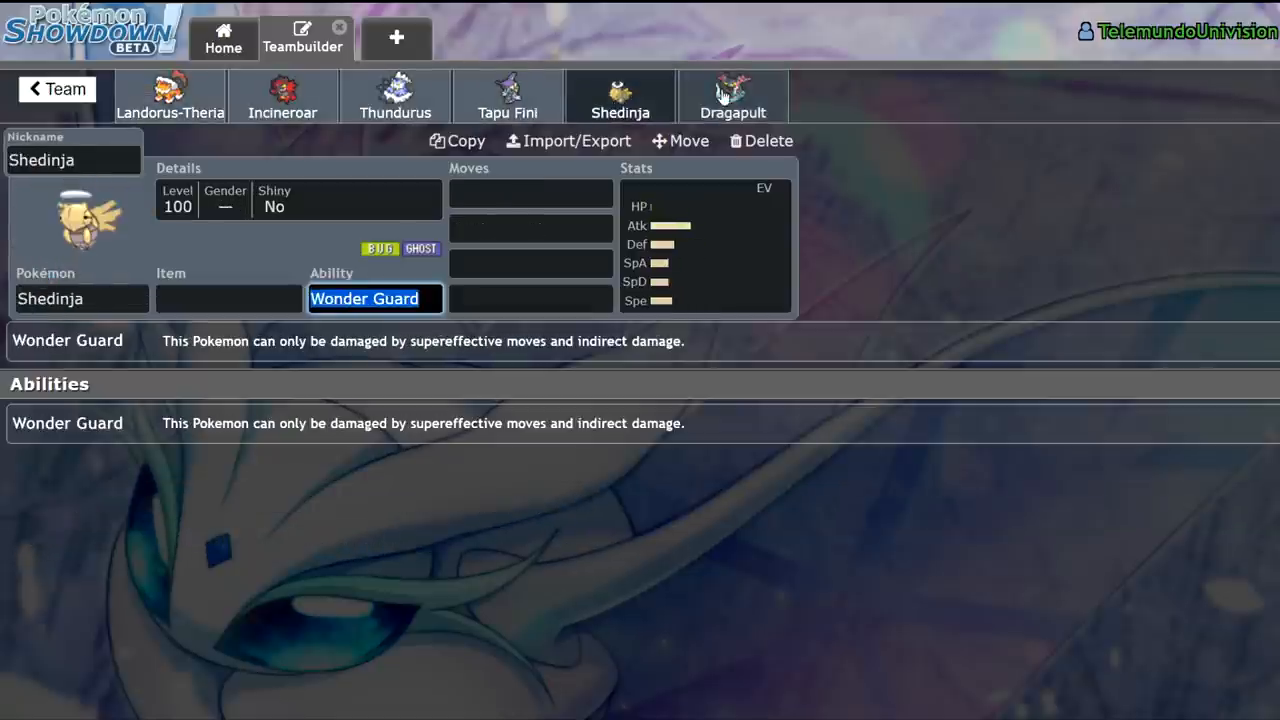
{"action": "left_click", "coordinate": [732, 96]}
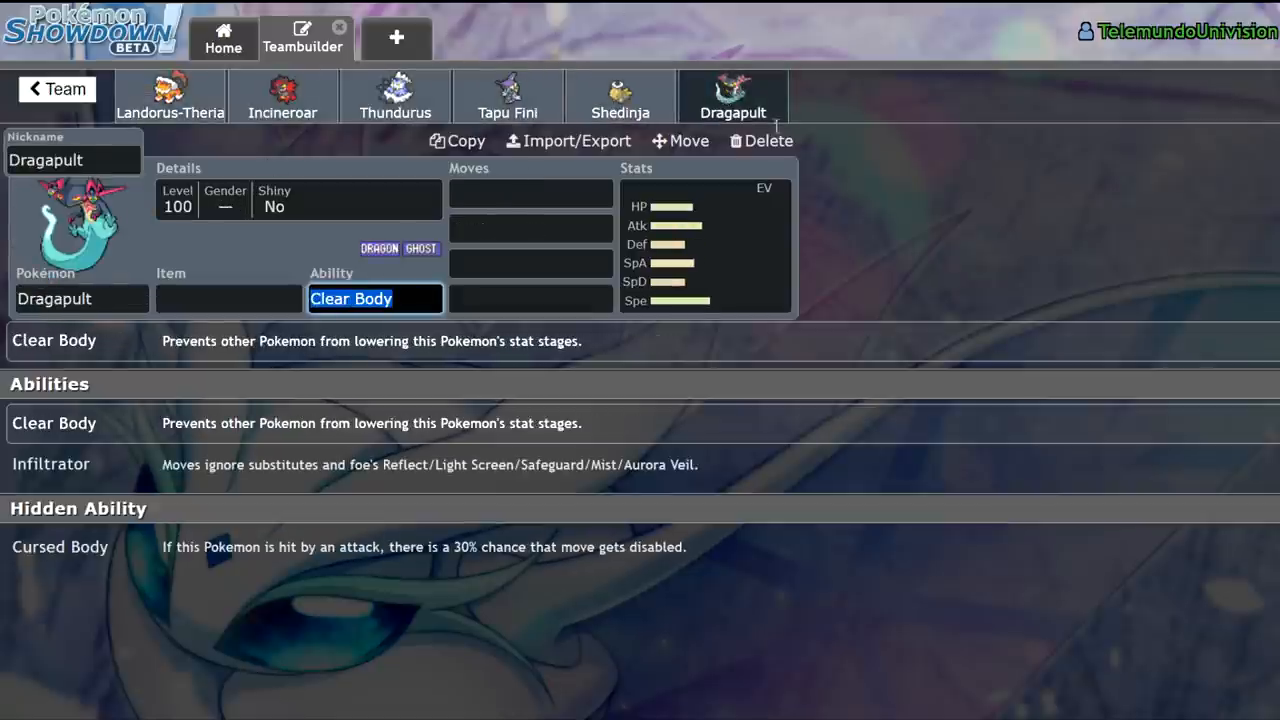
{"action": "mouse_move", "coordinate": [252, 136]}
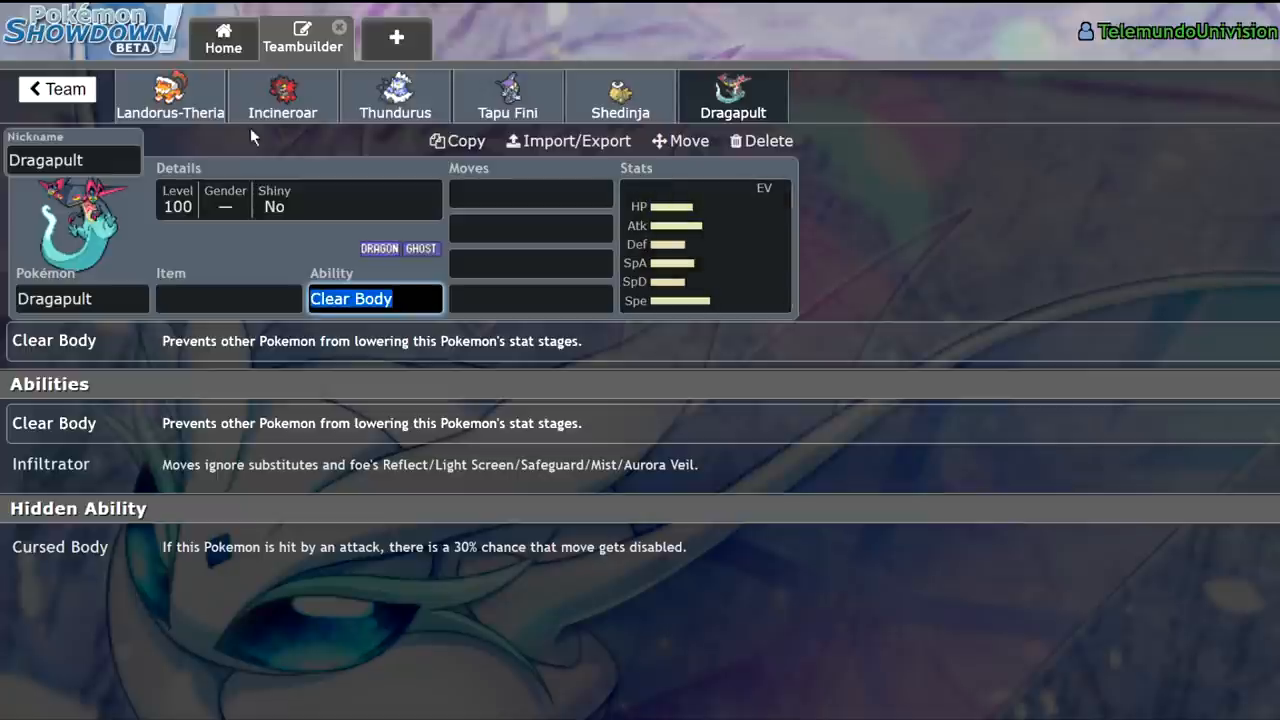
Step: Return to the team list and open the Eviolite/Frisk Dusclops set with 252 HP/252 Def EVs
{"action": "left_click", "coordinate": [56, 88]}
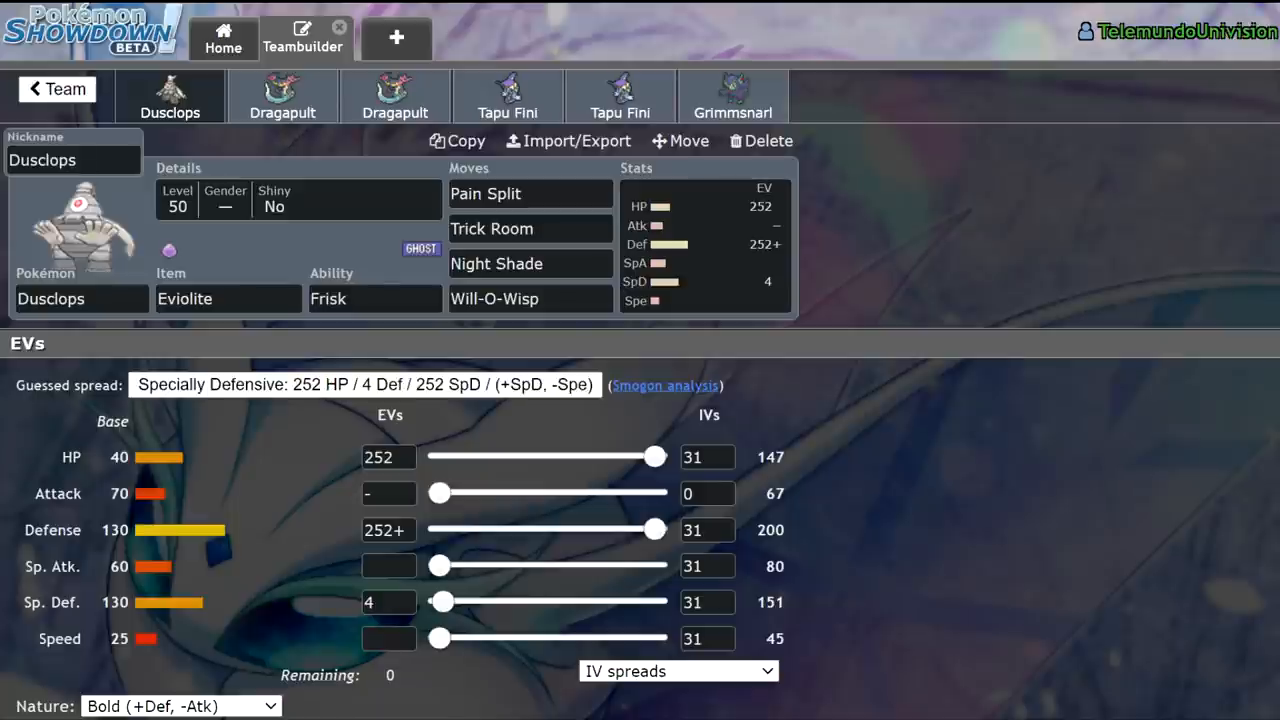
Step: Review Dusclops's Pain Split and Will-O-Wisp move details and its ability choices
{"action": "left_click", "coordinate": [530, 192]}
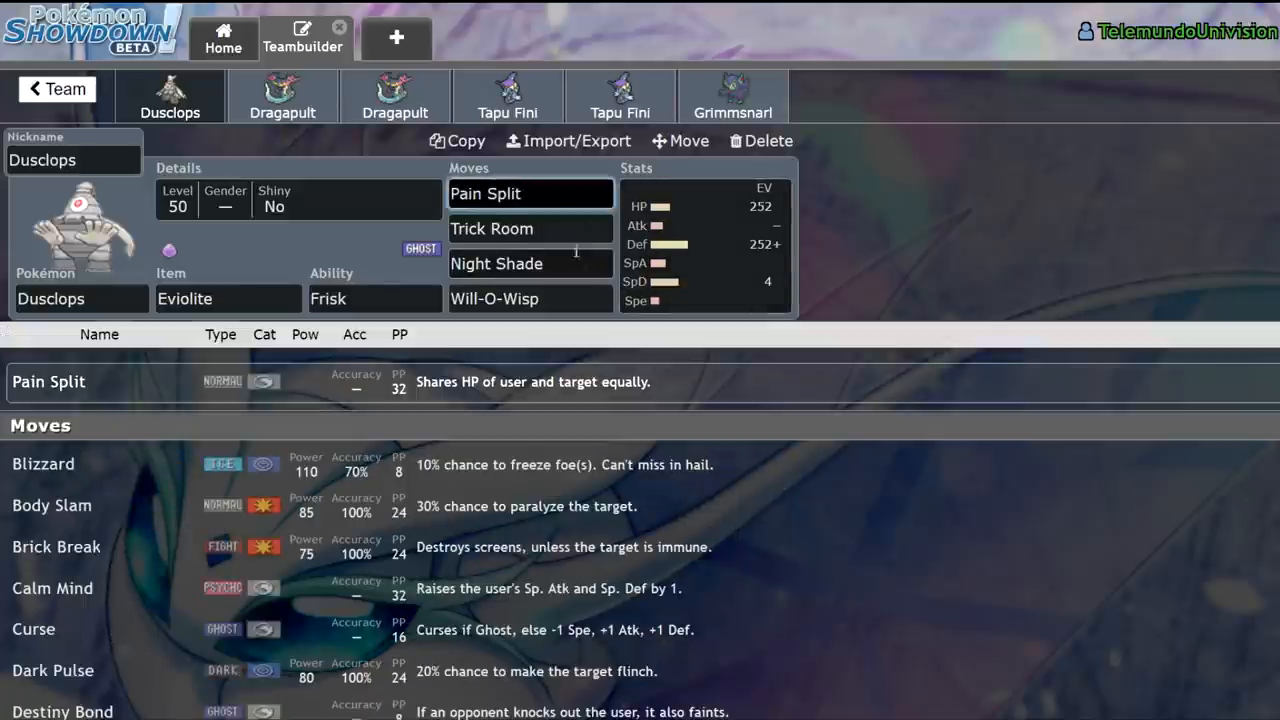
{"action": "left_click", "coordinate": [528, 298]}
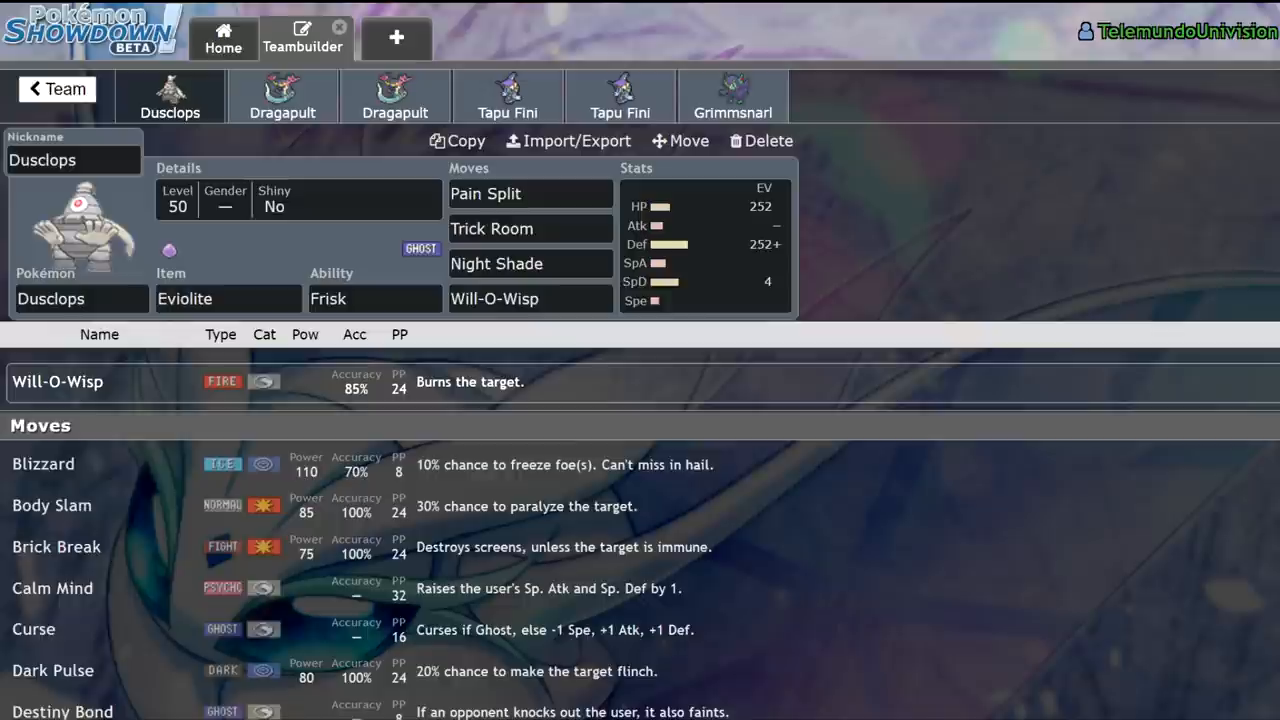
{"action": "mouse_move", "coordinate": [920, 122]}
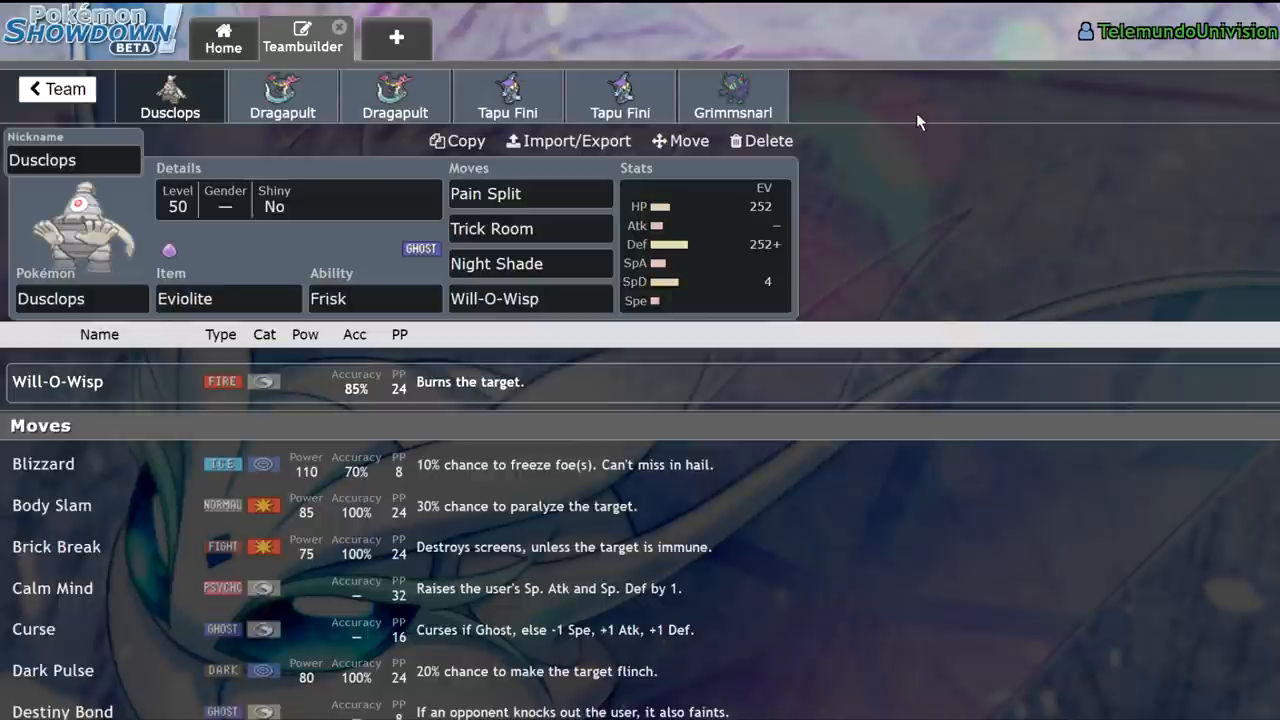
{"action": "mouse_move", "coordinate": [616, 262]}
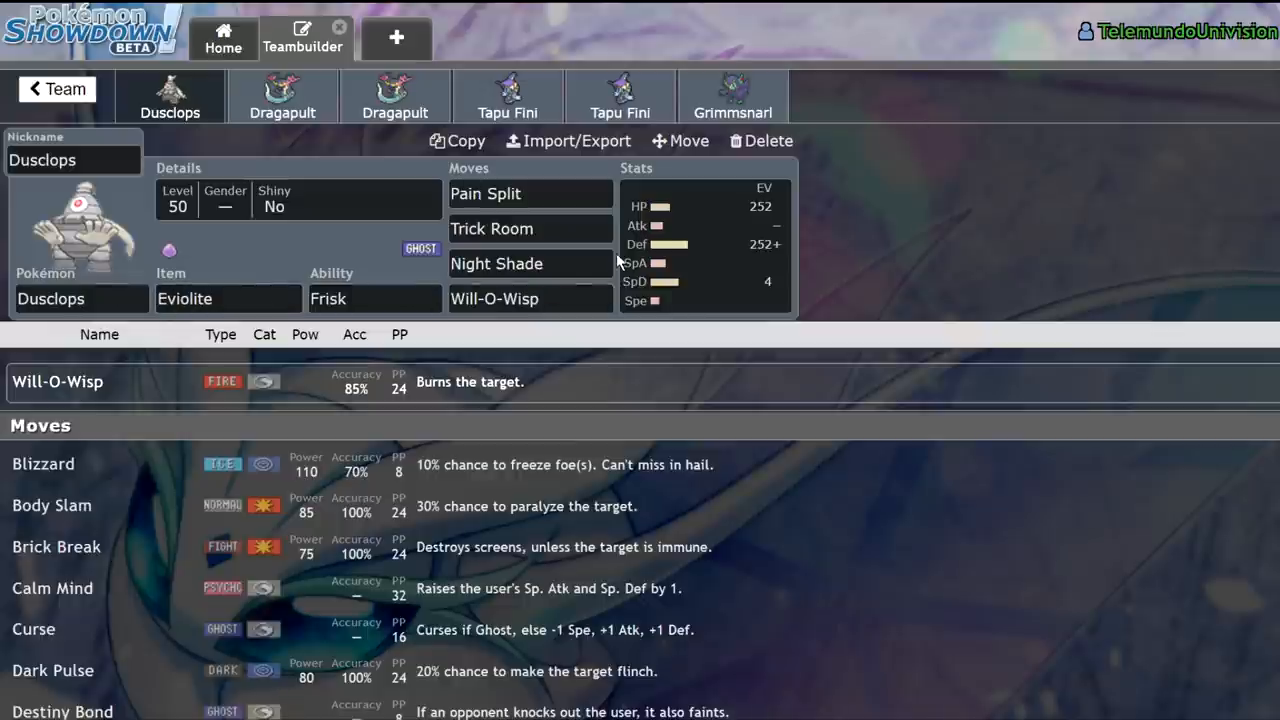
{"action": "left_click", "coordinate": [530, 264]}
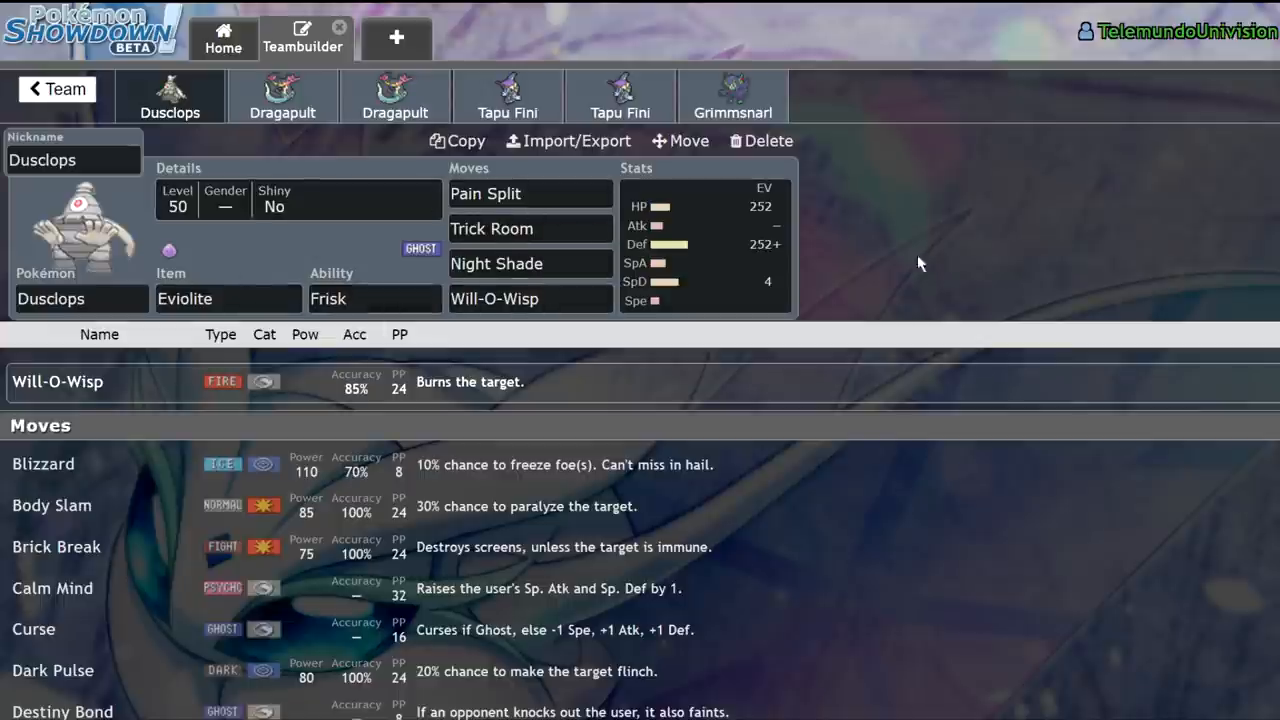
{"action": "mouse_move", "coordinate": [928, 260]}
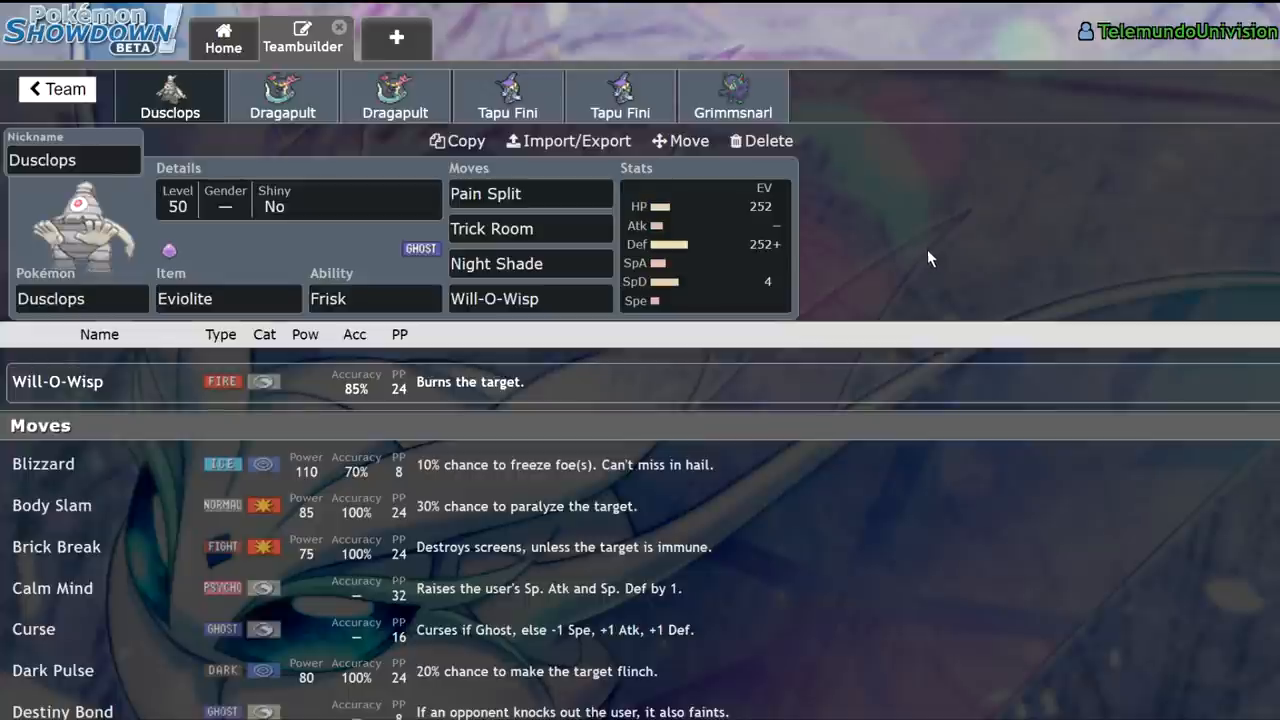
{"action": "mouse_move", "coordinate": [344, 264]}
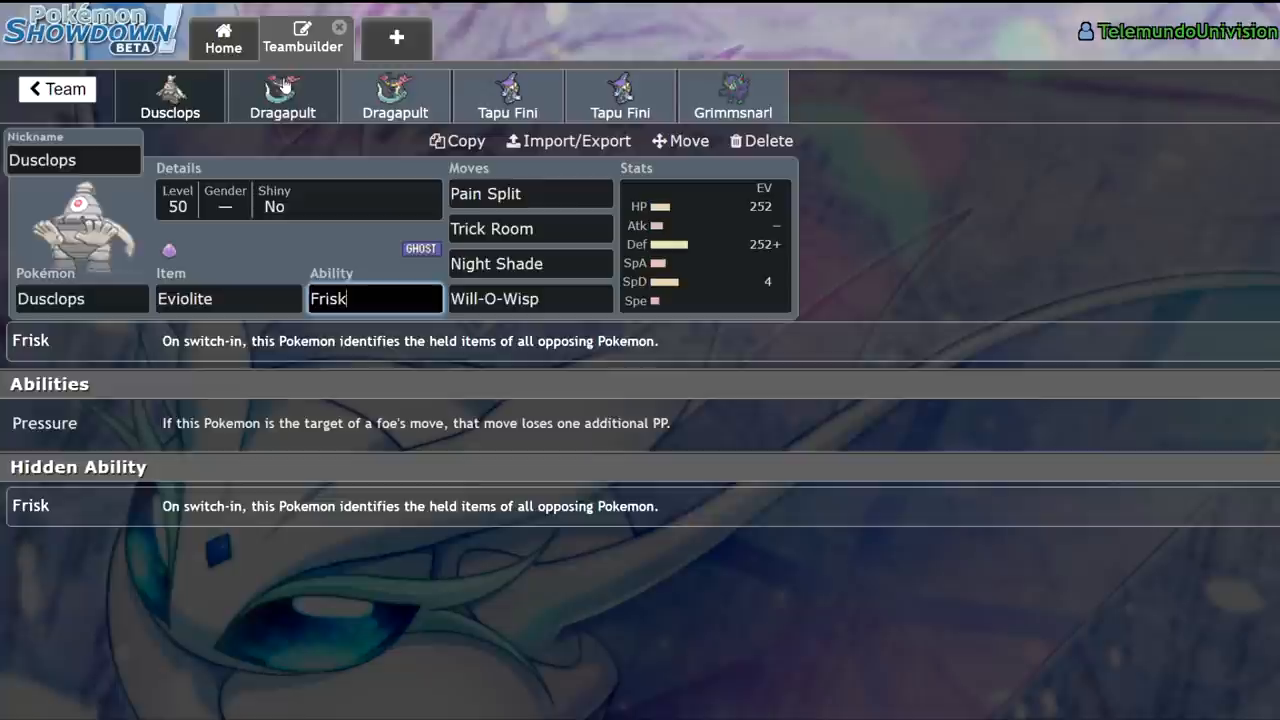
Step: Compare the first Dragapult set with Dusclops, then show move choices for its Light Screen slot
{"action": "left_click", "coordinate": [282, 96]}
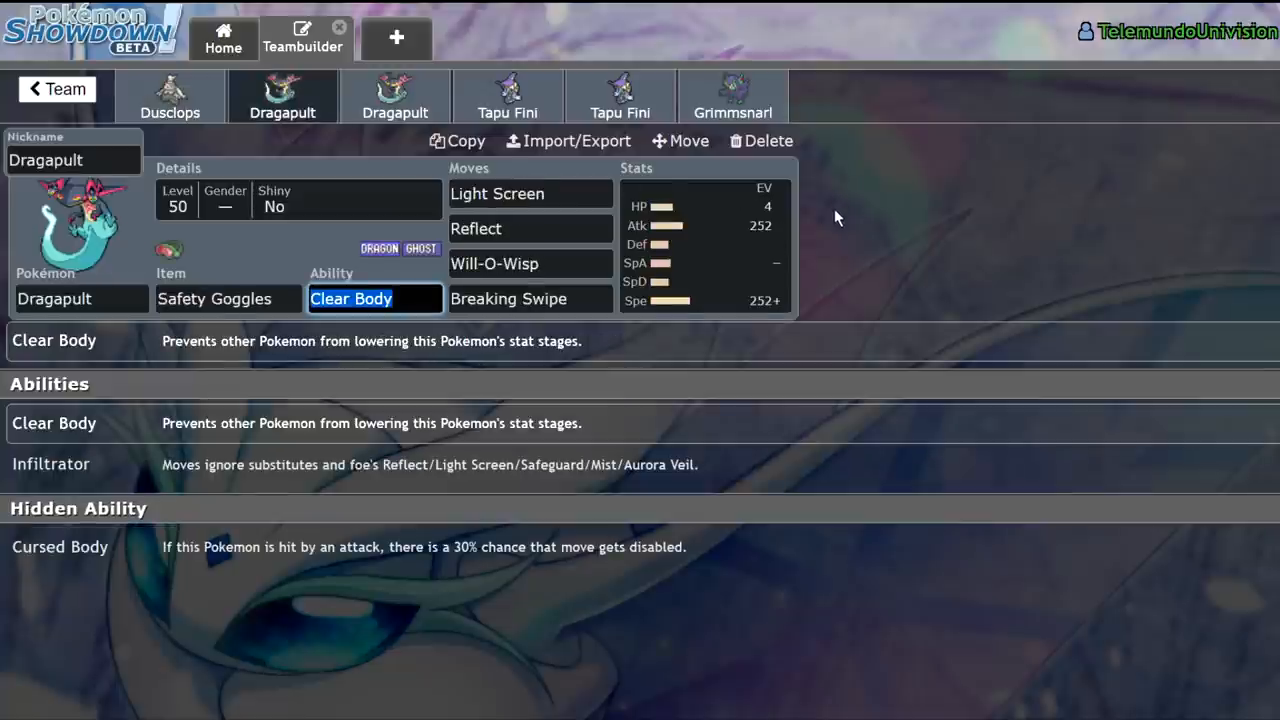
{"action": "mouse_move", "coordinate": [864, 268]}
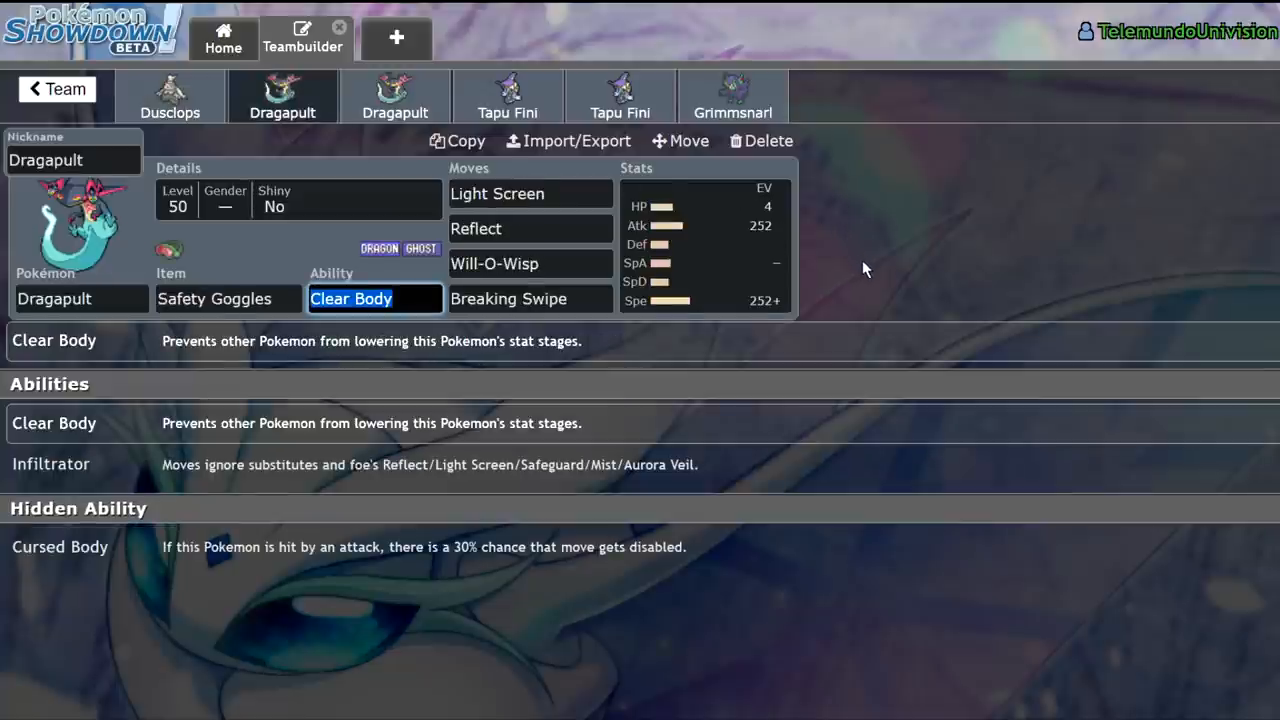
{"action": "mouse_move", "coordinate": [852, 252]}
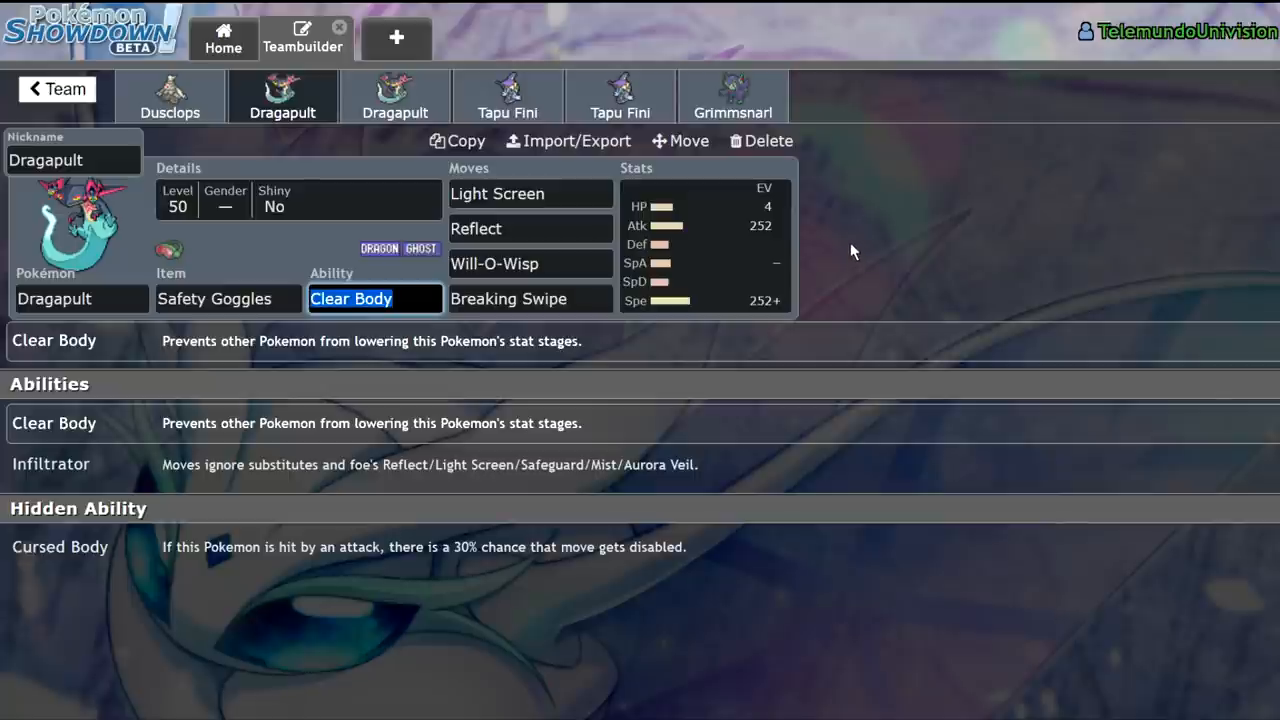
{"action": "mouse_move", "coordinate": [848, 256]}
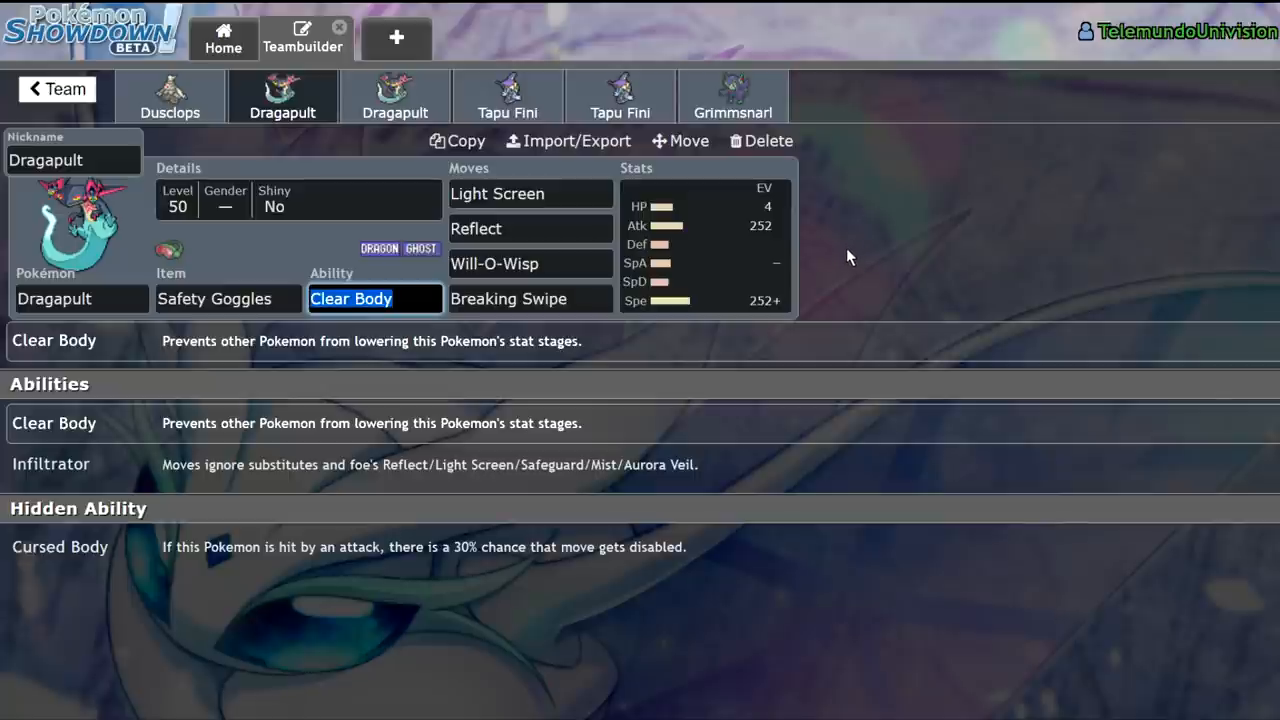
{"action": "mouse_move", "coordinate": [212, 108]}
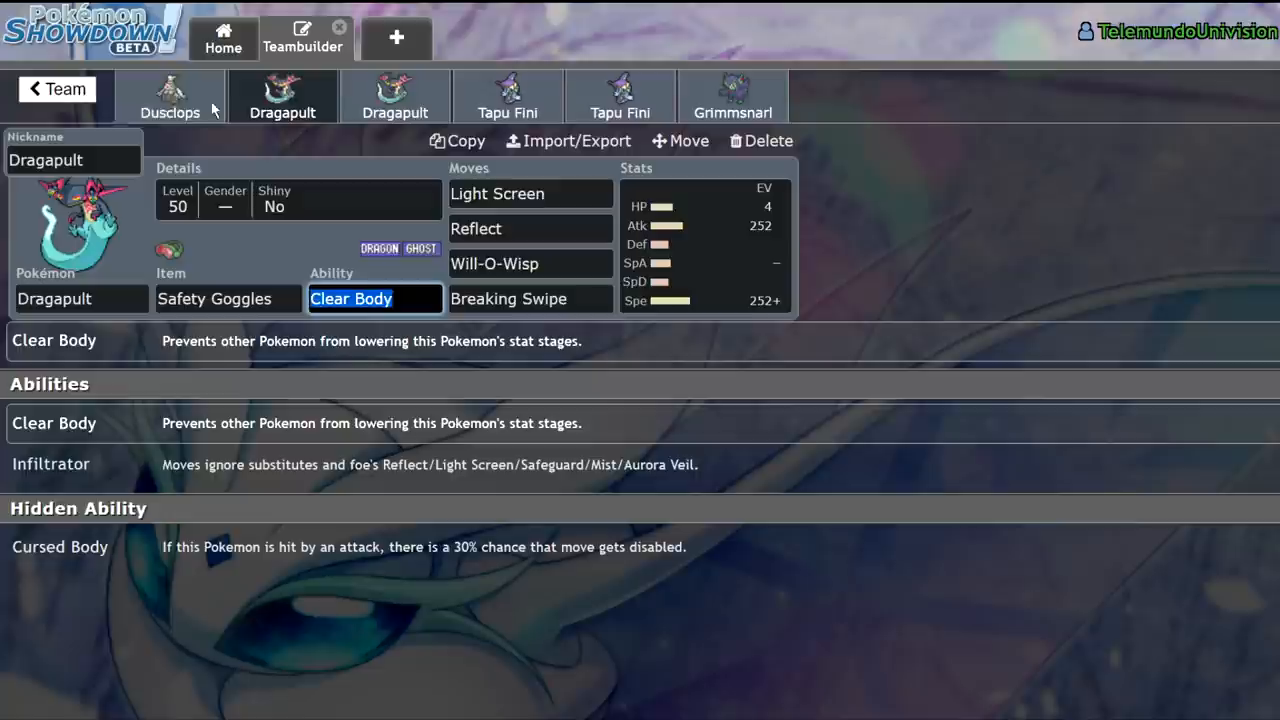
{"action": "left_click", "coordinate": [170, 96]}
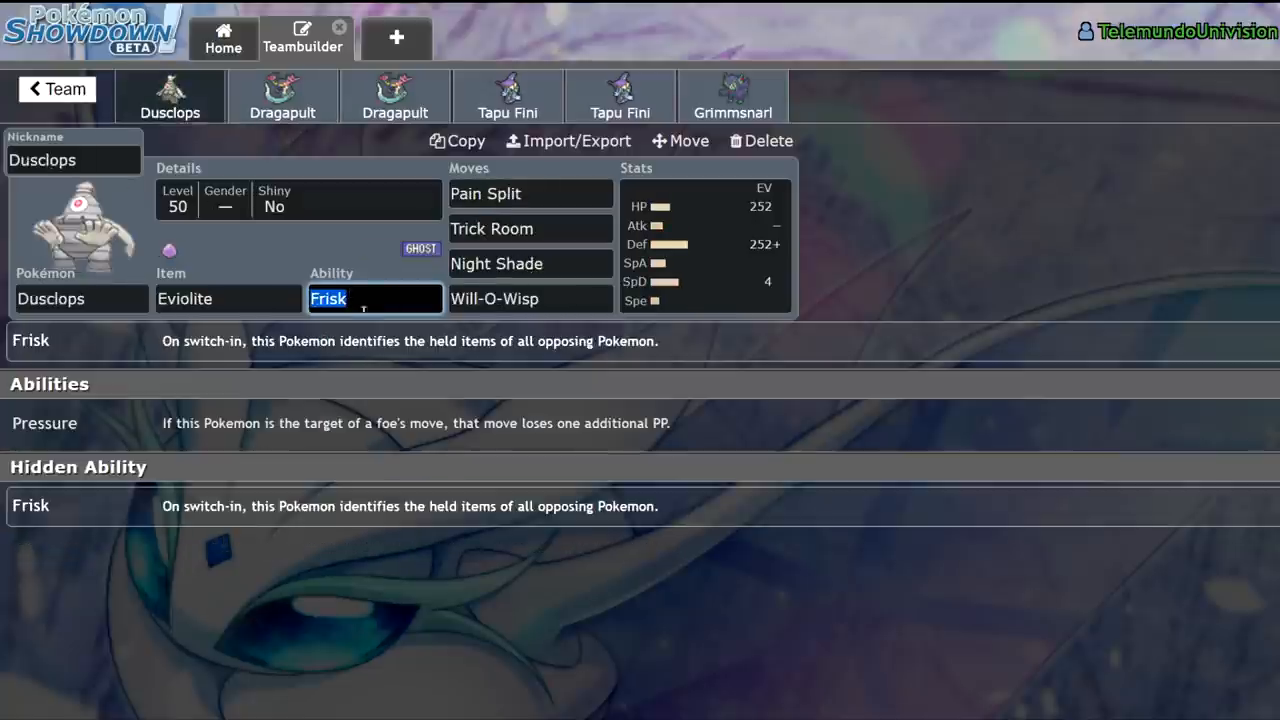
{"action": "mouse_move", "coordinate": [756, 190]}
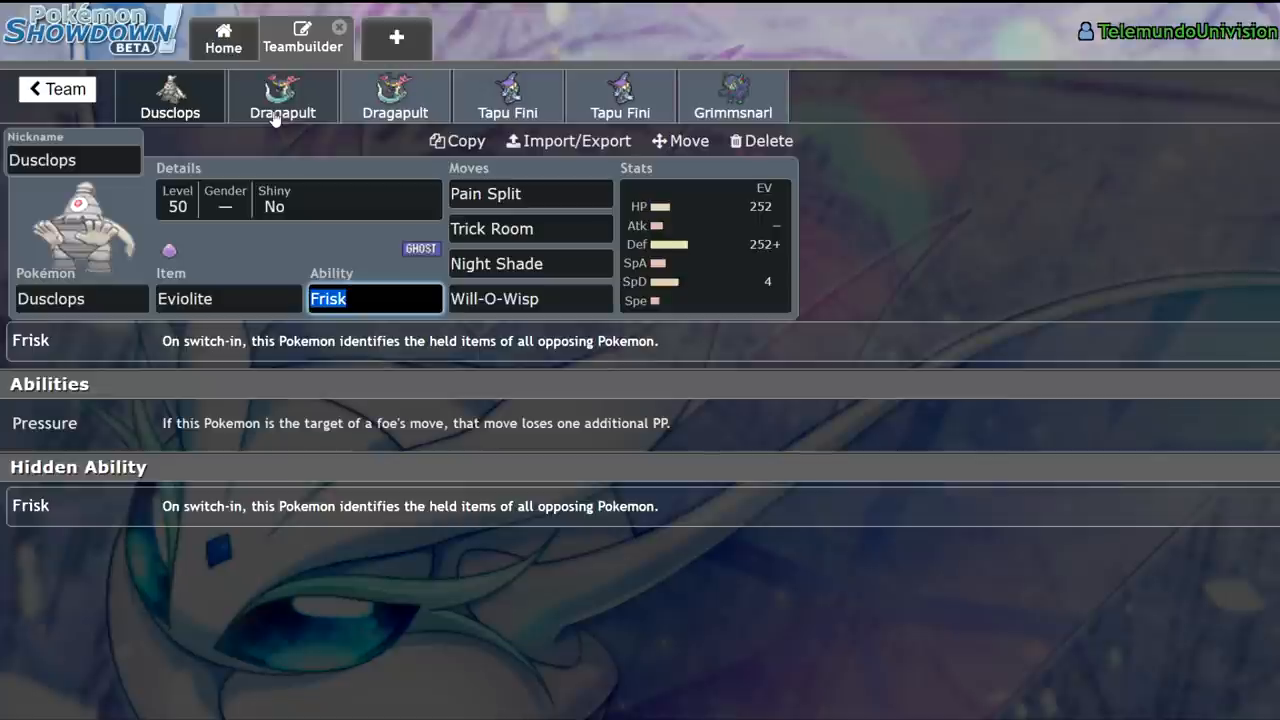
{"action": "mouse_move", "coordinate": [276, 116]}
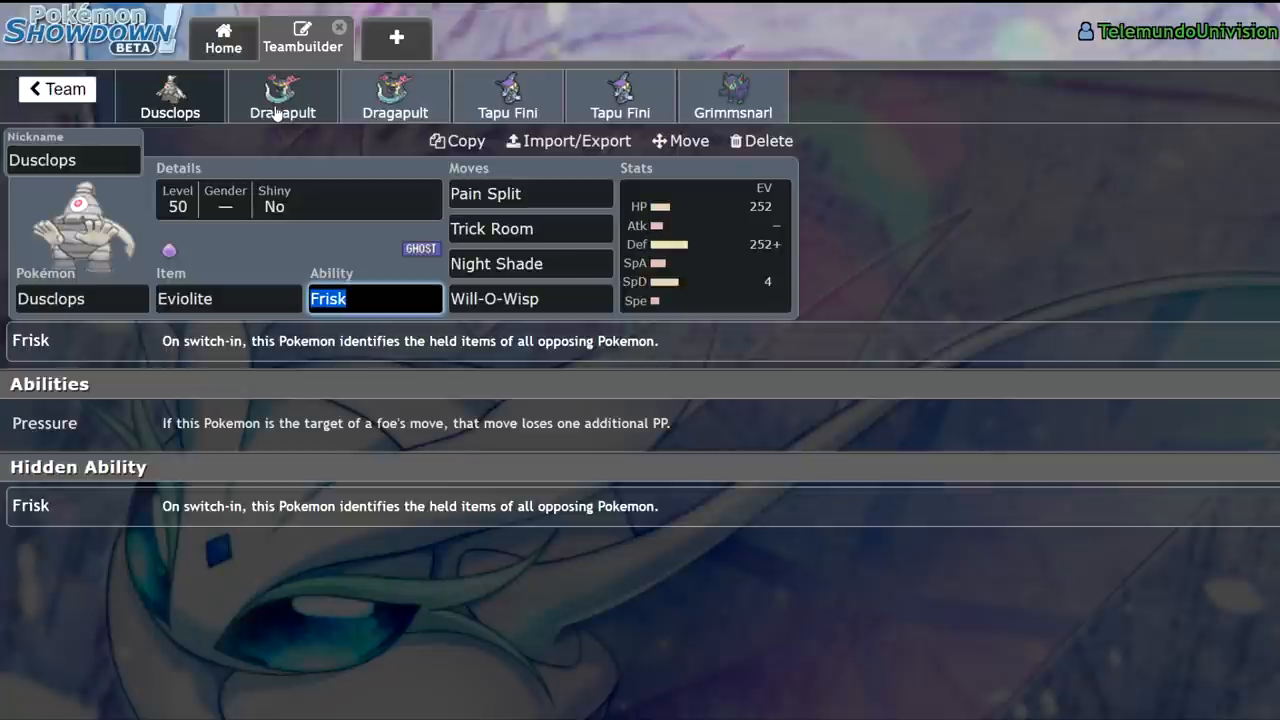
{"action": "left_click", "coordinate": [282, 96]}
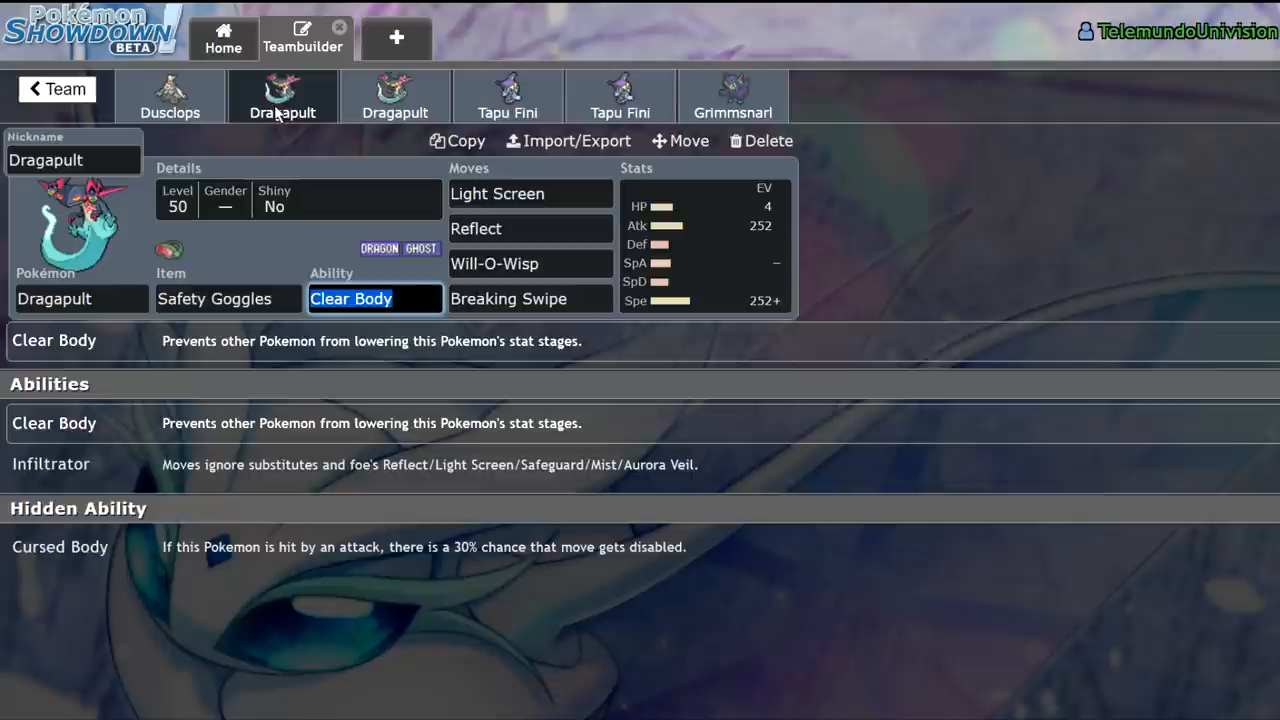
{"action": "mouse_move", "coordinate": [116, 270]}
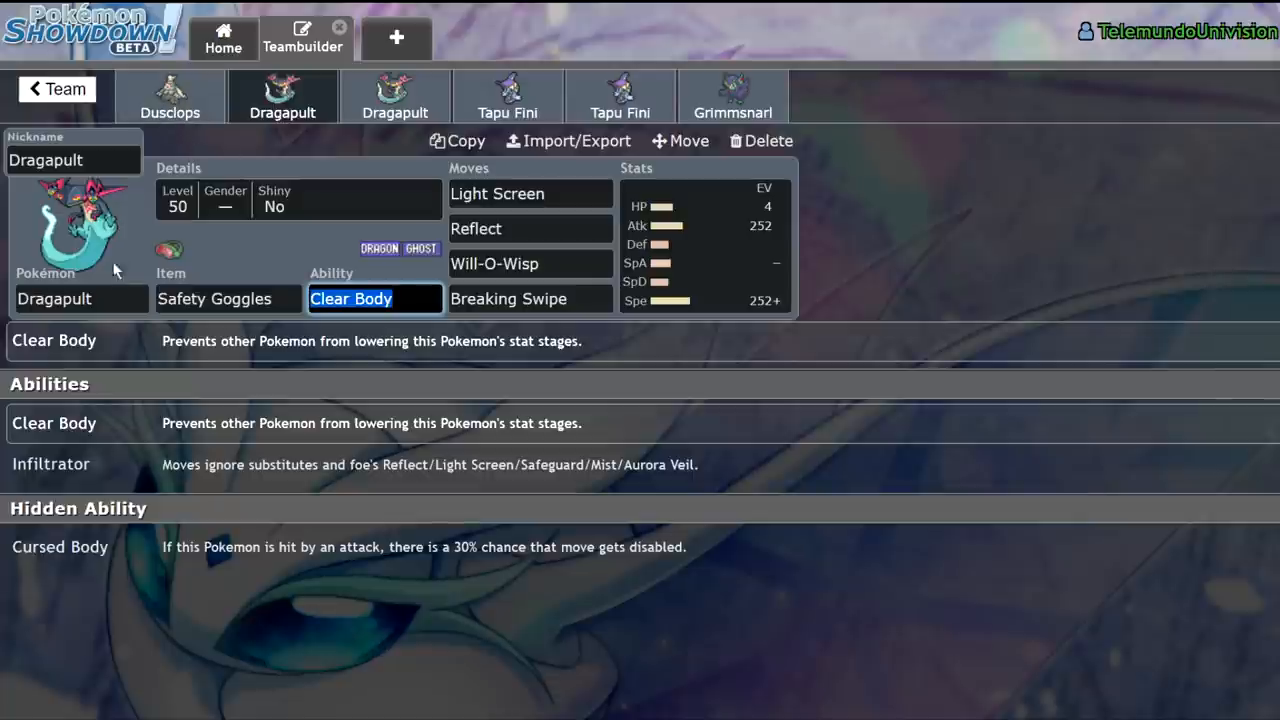
{"action": "mouse_move", "coordinate": [170, 96]}
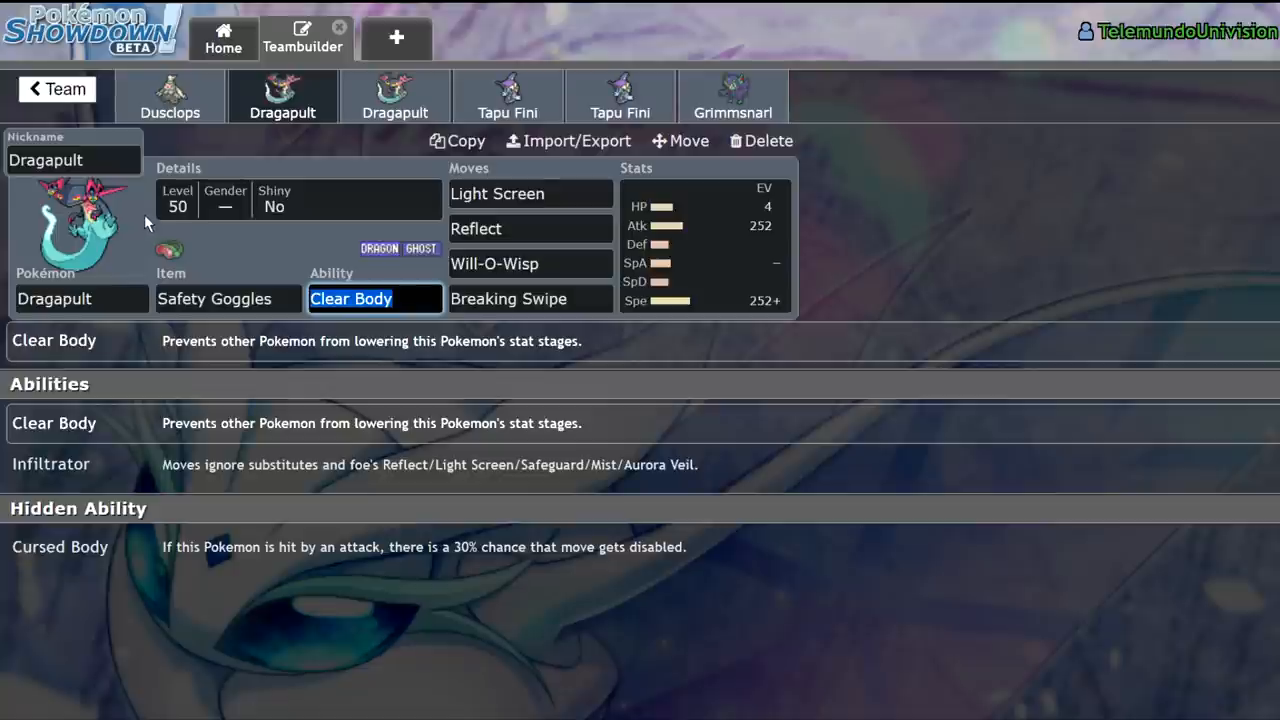
{"action": "mouse_move", "coordinate": [152, 222]}
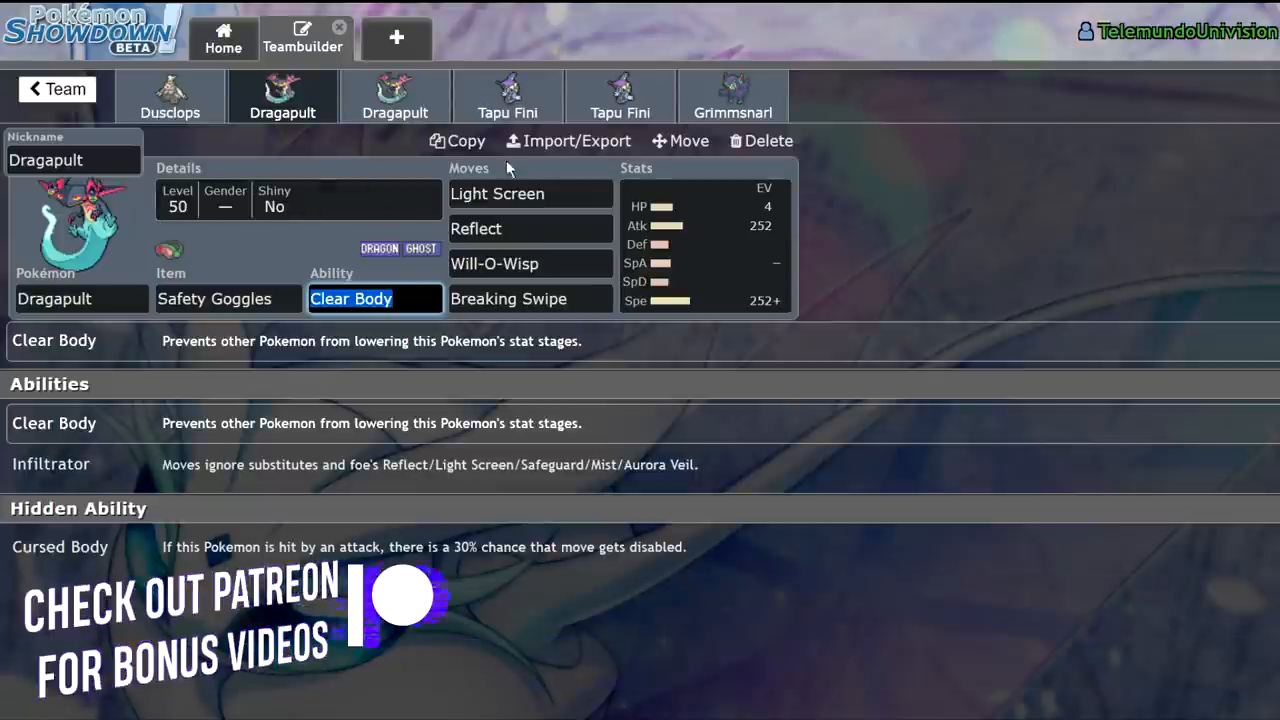
{"action": "mouse_move", "coordinate": [310, 168]}
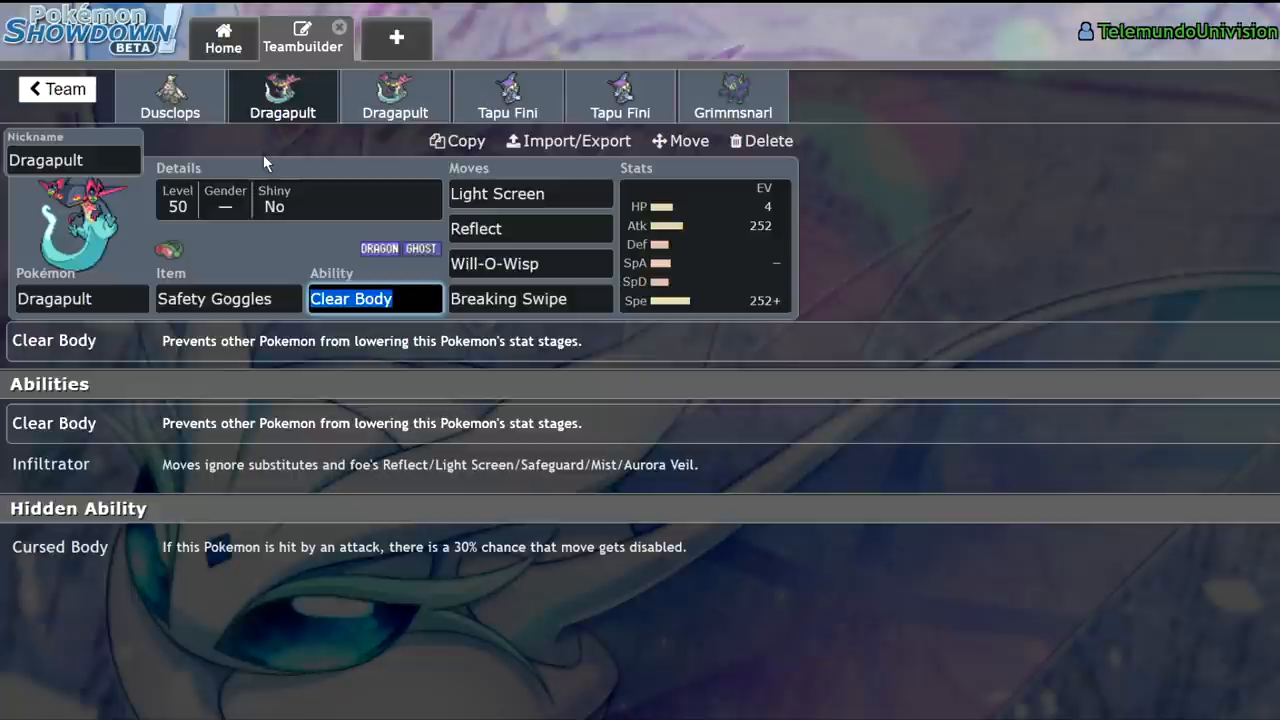
{"action": "mouse_move", "coordinate": [396, 96]}
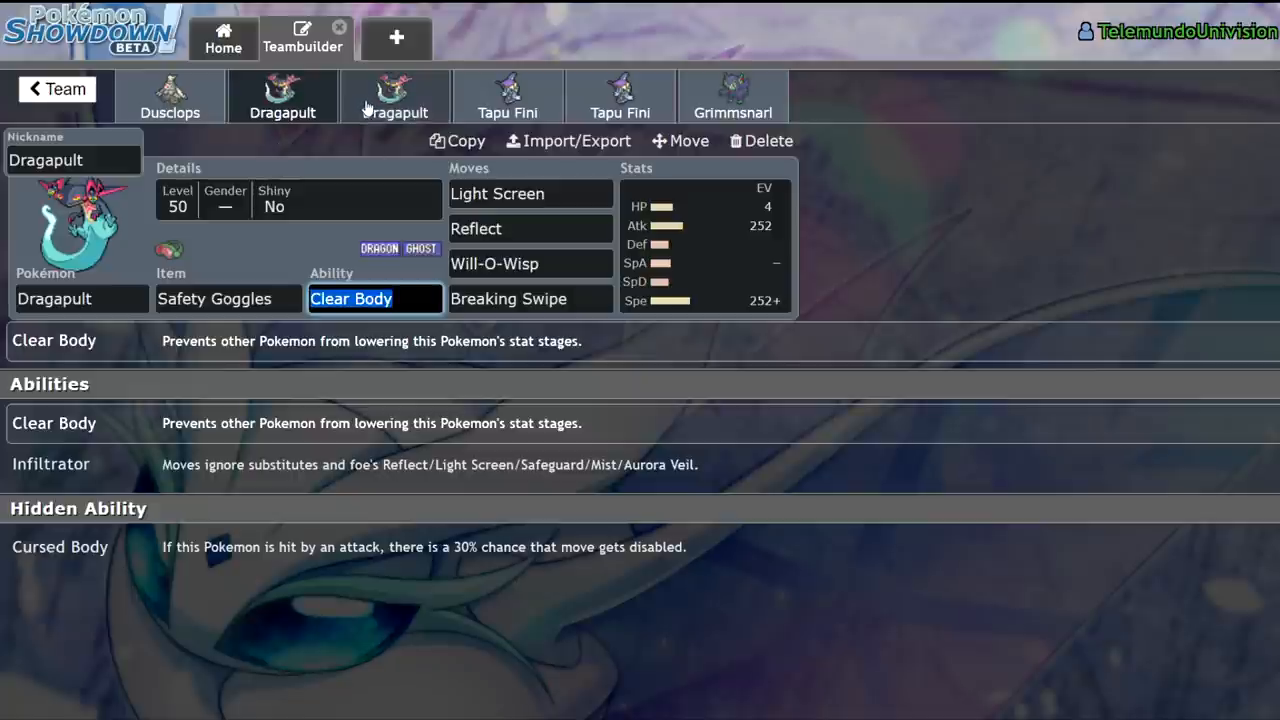
{"action": "mouse_move", "coordinate": [502, 172]}
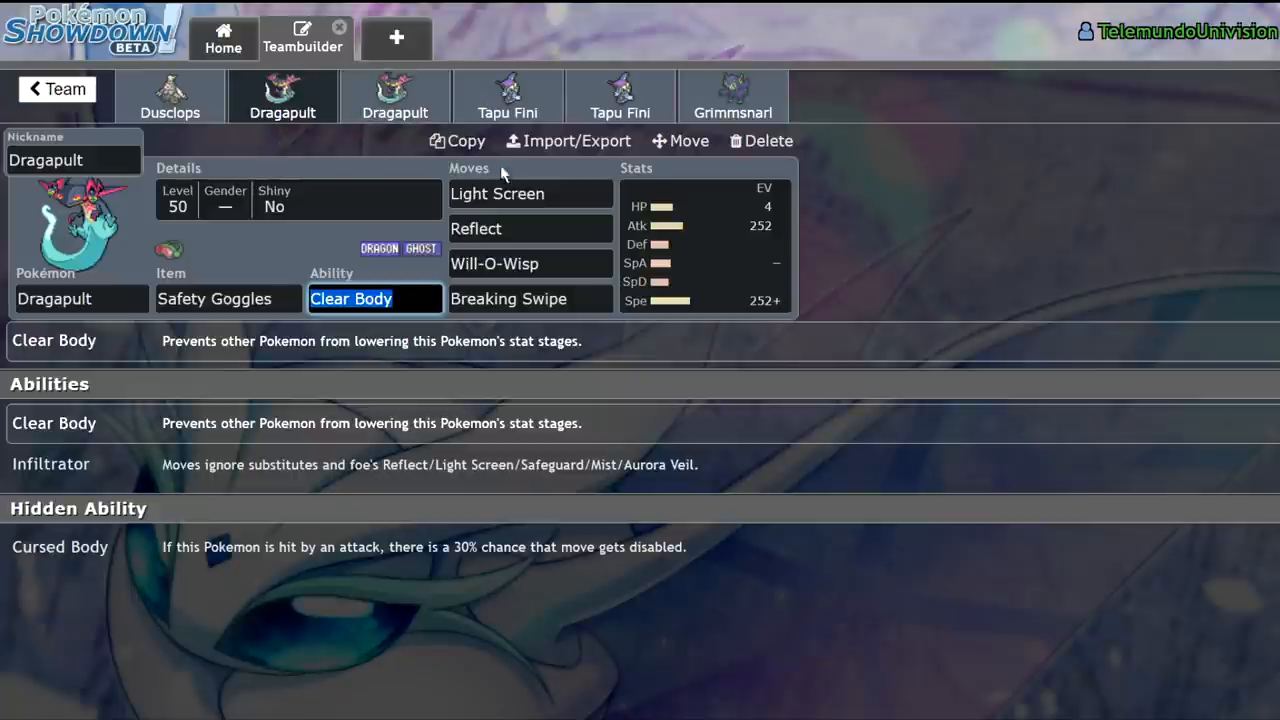
{"action": "left_click", "coordinate": [496, 192]}
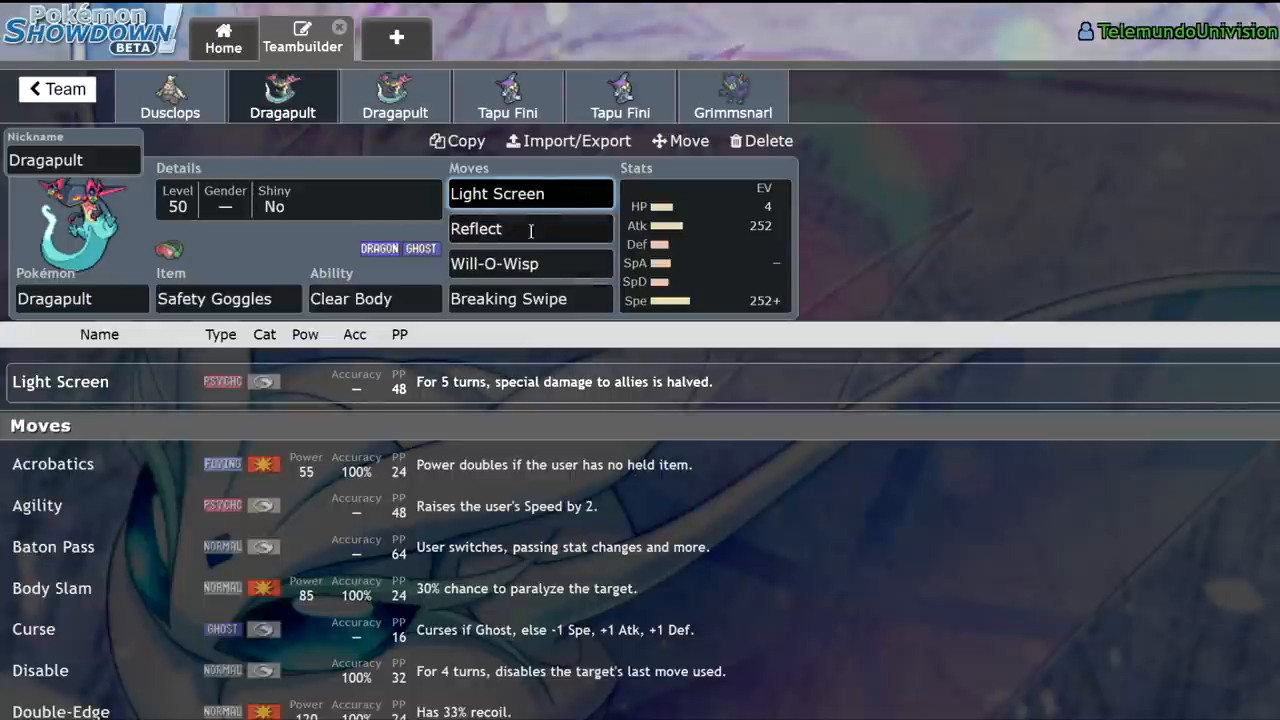
Step: Check Will-O-Wisp details and the second Dragapult's Weakness Policy set, then return to Dusclops
{"action": "left_click", "coordinate": [528, 264]}
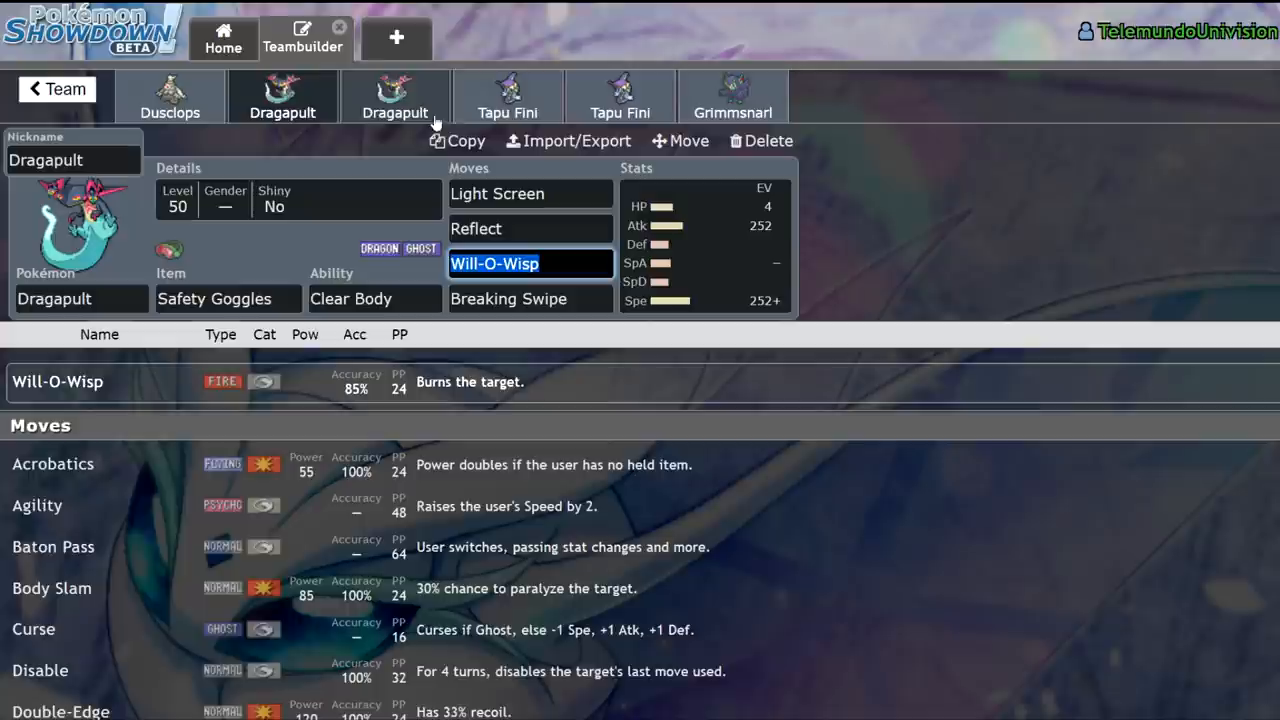
{"action": "mouse_move", "coordinate": [310, 160]}
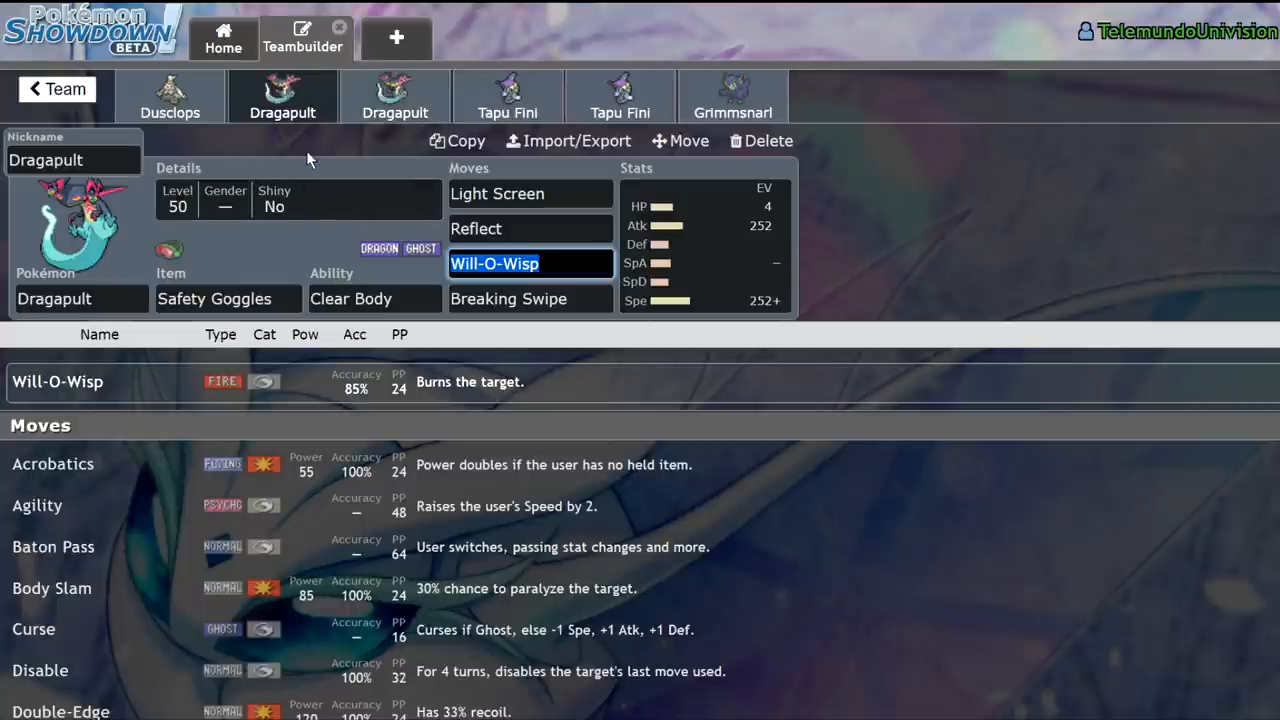
{"action": "left_click", "coordinate": [396, 96]}
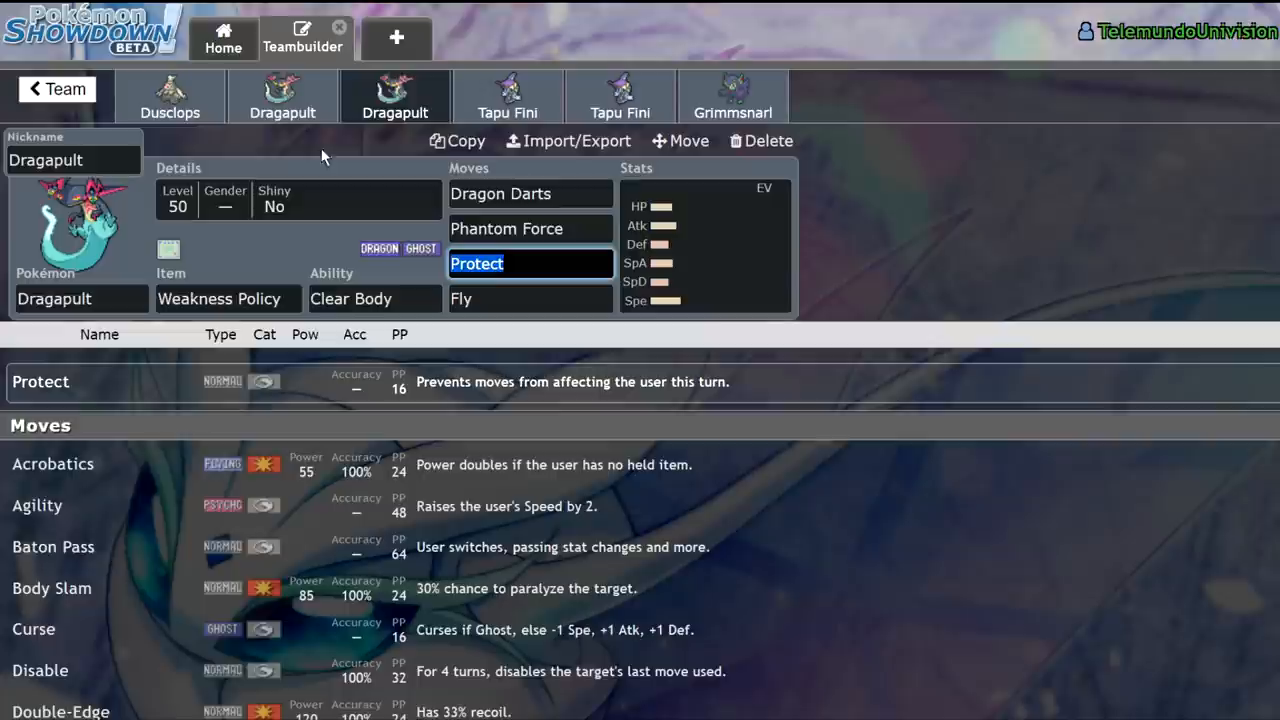
{"action": "mouse_move", "coordinate": [192, 260]}
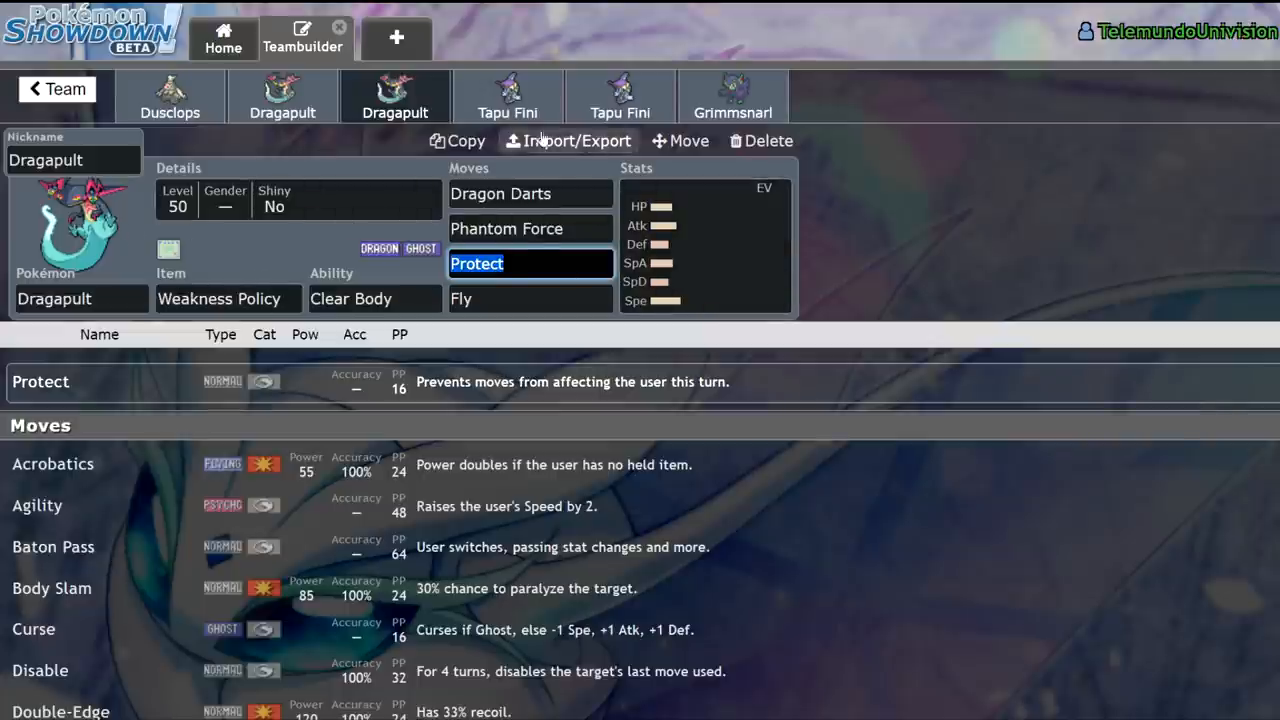
{"action": "mouse_move", "coordinate": [608, 160]}
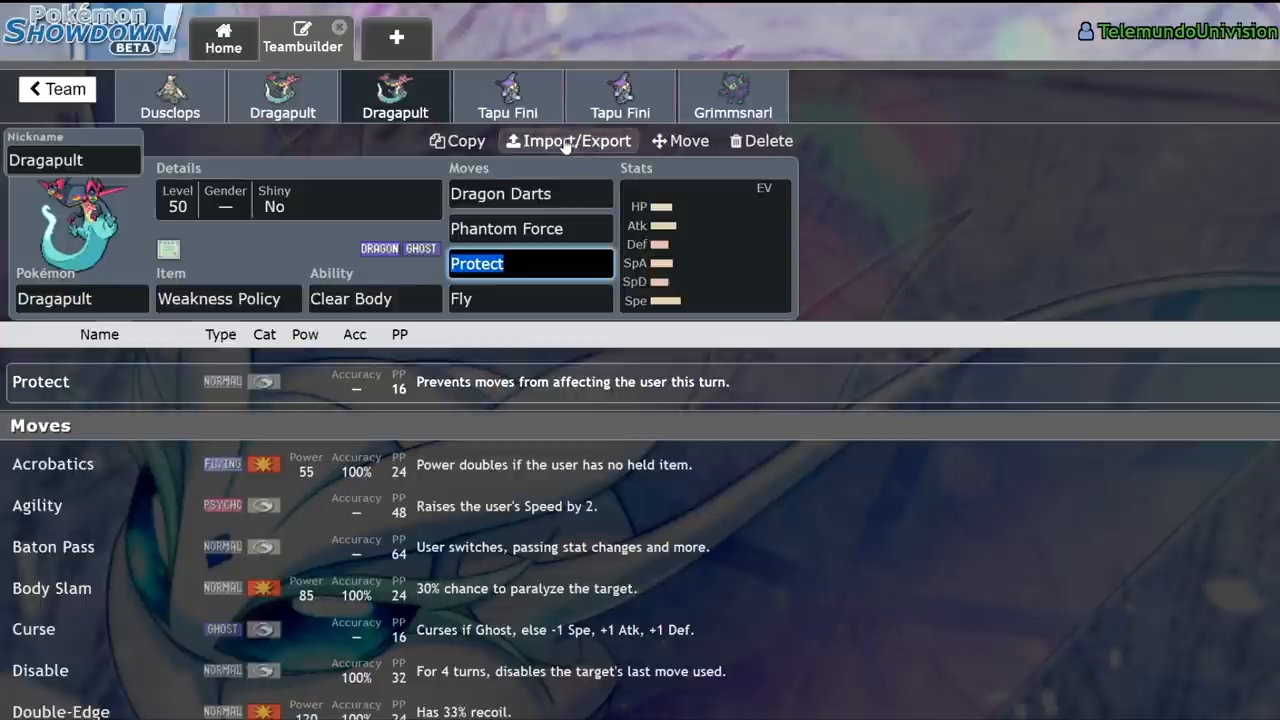
{"action": "left_click", "coordinate": [170, 96]}
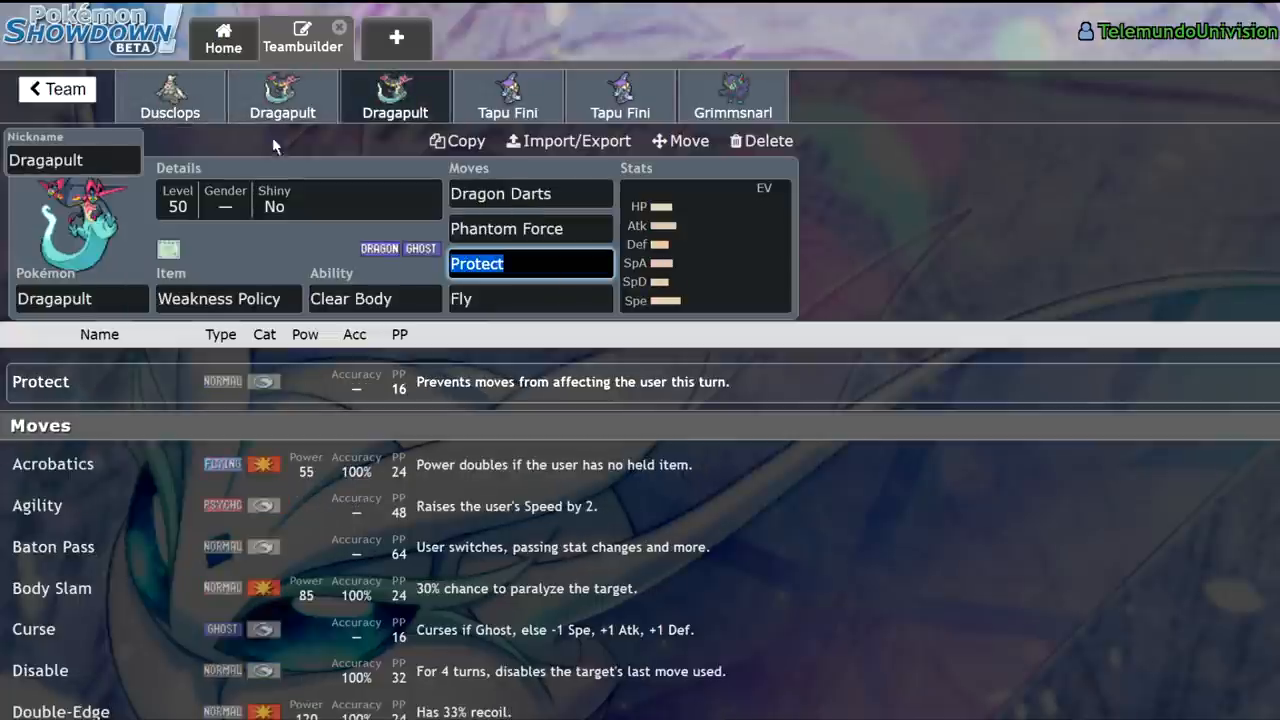
{"action": "left_click", "coordinate": [168, 96]}
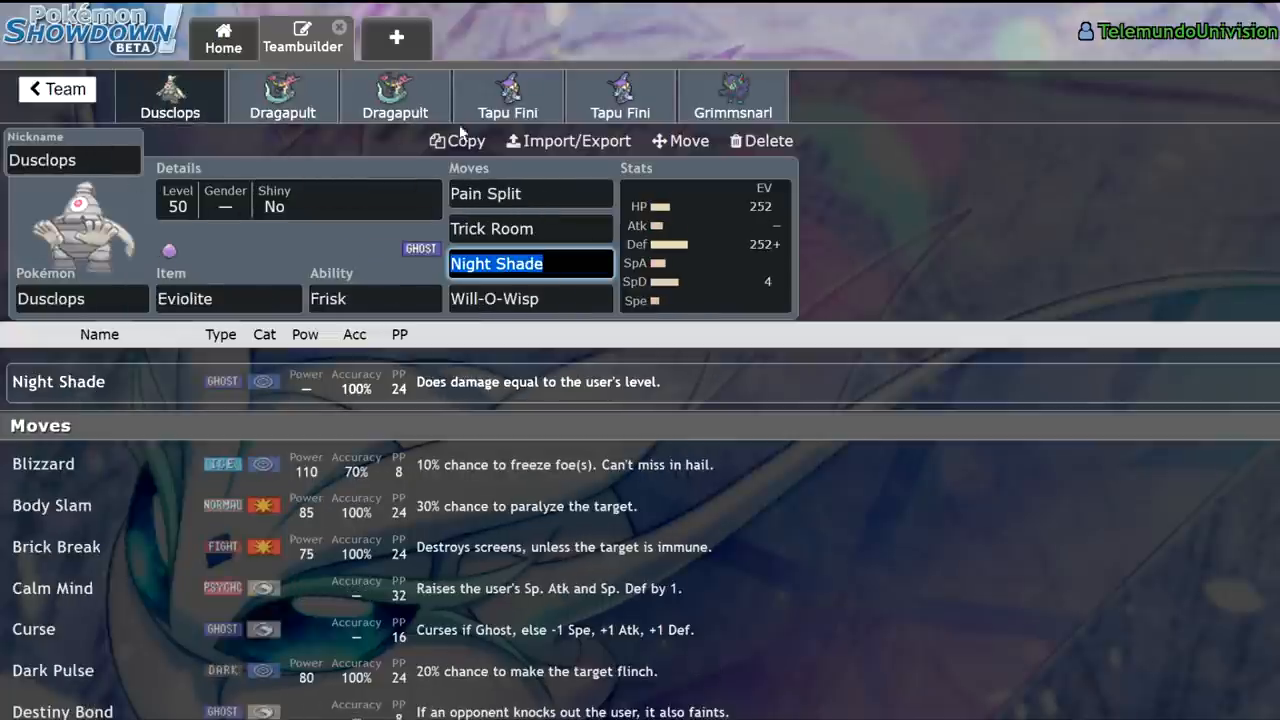
{"action": "mouse_move", "coordinate": [184, 132]}
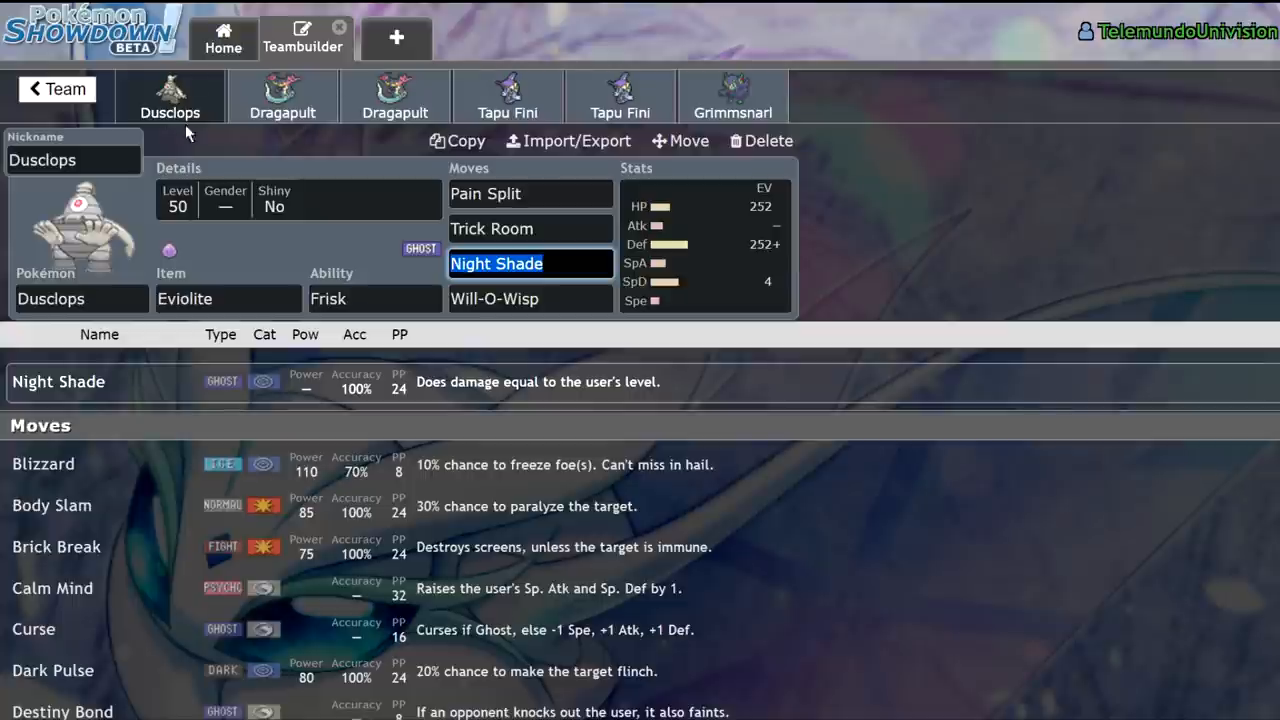
Step: View both Tapu Fini sets and show item choices for the second one holding Choice Specs
{"action": "left_click", "coordinate": [508, 96]}
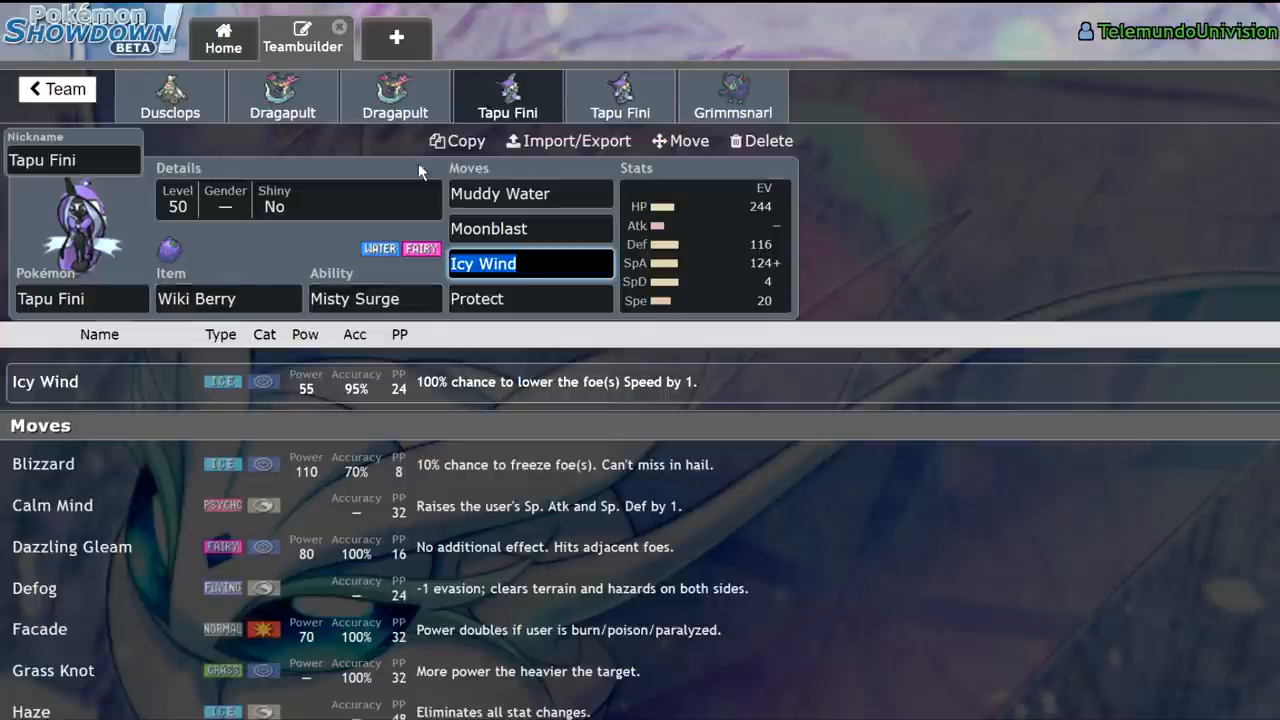
{"action": "mouse_move", "coordinate": [420, 284]}
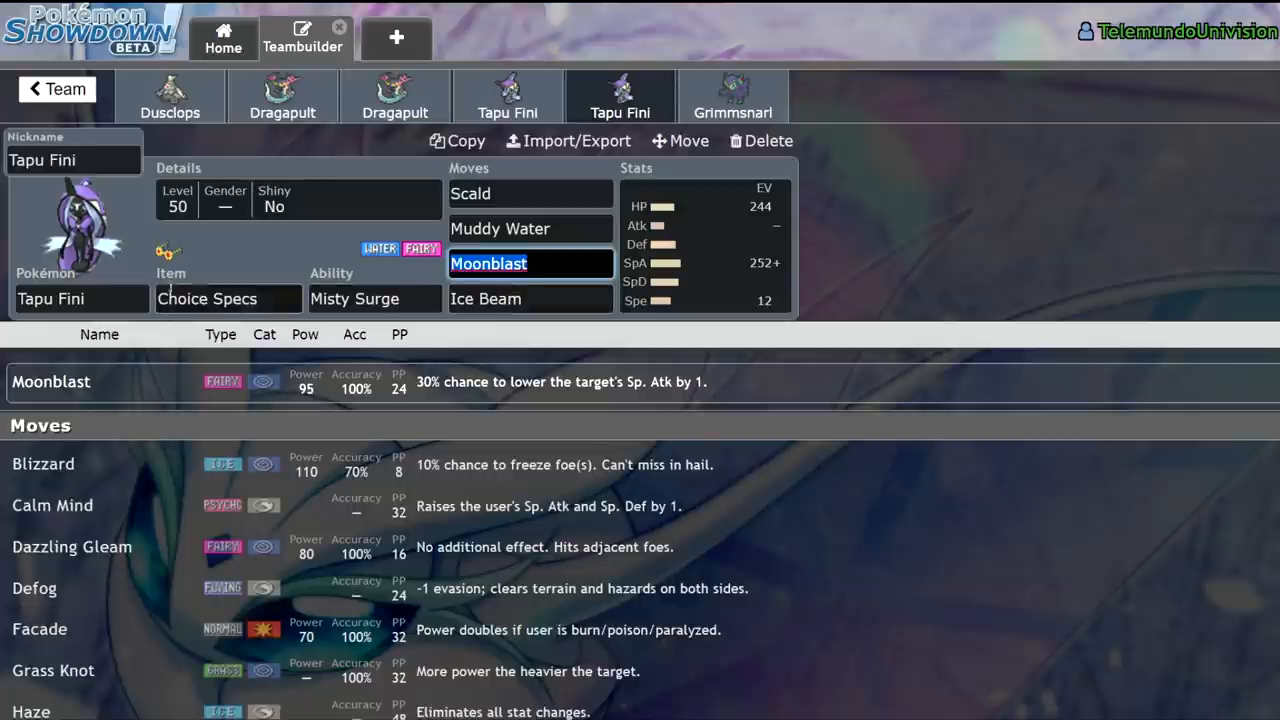
{"action": "mouse_move", "coordinate": [584, 328]}
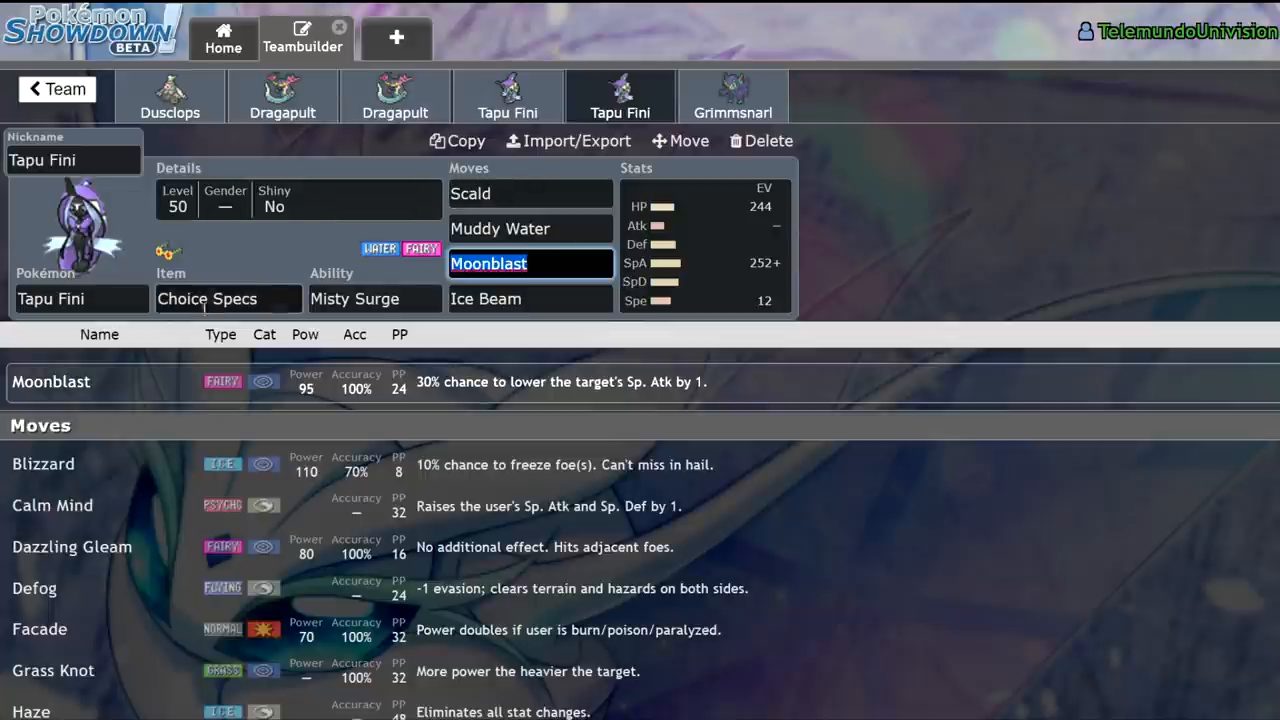
{"action": "left_click", "coordinate": [228, 298]}
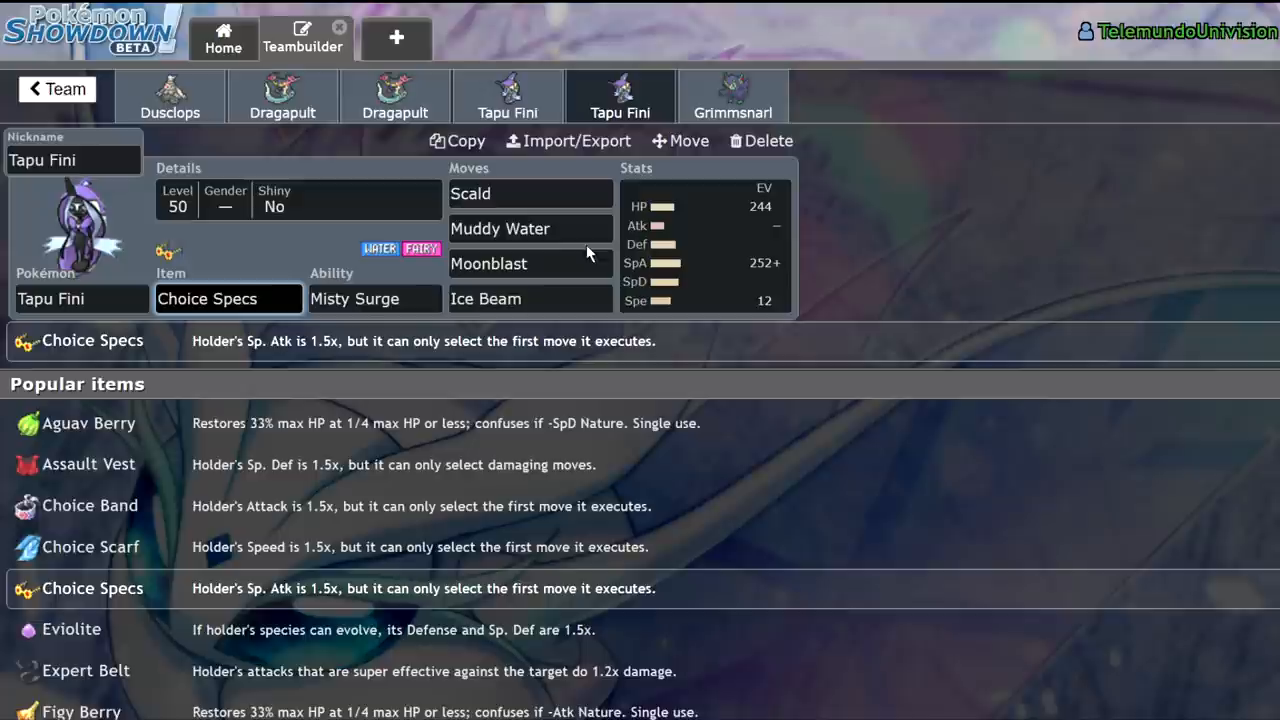
{"action": "mouse_move", "coordinate": [266, 236]}
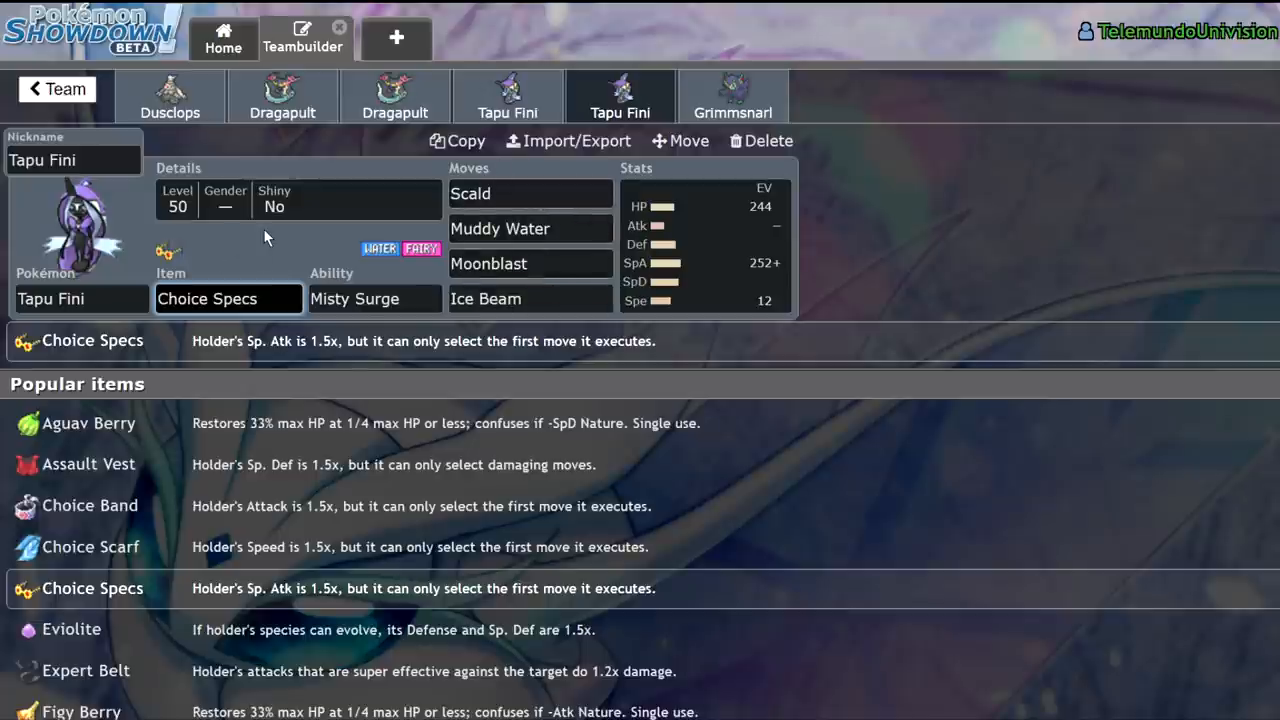
Step: Check Dusclops' Eviolite item, then bring up Grimmsnarl's Lagging Tail set
{"action": "left_click", "coordinate": [228, 298]}
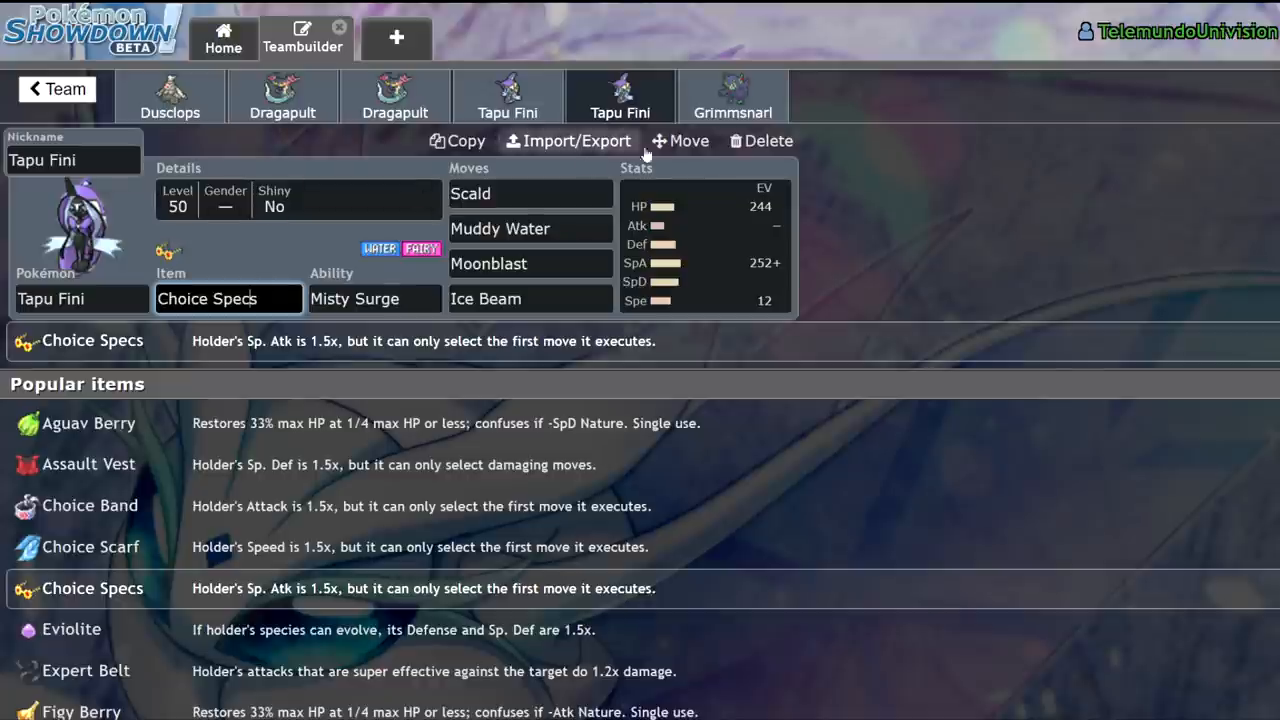
{"action": "left_click", "coordinate": [170, 96]}
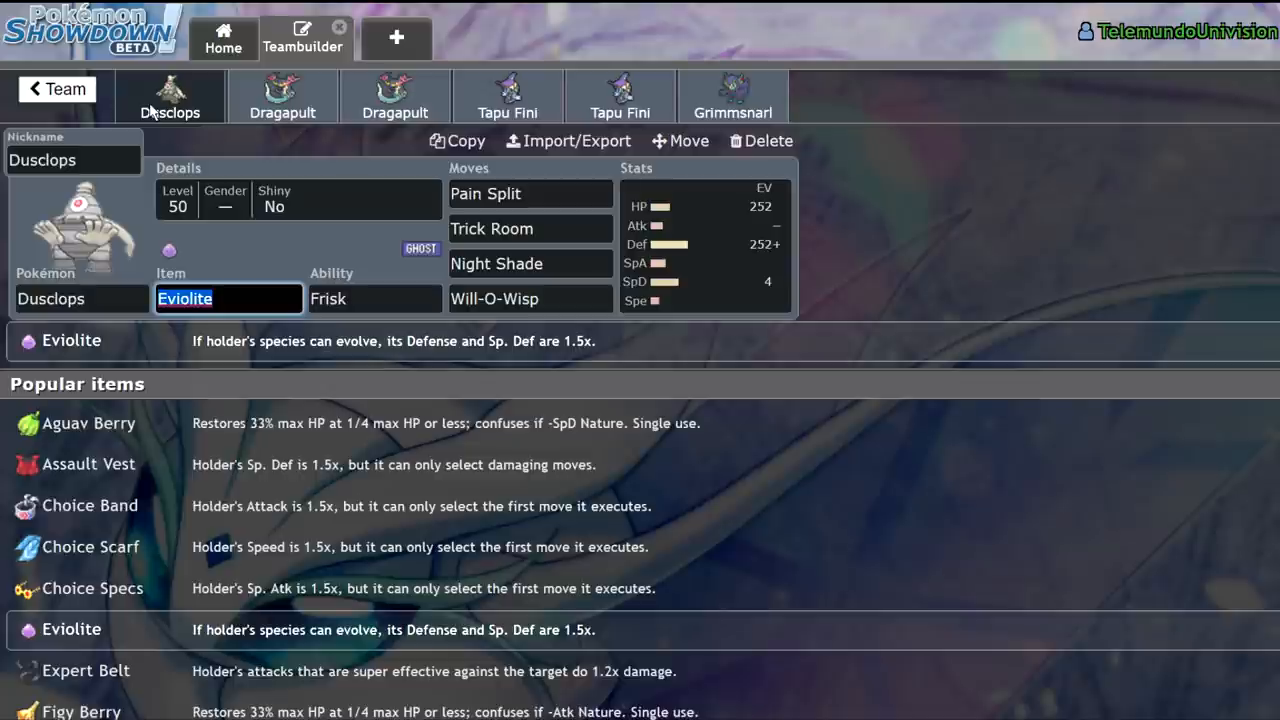
{"action": "mouse_move", "coordinate": [732, 100]}
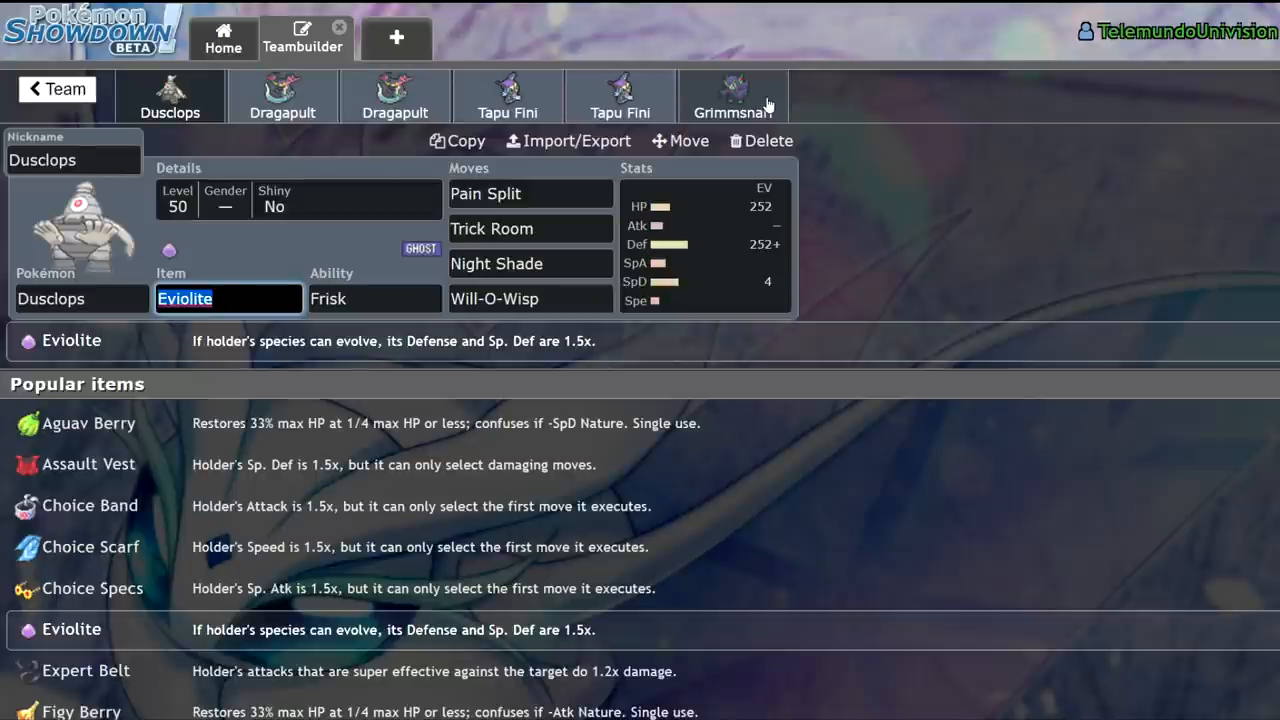
{"action": "left_click", "coordinate": [732, 96]}
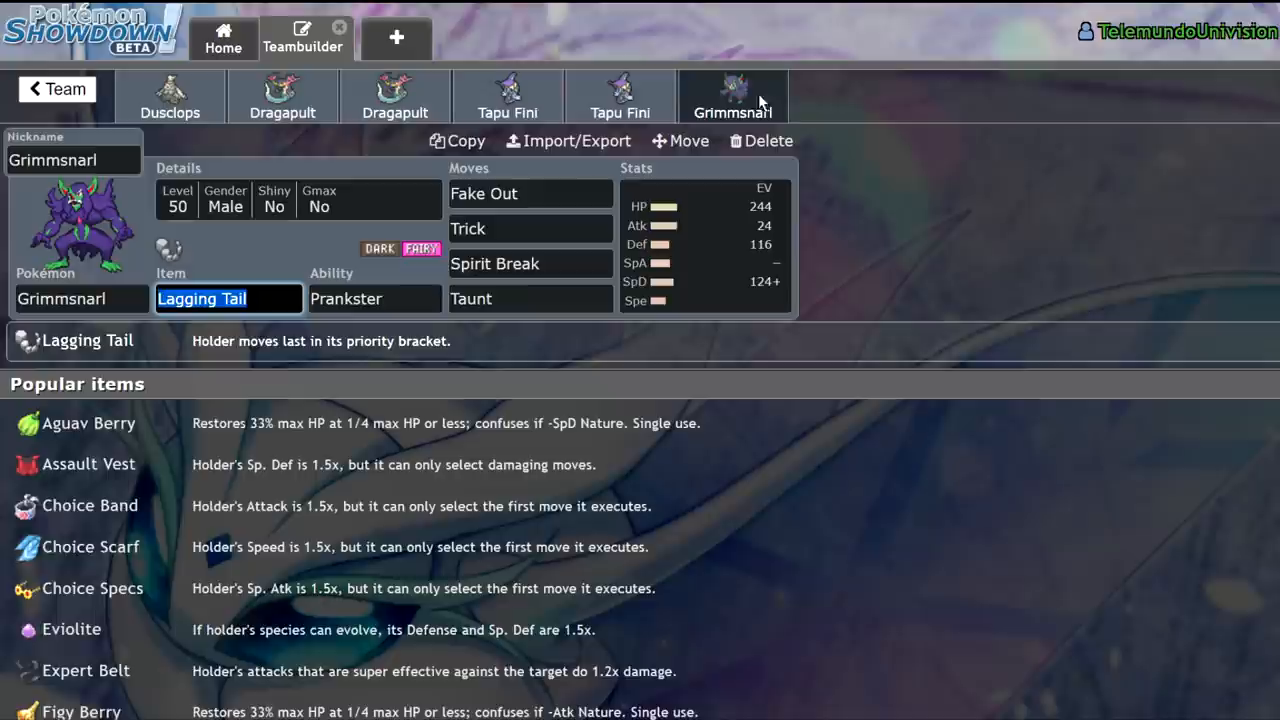
{"action": "mouse_move", "coordinate": [168, 96]}
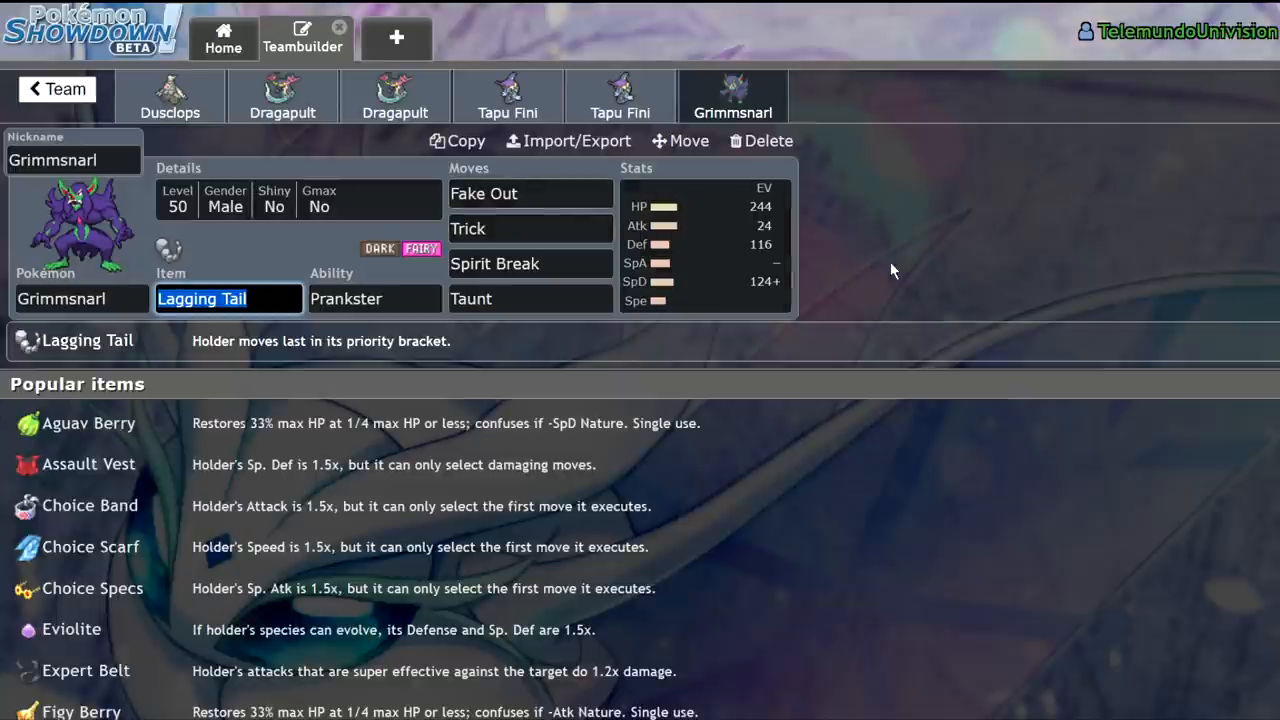
Step: Review Trick, Spirit Break and Taunt details, then open another team's Choice Band Urshifu set
{"action": "left_click", "coordinate": [530, 228]}
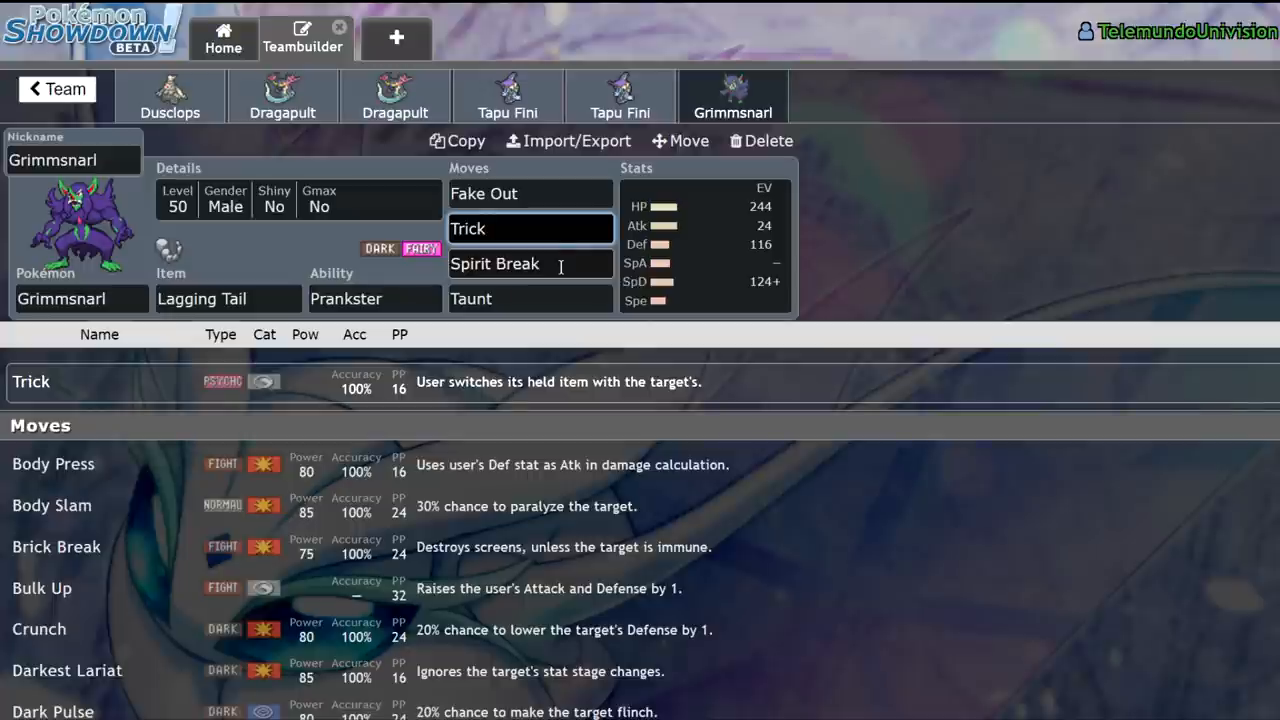
{"action": "left_click", "coordinate": [530, 264]}
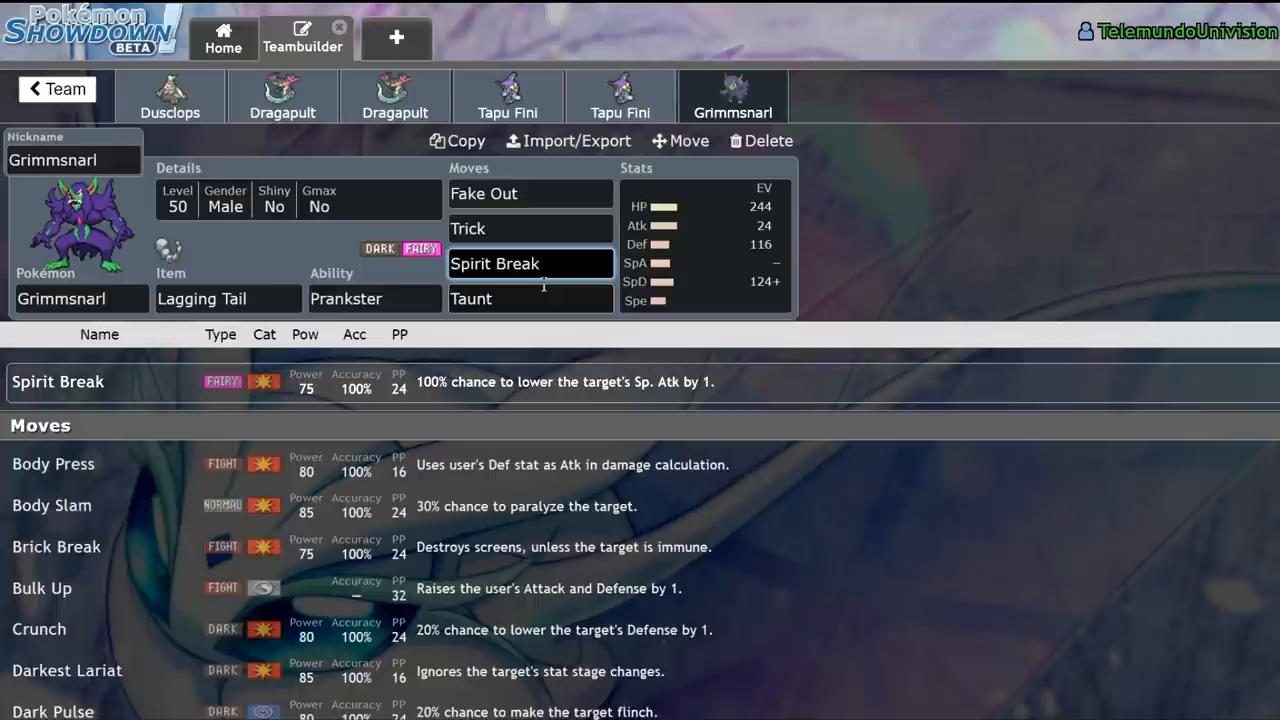
{"action": "left_click", "coordinate": [530, 298]}
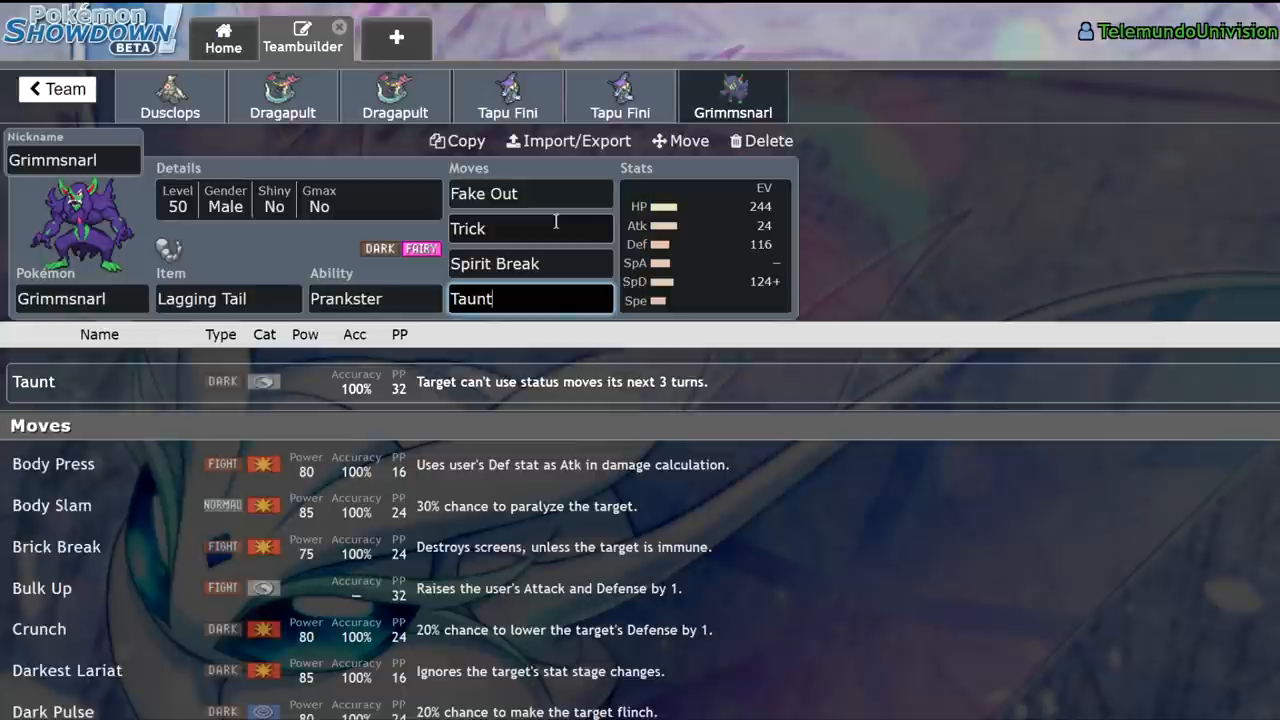
{"action": "mouse_move", "coordinate": [540, 192]}
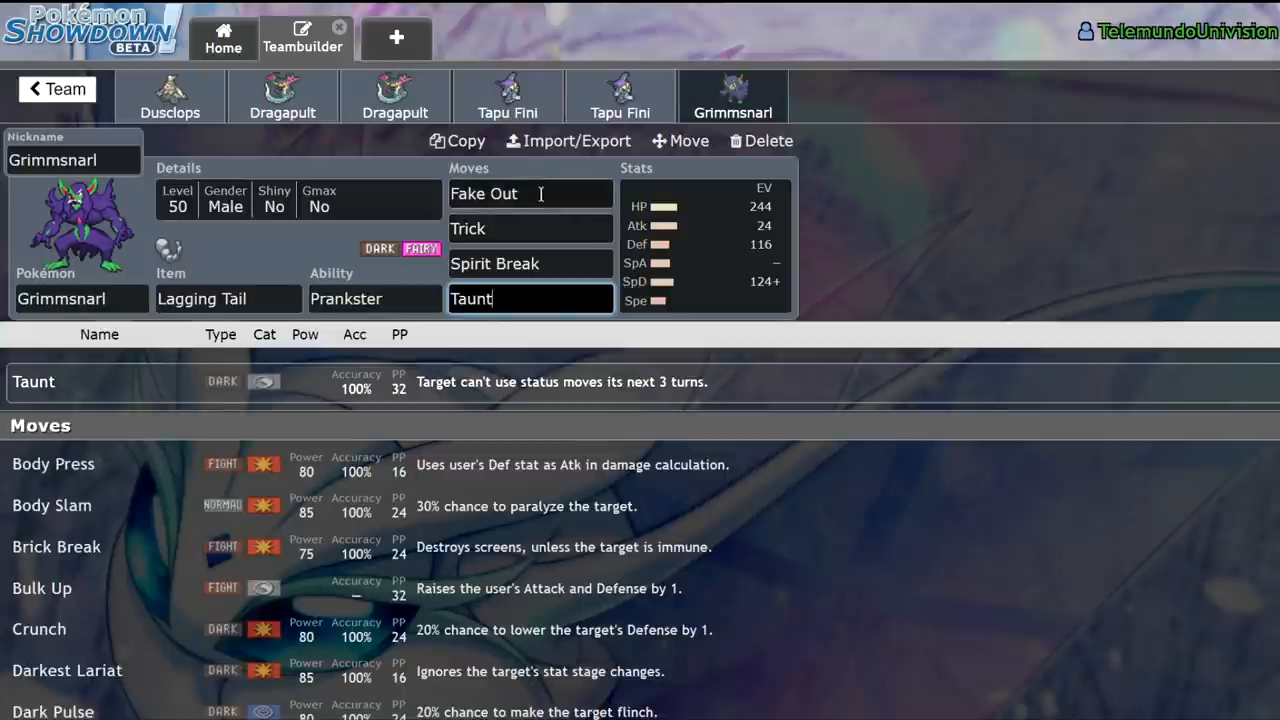
{"action": "left_click", "coordinate": [56, 88]}
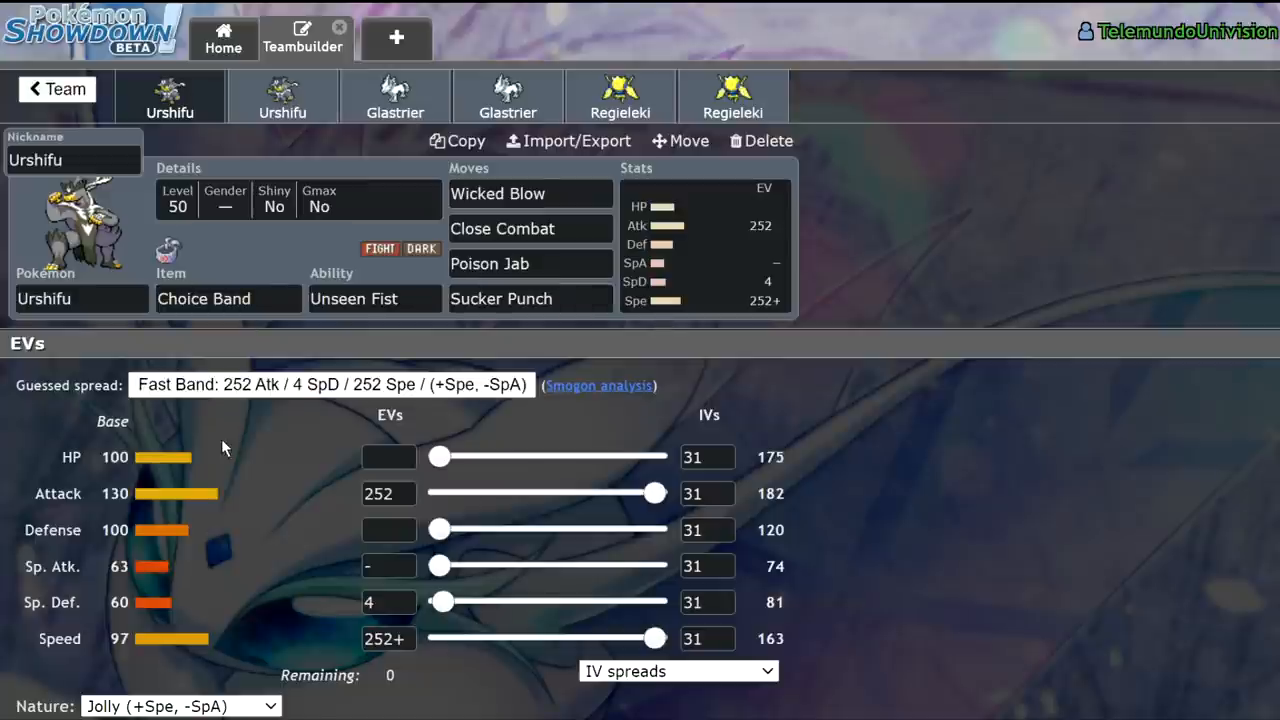
Step: View the Focus Sash Urshifu set, then return to the Choice Band Urshifu's Wicked Blow details
{"action": "left_click", "coordinate": [228, 298]}
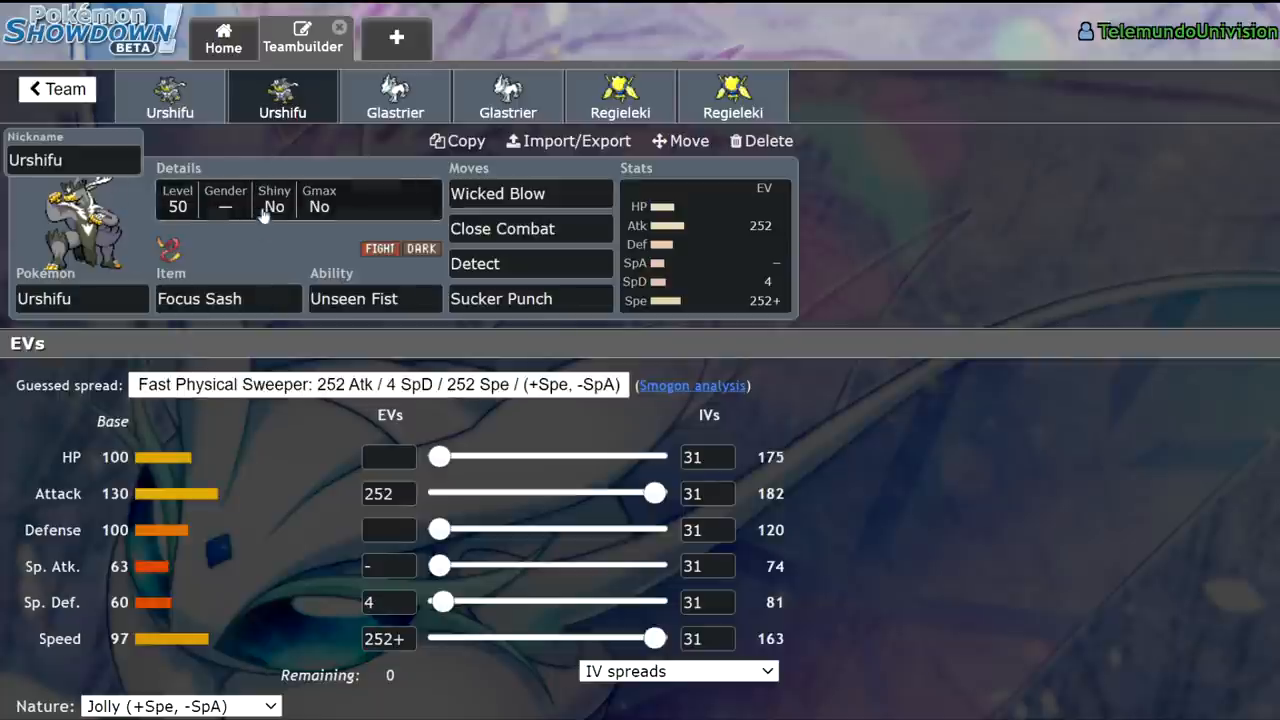
{"action": "mouse_move", "coordinate": [230, 108]}
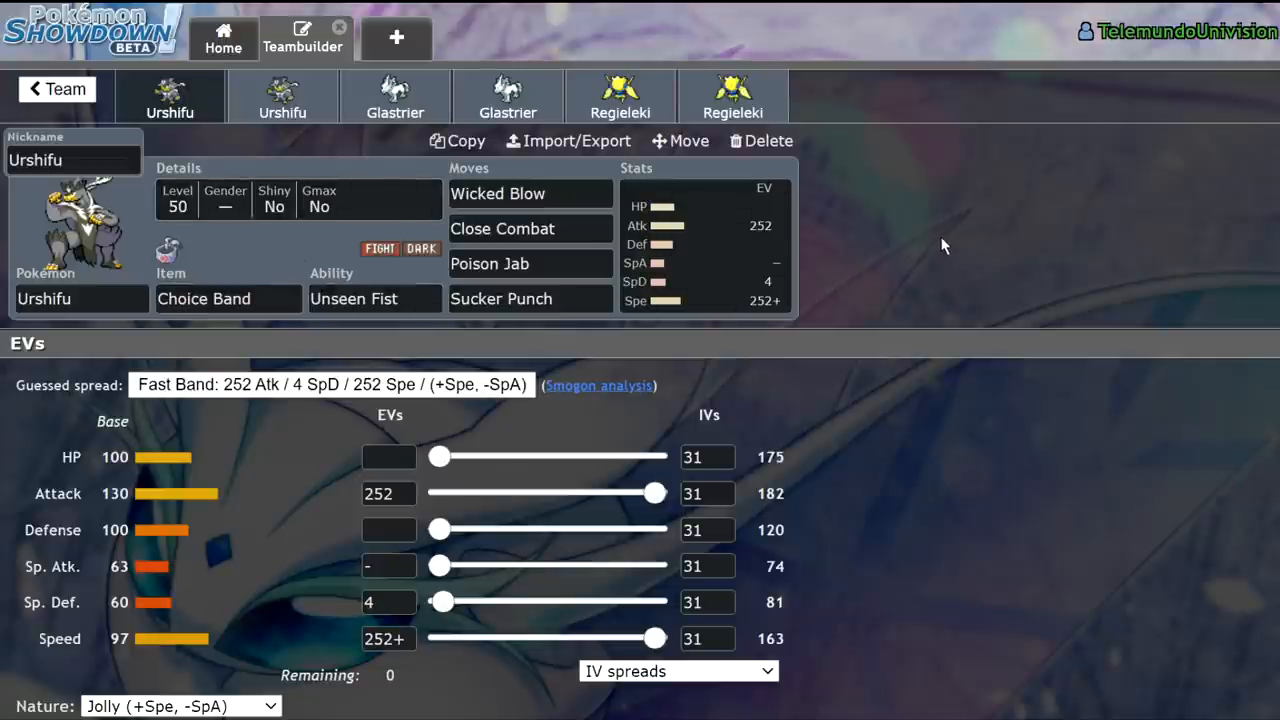
{"action": "mouse_move", "coordinate": [940, 248]}
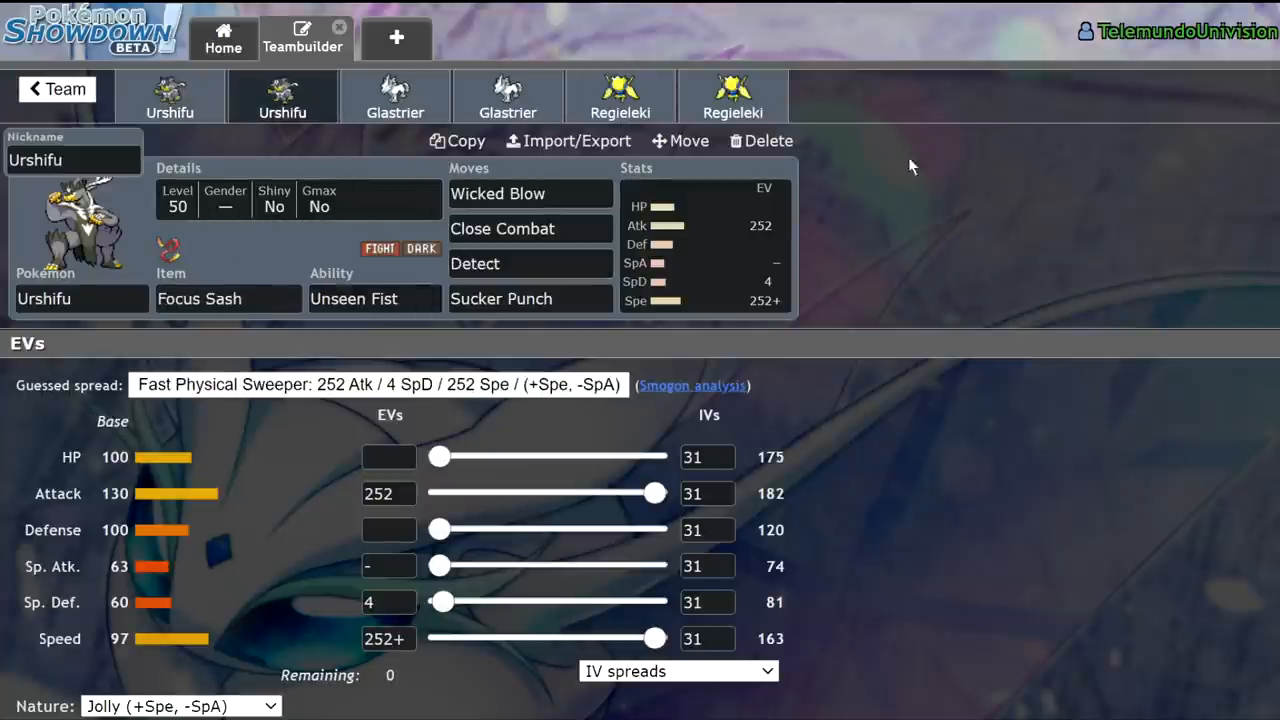
{"action": "left_click", "coordinate": [496, 192]}
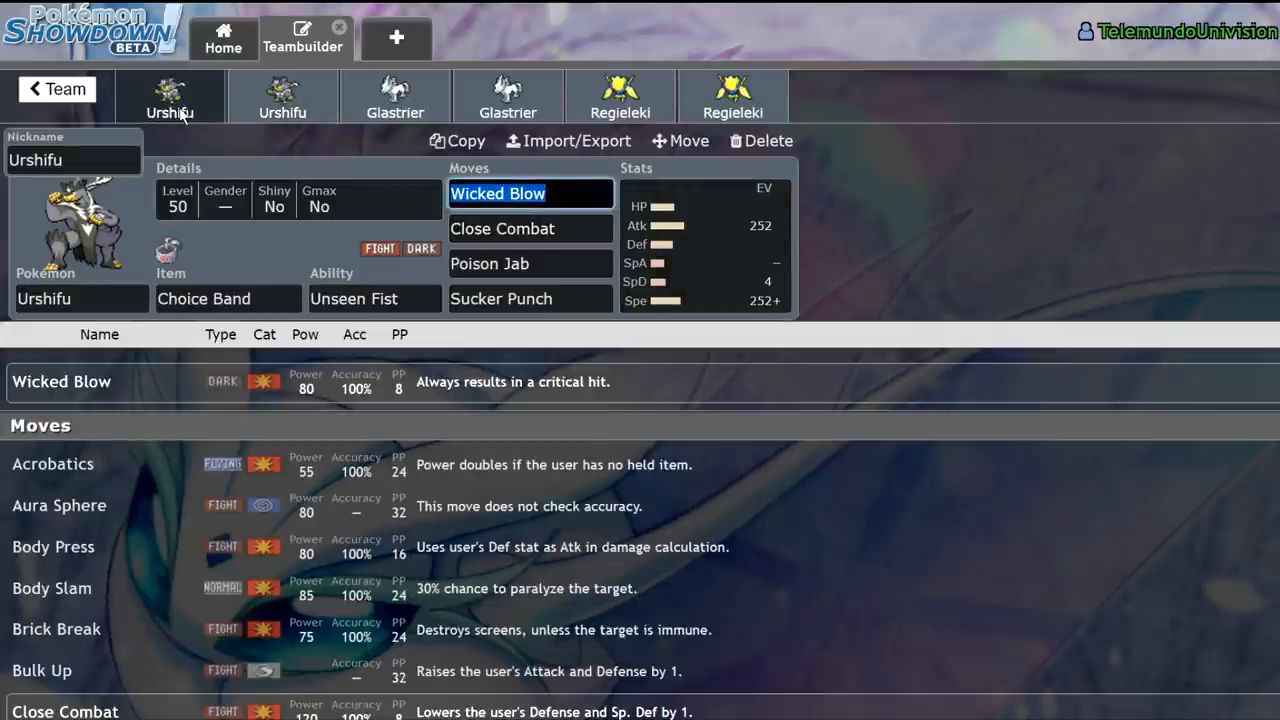
{"action": "mouse_move", "coordinate": [200, 112]}
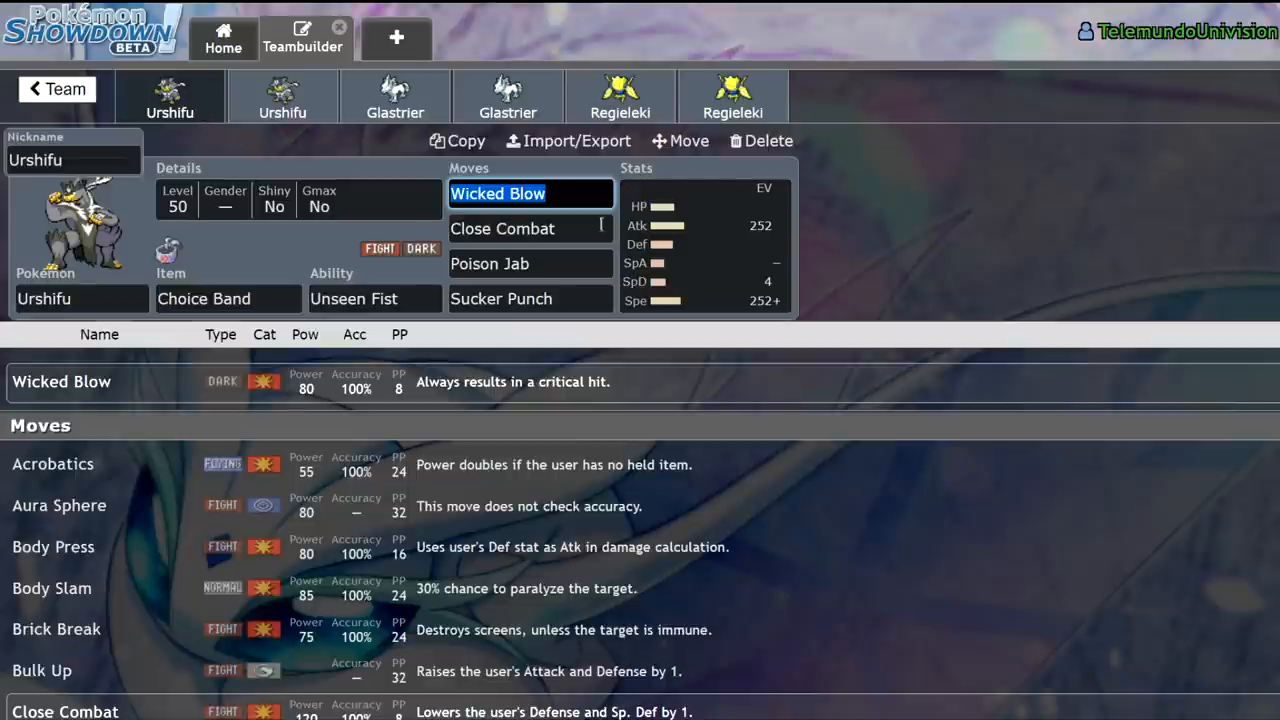
{"action": "mouse_move", "coordinate": [1104, 296]}
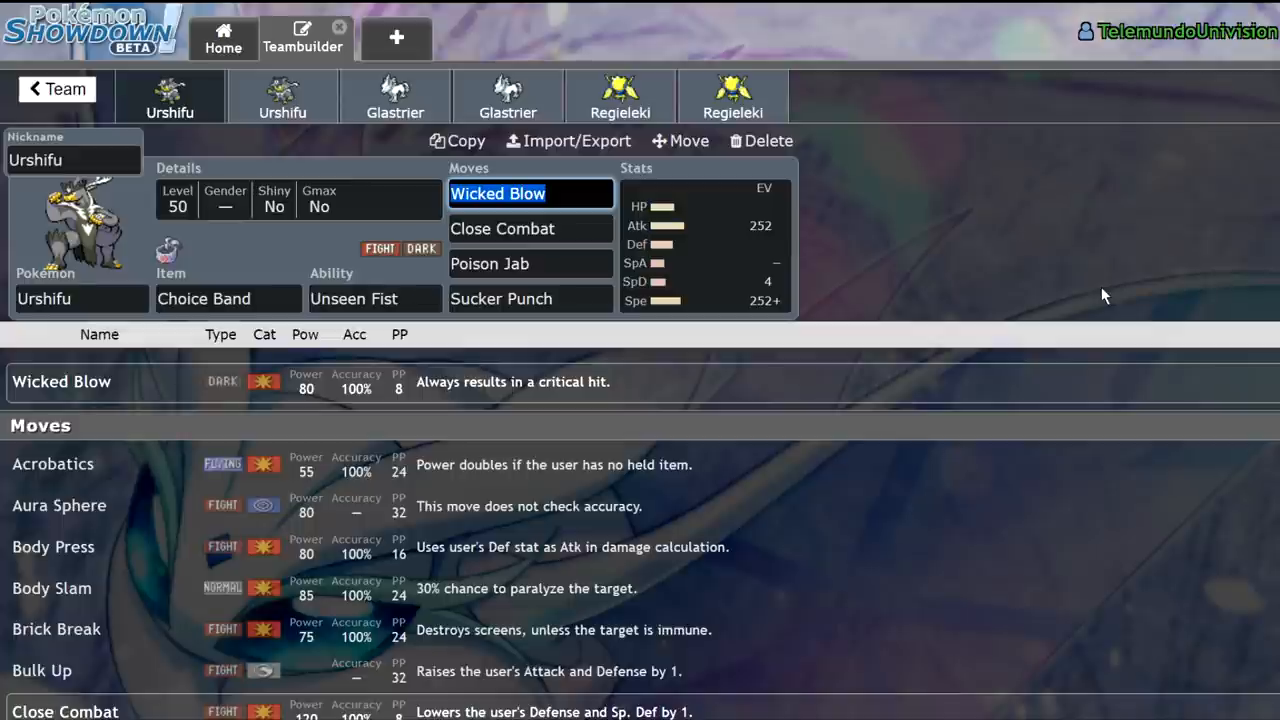
{"action": "mouse_move", "coordinate": [1098, 296]}
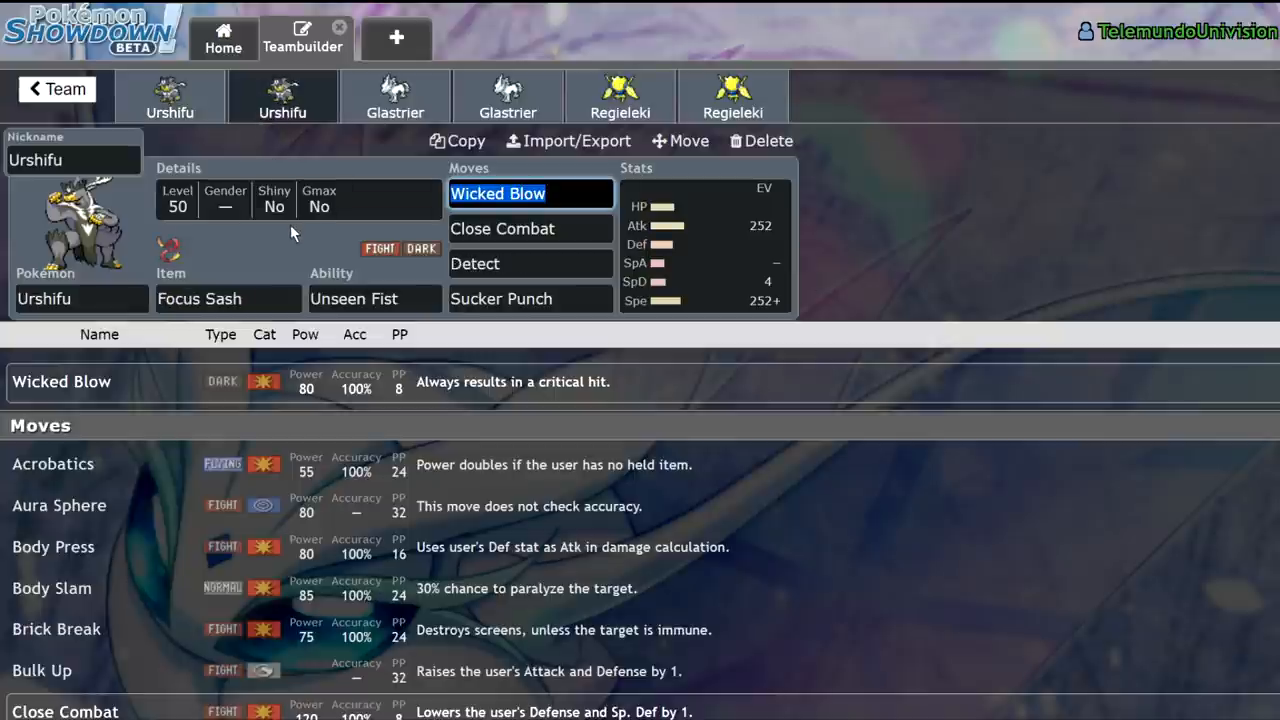
{"action": "mouse_move", "coordinate": [1022, 298]}
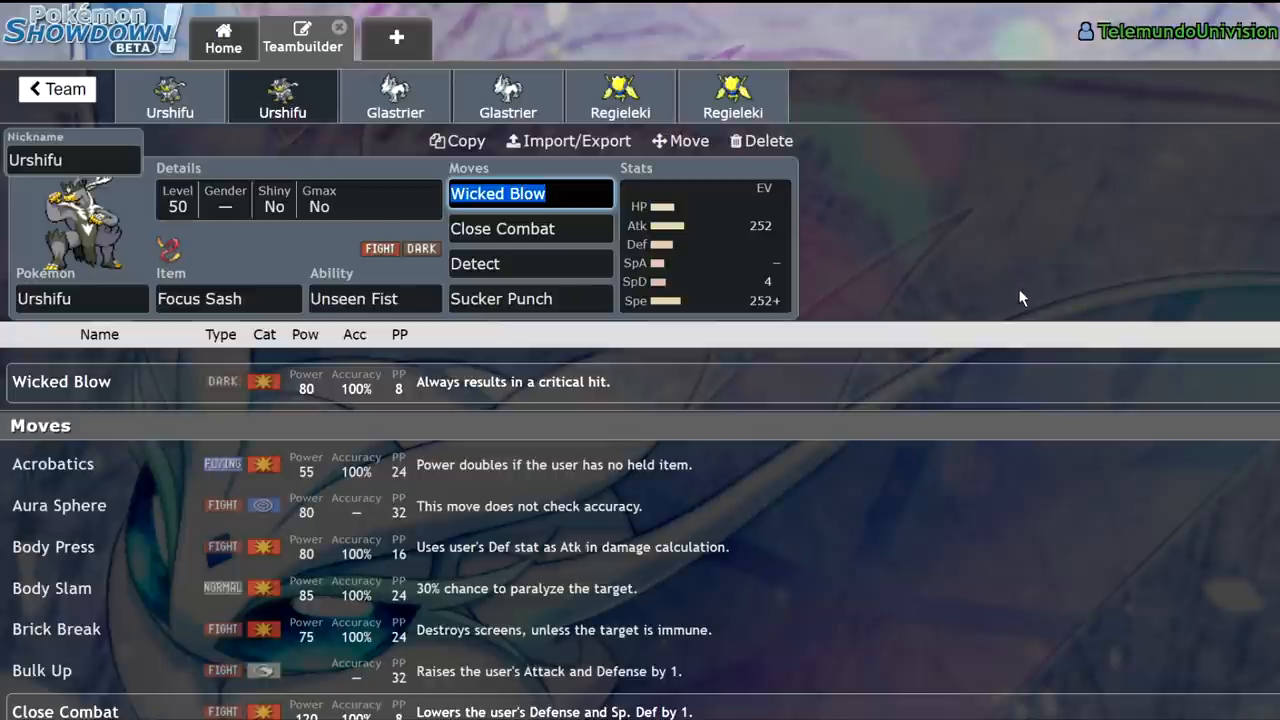
Step: Bring up the first Glastrier set holding Weakness Policy with Icicle Crash and Close Combat
{"action": "left_click", "coordinate": [396, 96]}
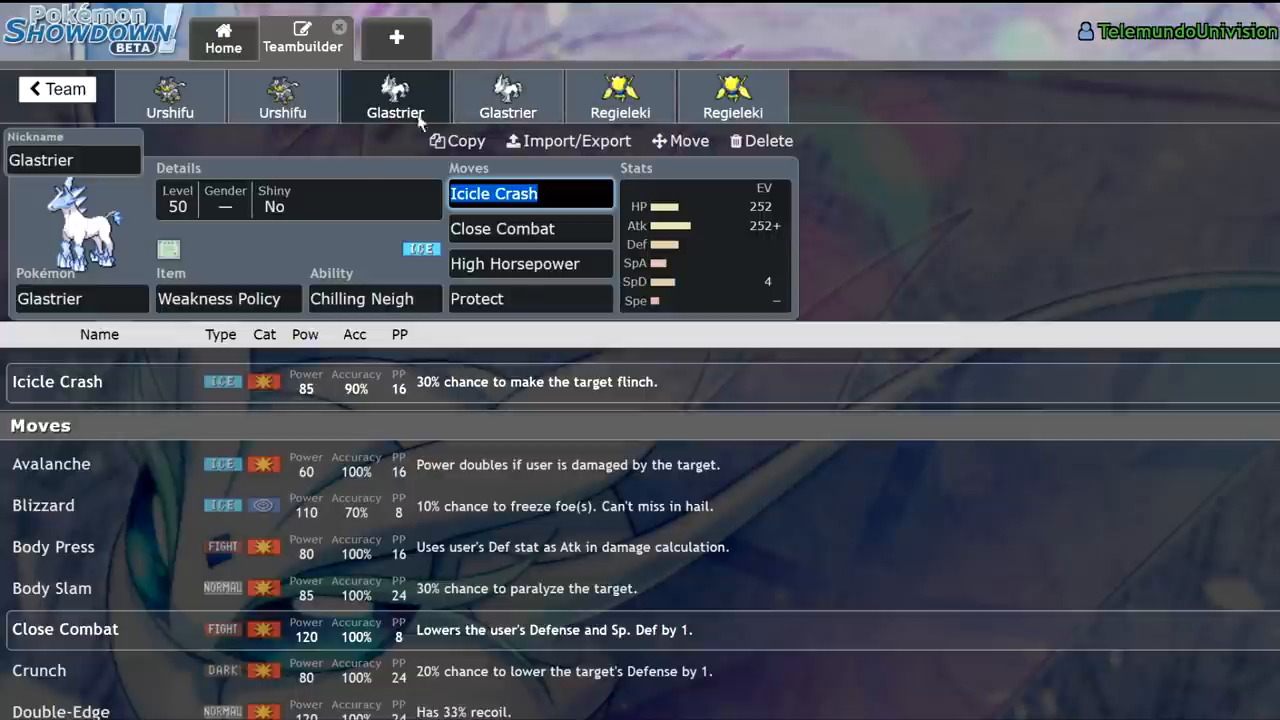
{"action": "mouse_move", "coordinate": [1210, 204]}
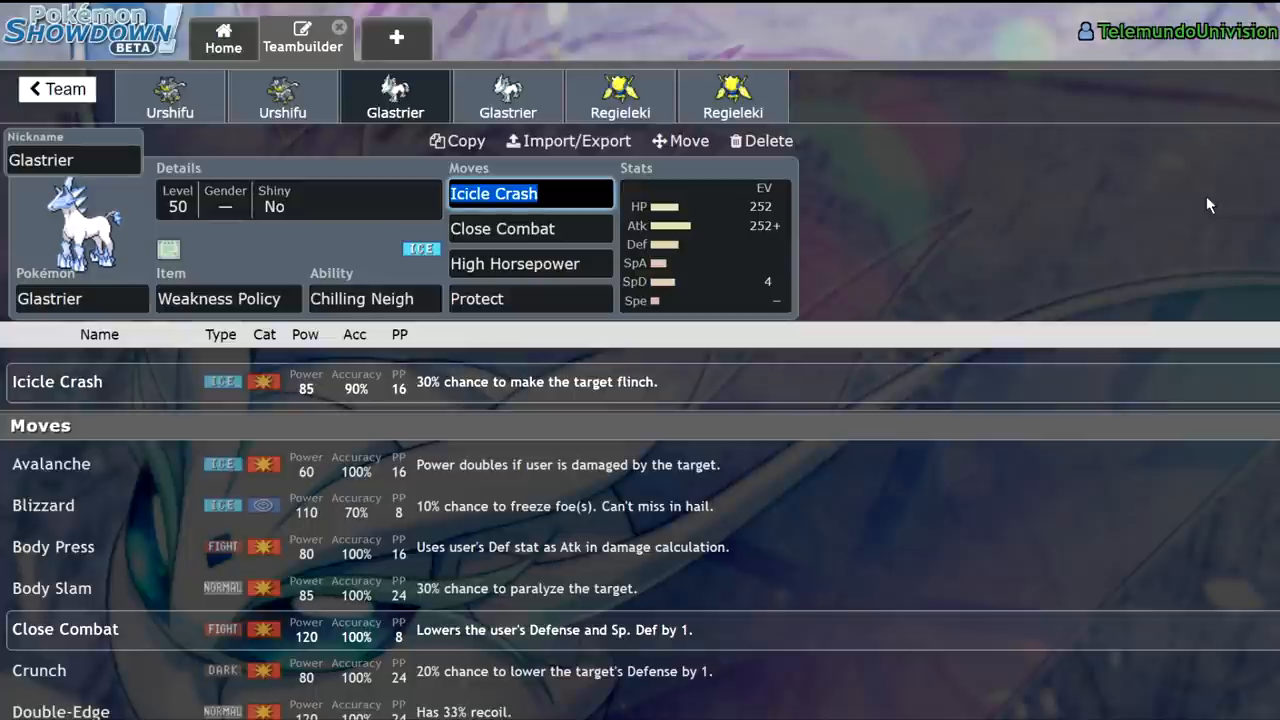
{"action": "mouse_move", "coordinate": [1176, 210]}
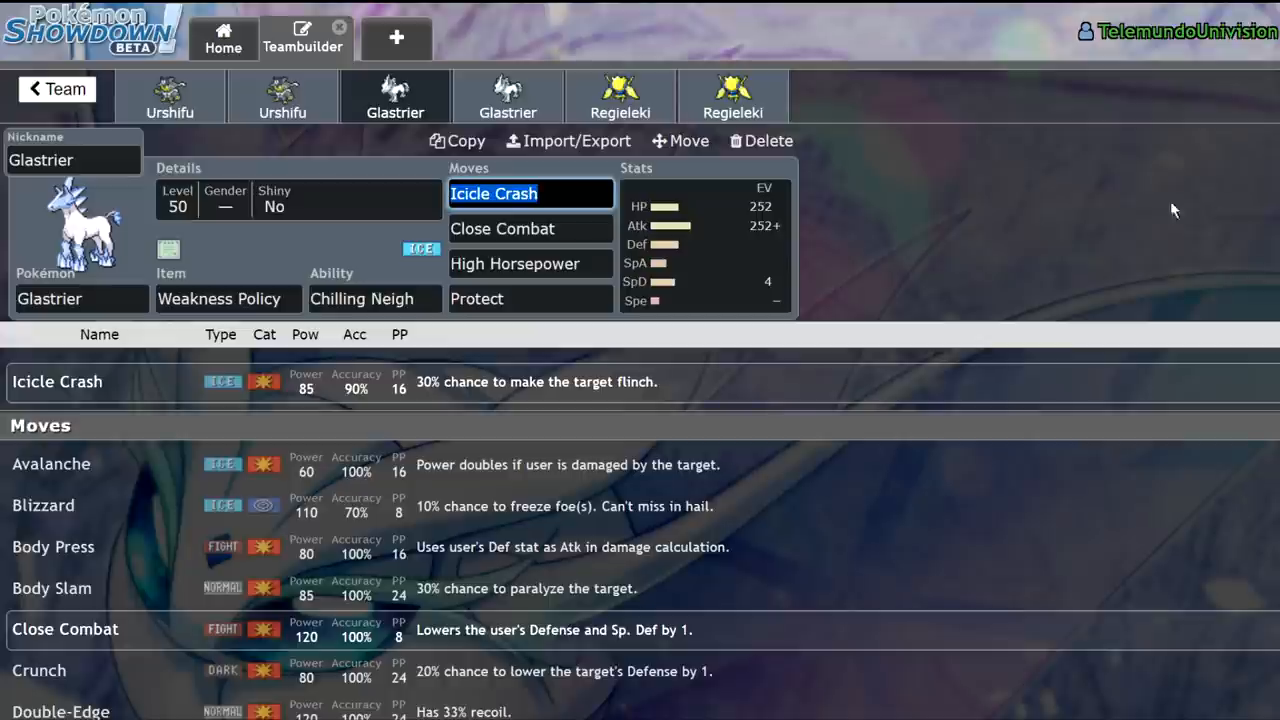
{"action": "mouse_move", "coordinate": [838, 192]}
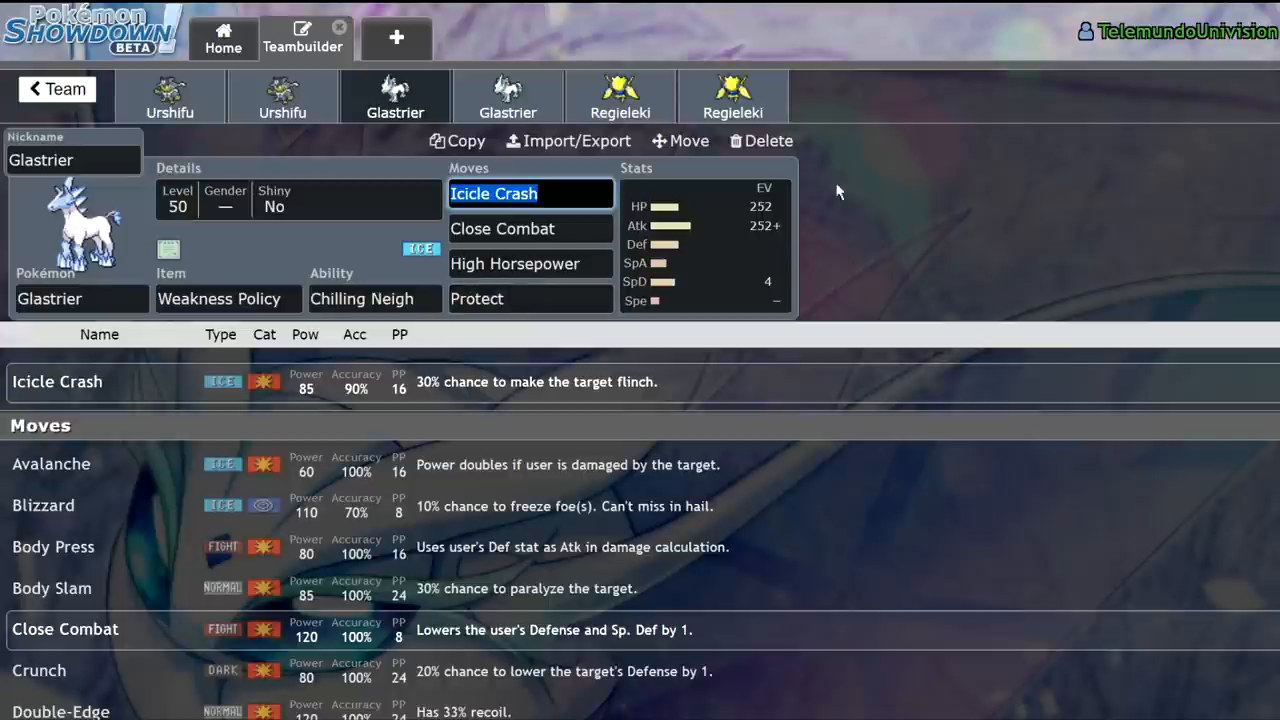
Step: Check the Life Orb Glastrier set, then show the first Regieleki set holding Choice Specs
{"action": "left_click", "coordinate": [220, 298]}
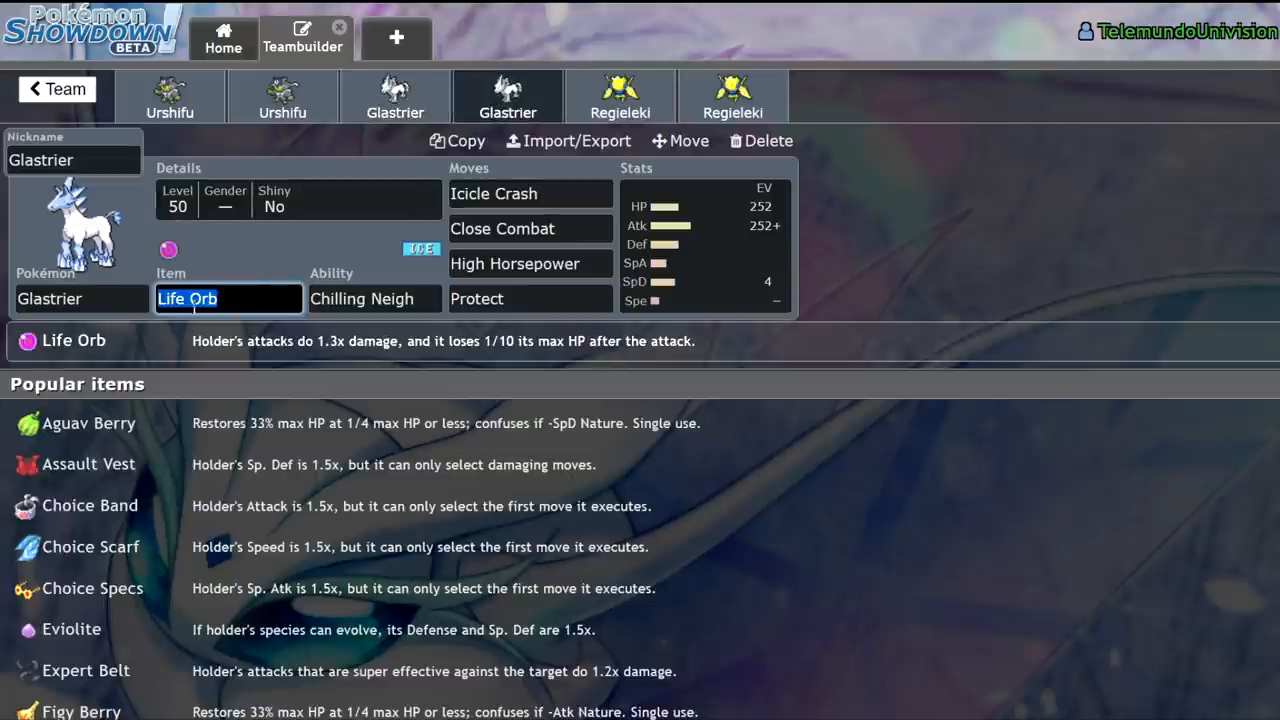
{"action": "mouse_move", "coordinate": [1218, 200]}
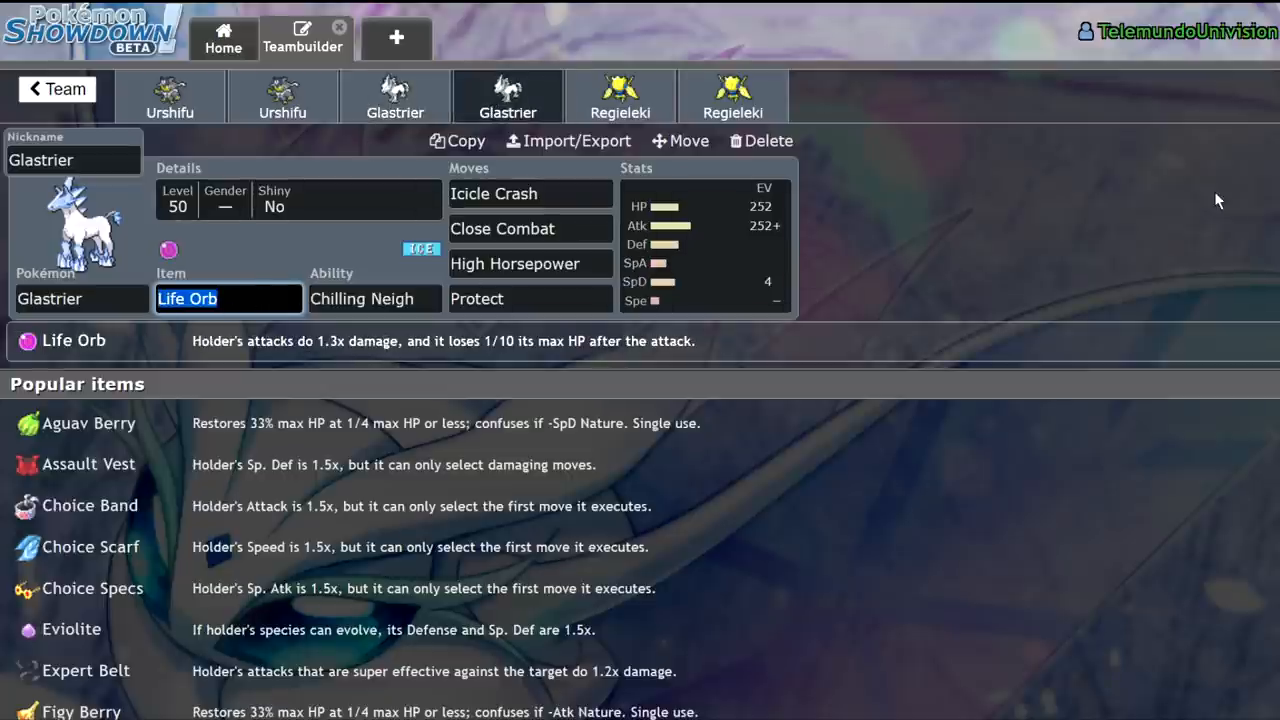
{"action": "mouse_move", "coordinate": [960, 238]}
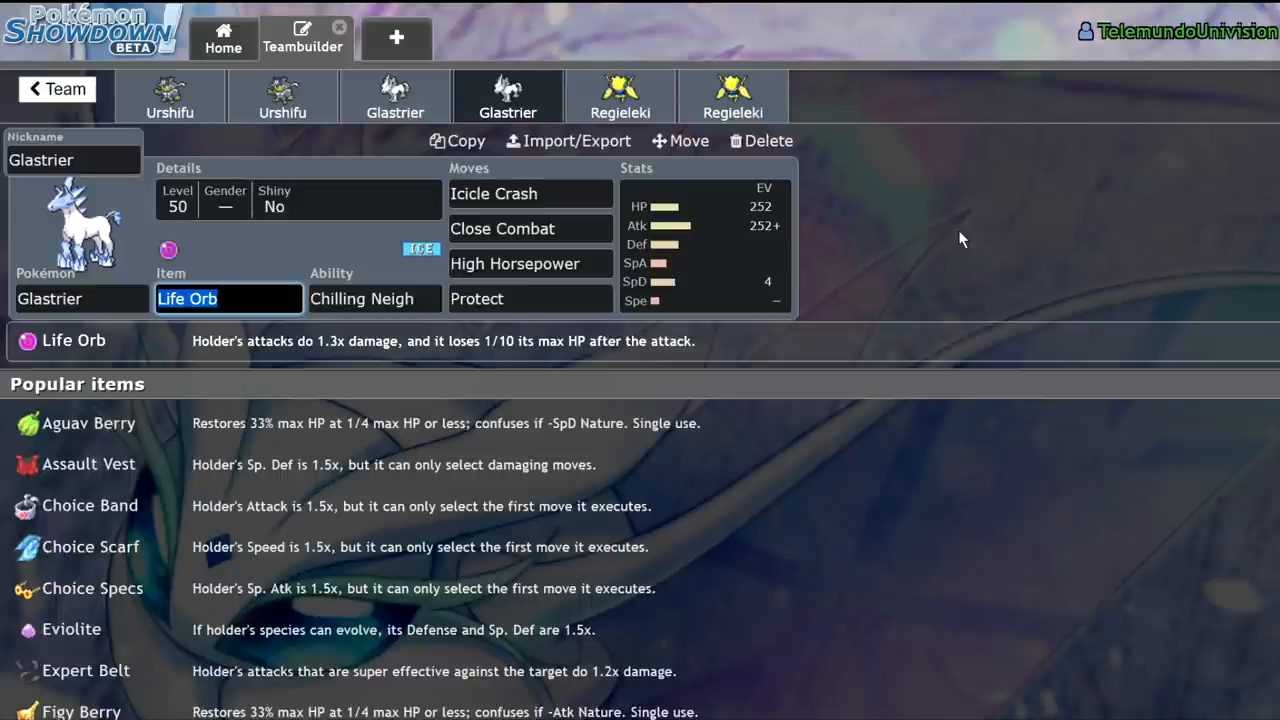
{"action": "mouse_move", "coordinate": [956, 238]}
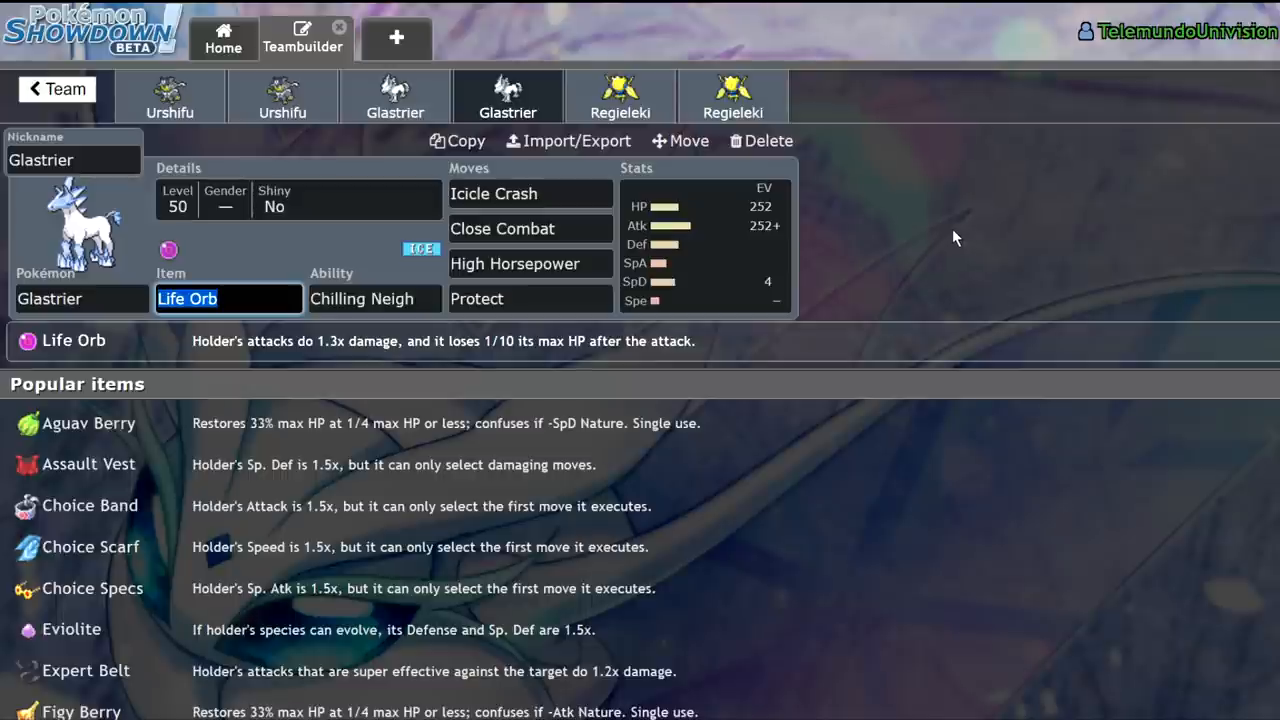
{"action": "mouse_move", "coordinate": [950, 234]}
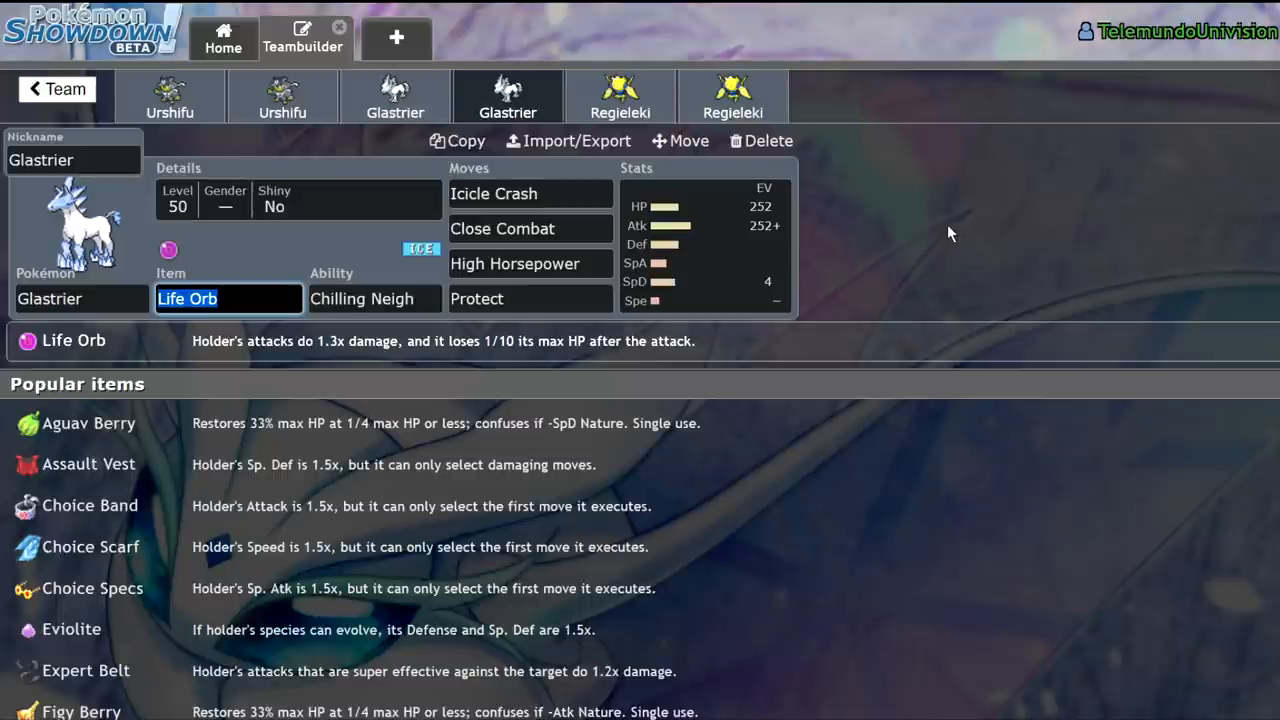
{"action": "mouse_move", "coordinate": [992, 164]}
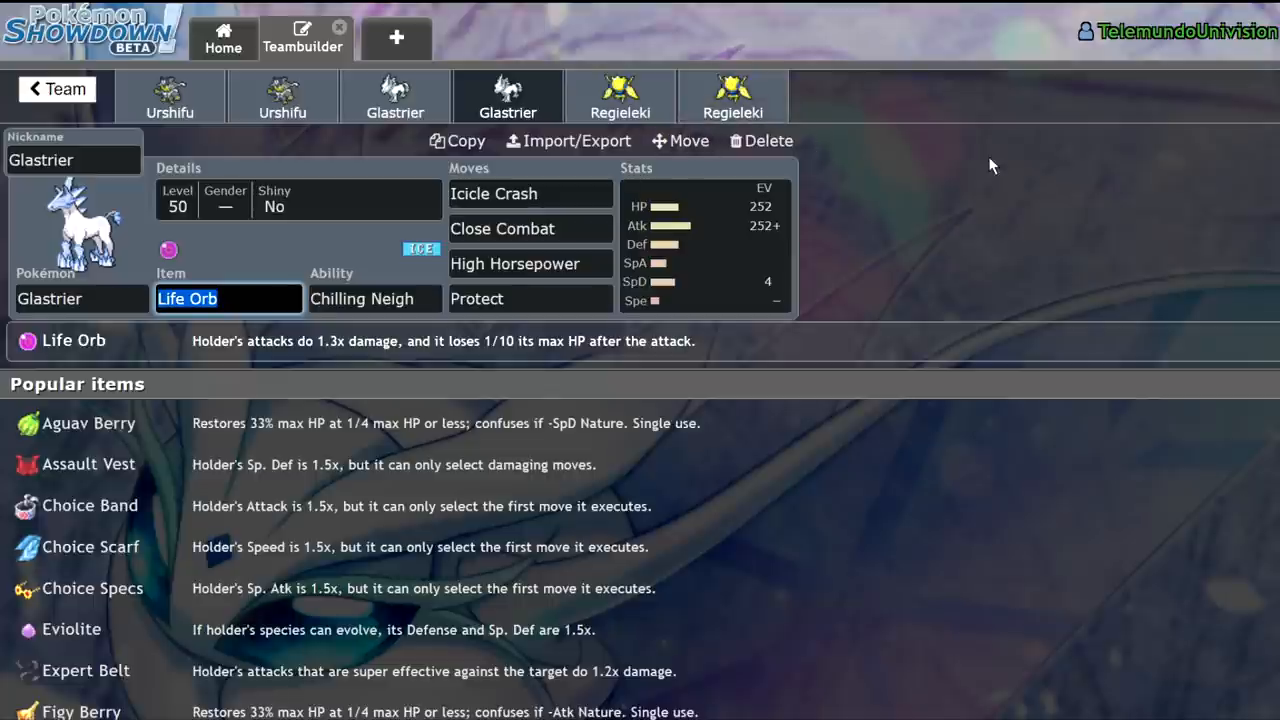
{"action": "left_click", "coordinate": [620, 96]}
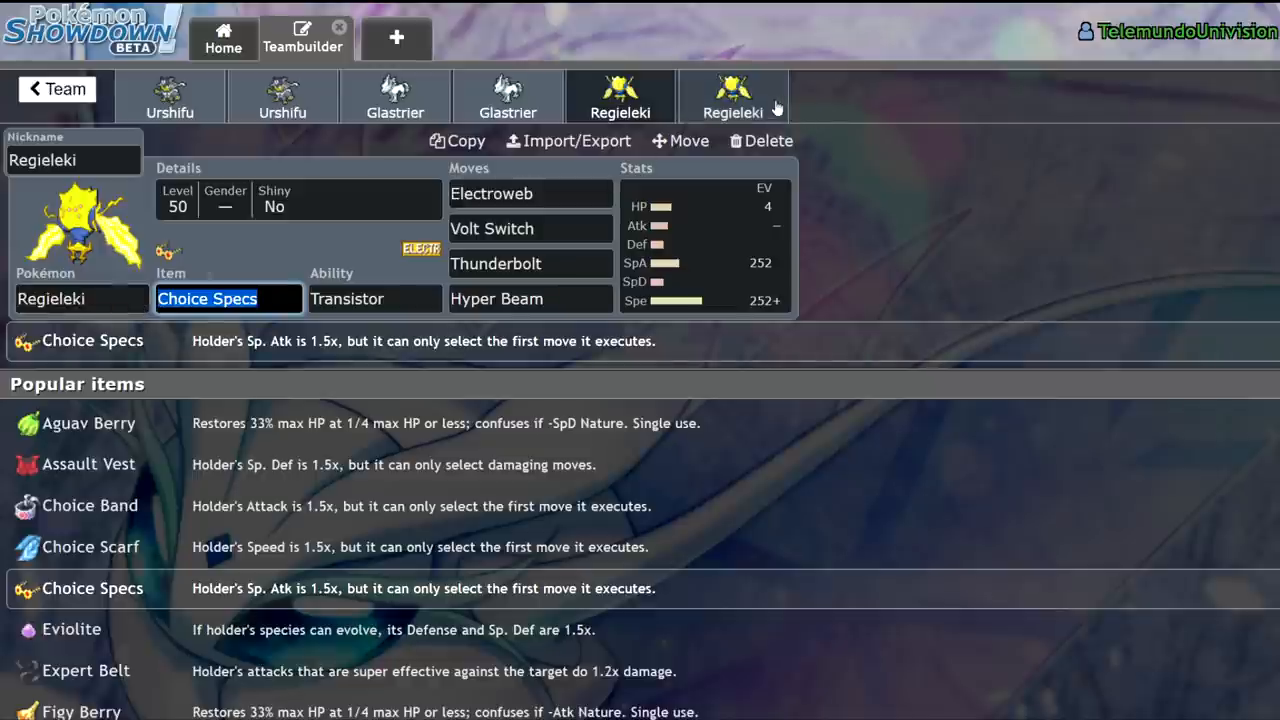
Step: View the Light Clay Regieleki's Volt Switch details, then switch to the Choice Specs Regieleki set
{"action": "left_click", "coordinate": [732, 96]}
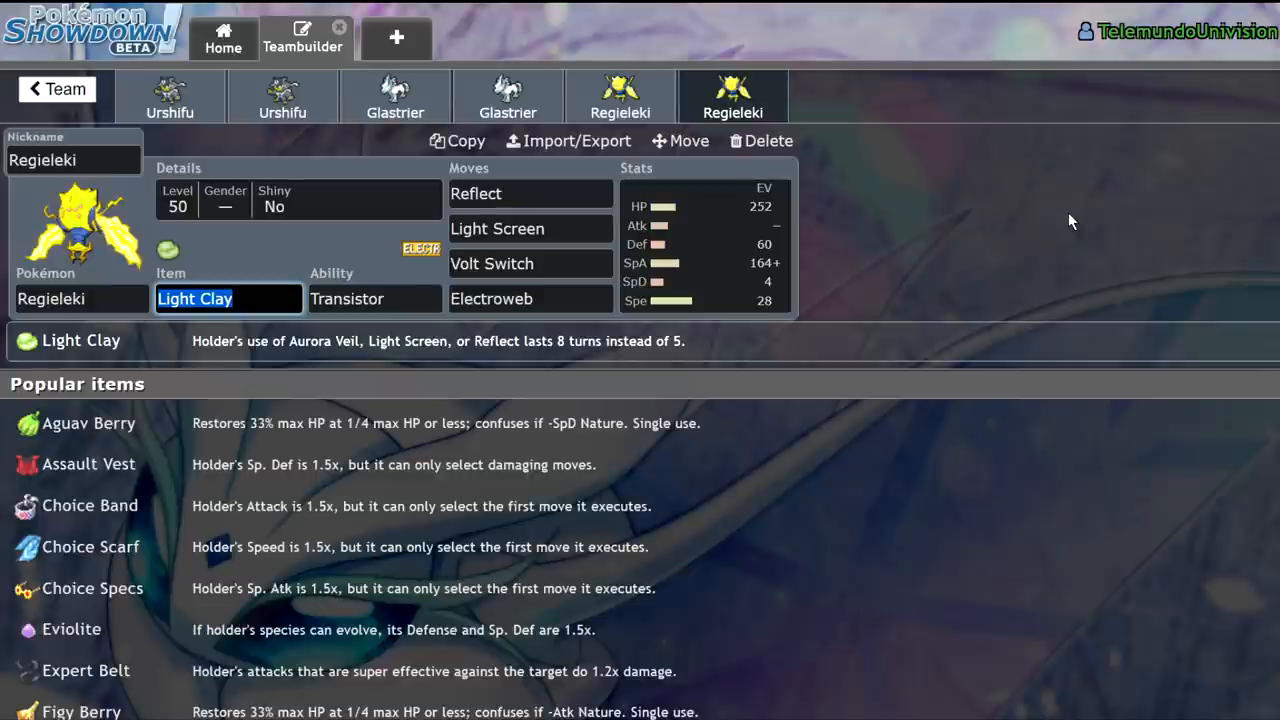
{"action": "mouse_move", "coordinate": [1044, 264]}
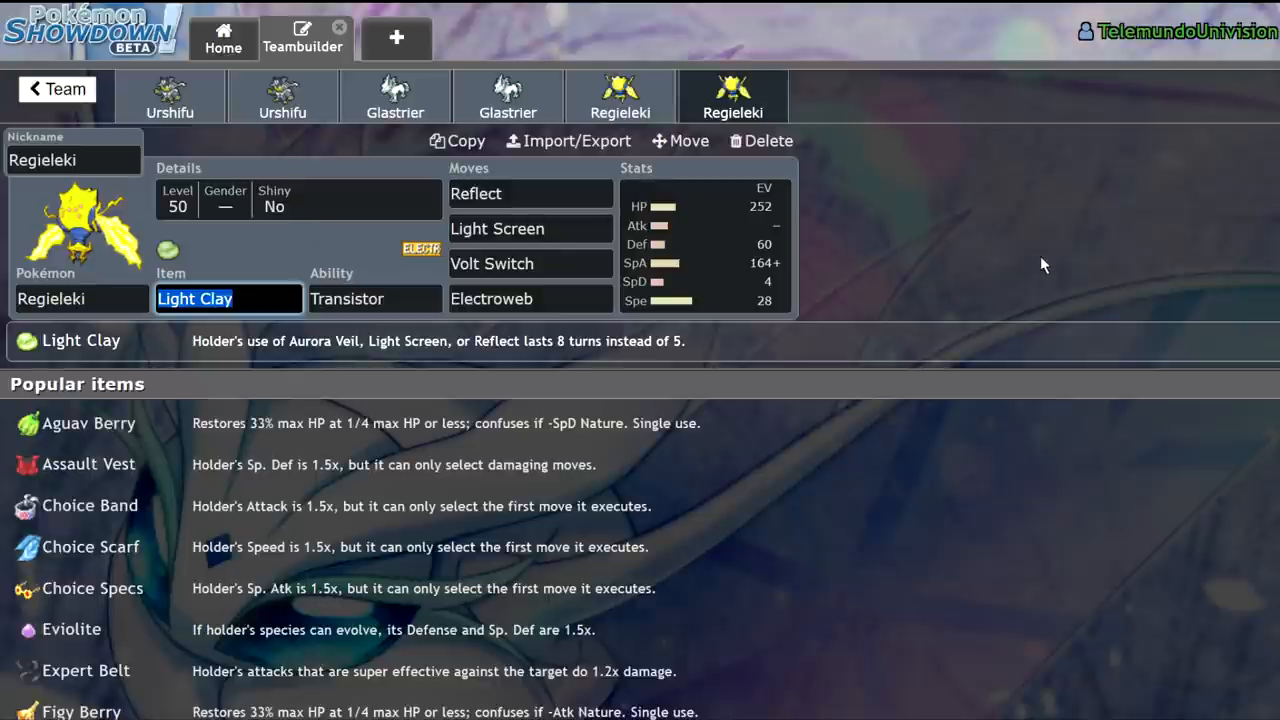
{"action": "mouse_move", "coordinate": [1038, 270]}
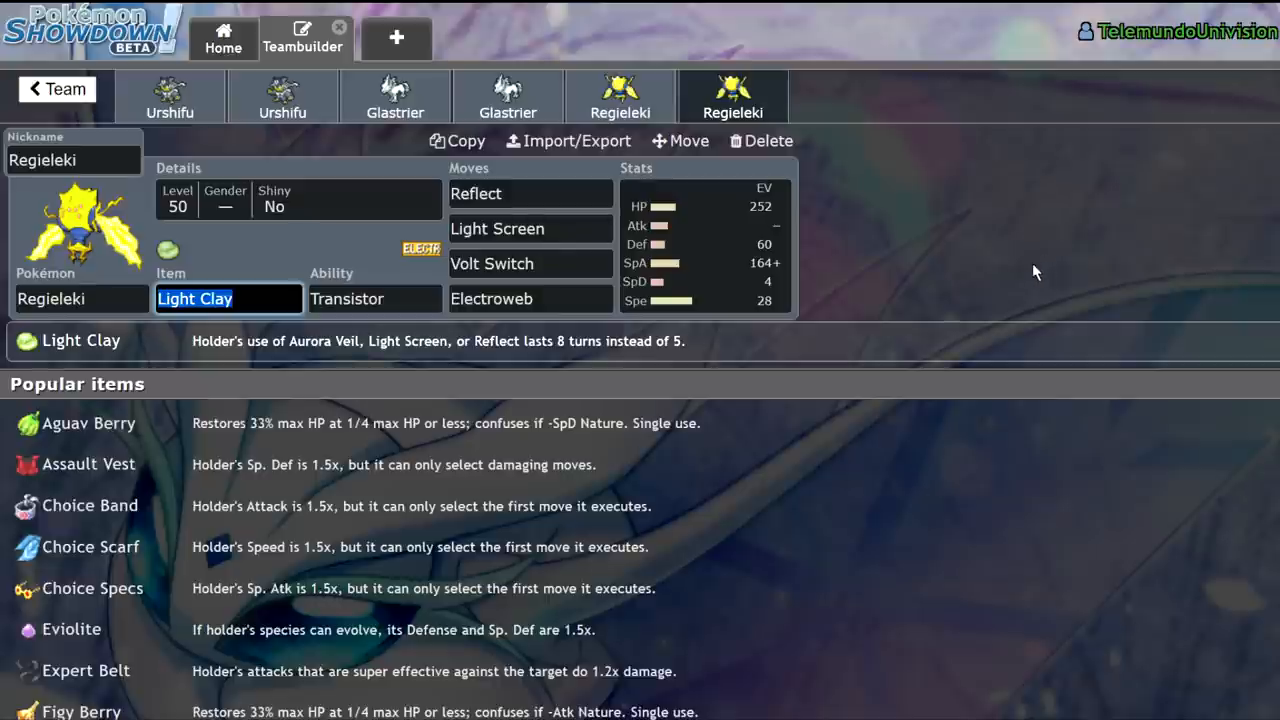
{"action": "left_click", "coordinate": [530, 298]}
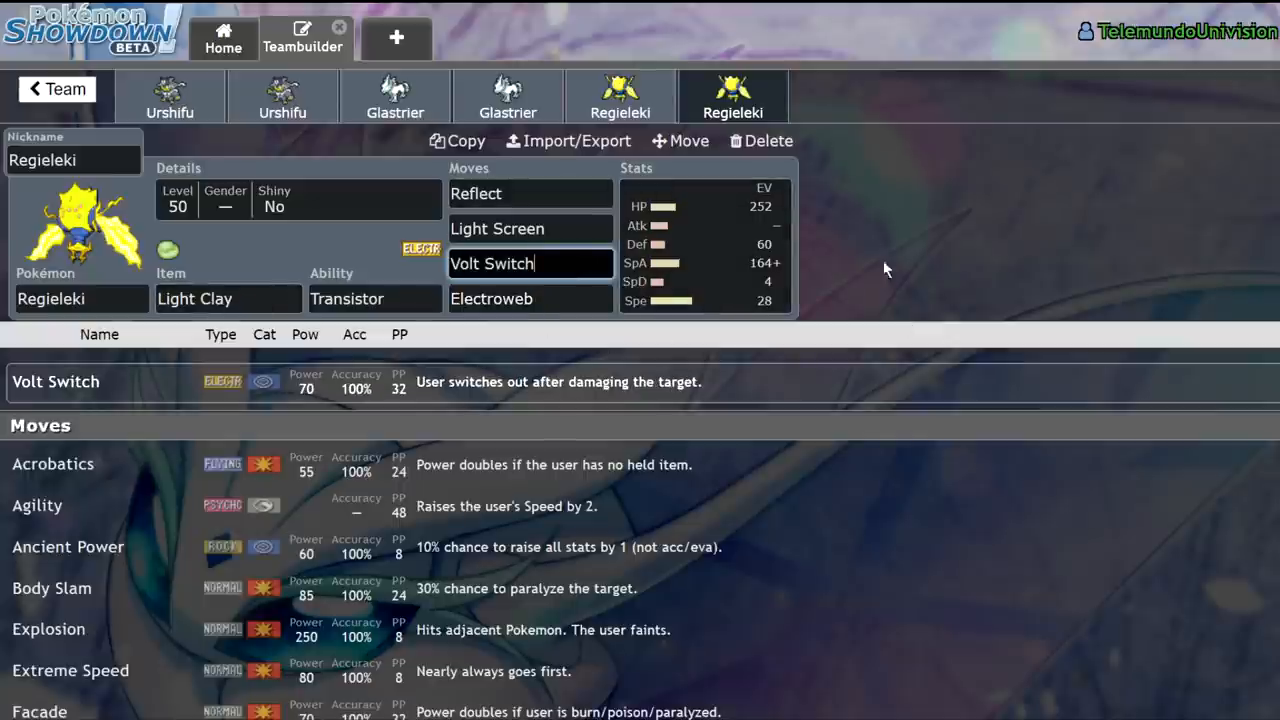
{"action": "left_click", "coordinate": [620, 96]}
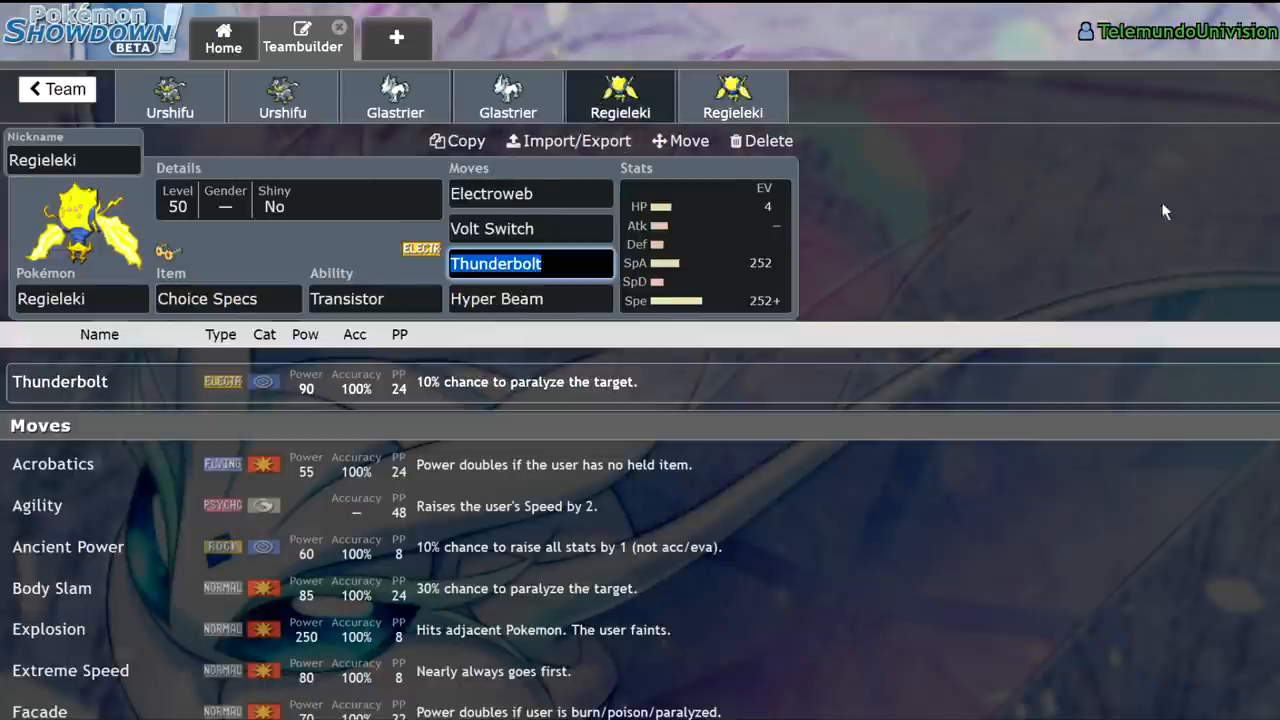
{"action": "mouse_move", "coordinate": [1230, 178]}
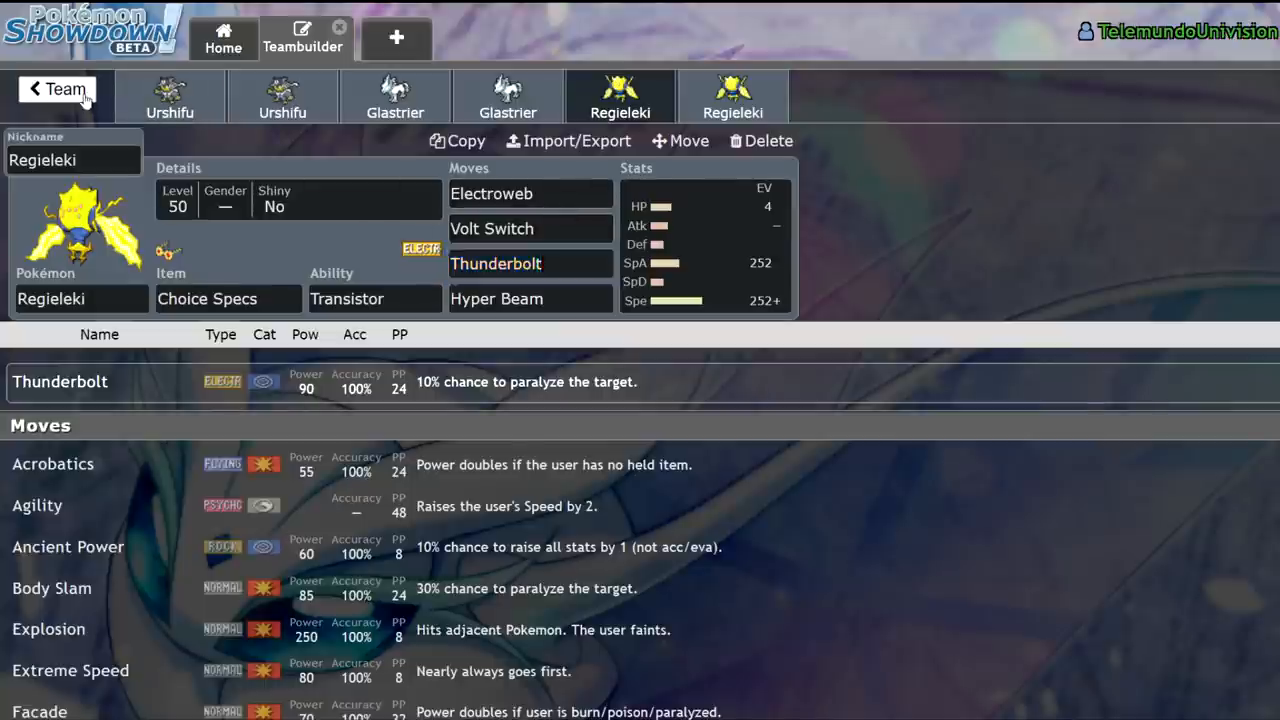
Step: Reopen the Untitled 196 team and show Dusclops's Eviolite item choices
{"action": "left_click", "coordinate": [56, 88]}
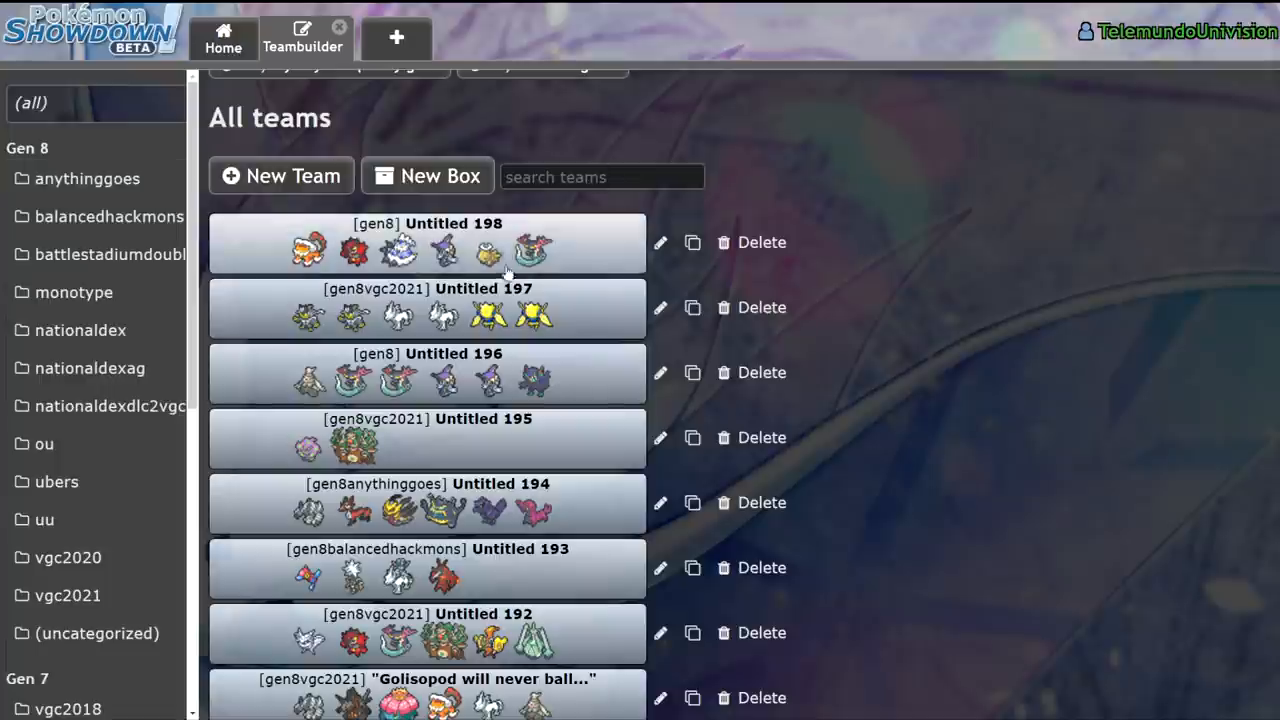
{"action": "left_click", "coordinate": [424, 372]}
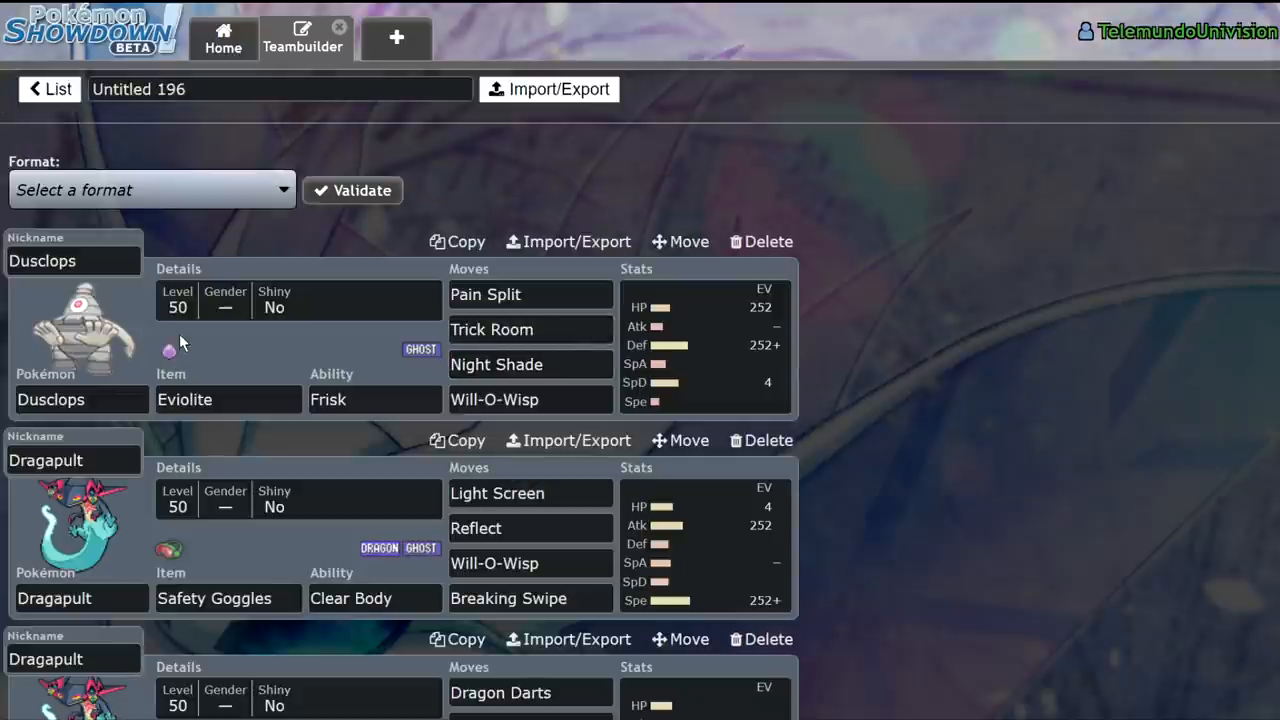
{"action": "left_click", "coordinate": [228, 400]}
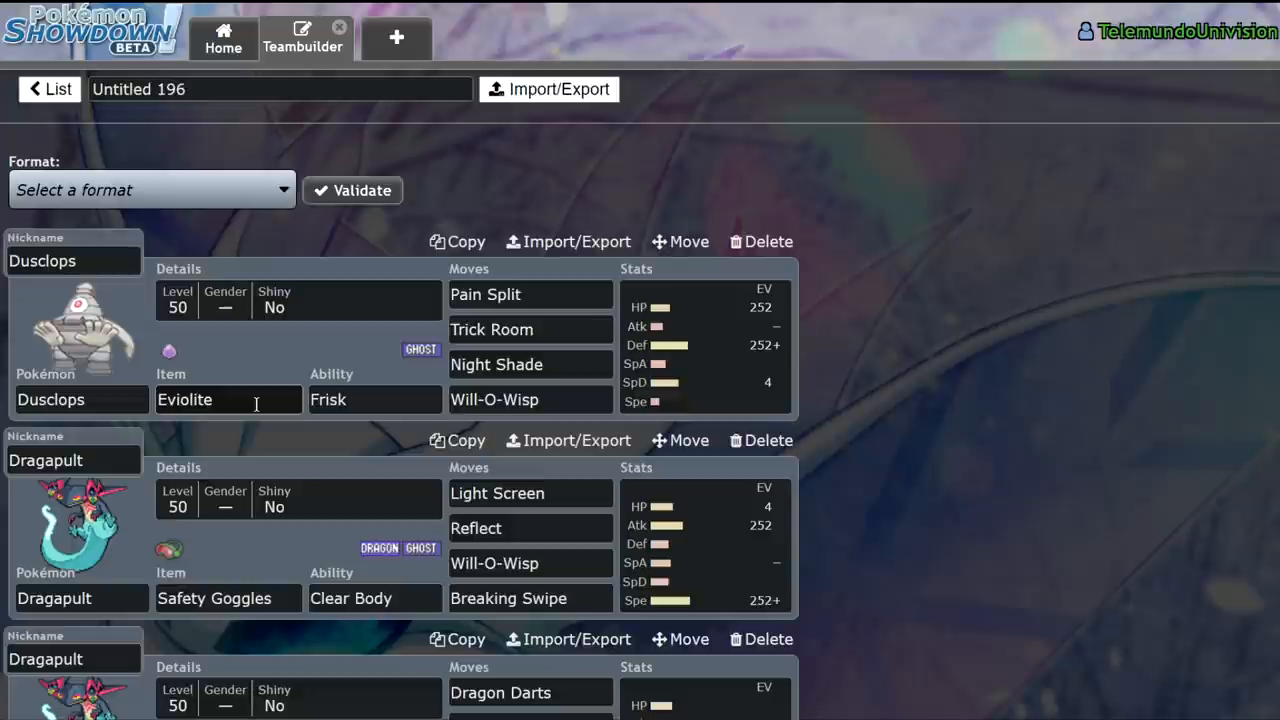
{"action": "mouse_move", "coordinate": [248, 400]}
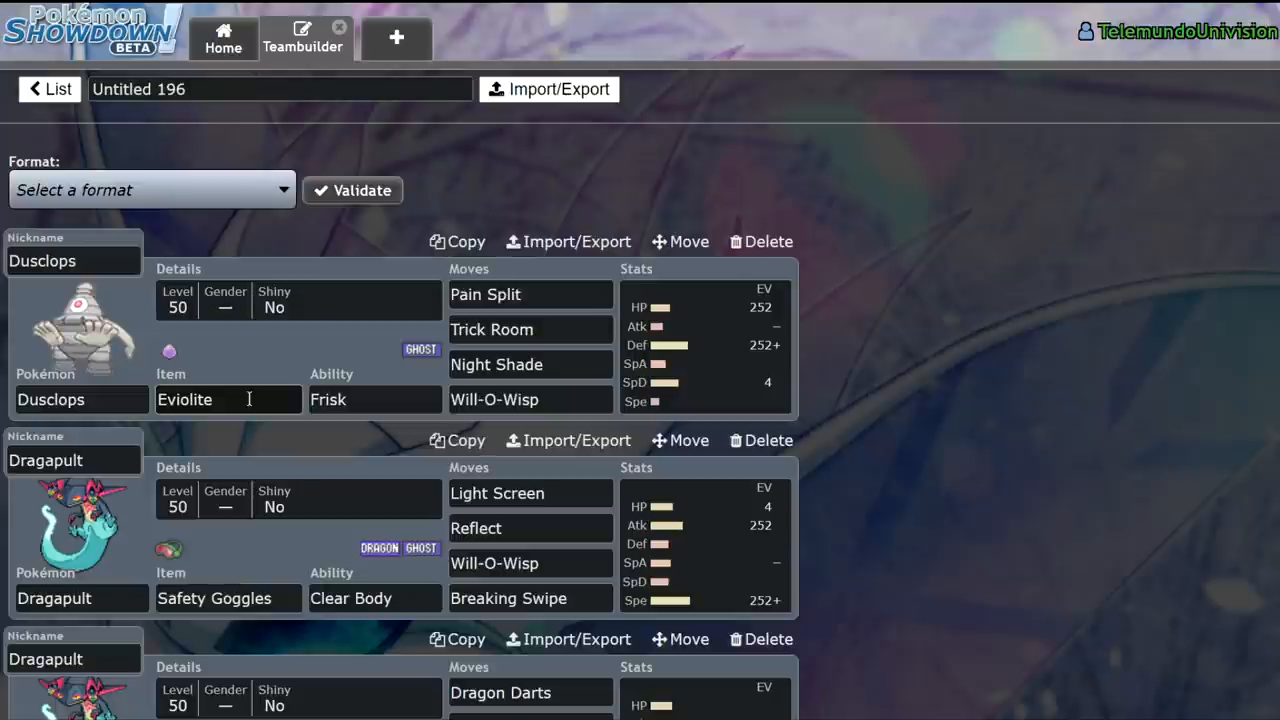
{"action": "left_click", "coordinate": [228, 400]}
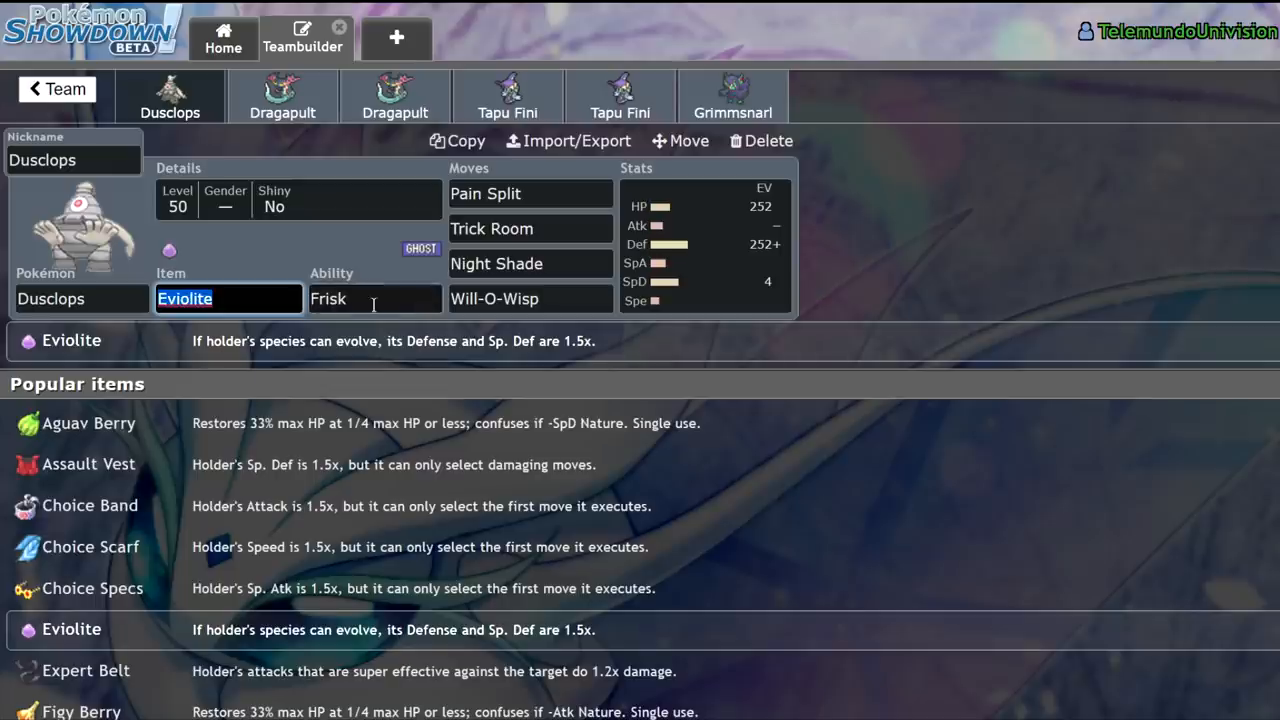
Step: Filter Dusclops's species list by 'fr' for Frisk and browse results like Dusknoir, Gothitelle and Gourgeist
{"action": "left_click", "coordinate": [82, 298]}
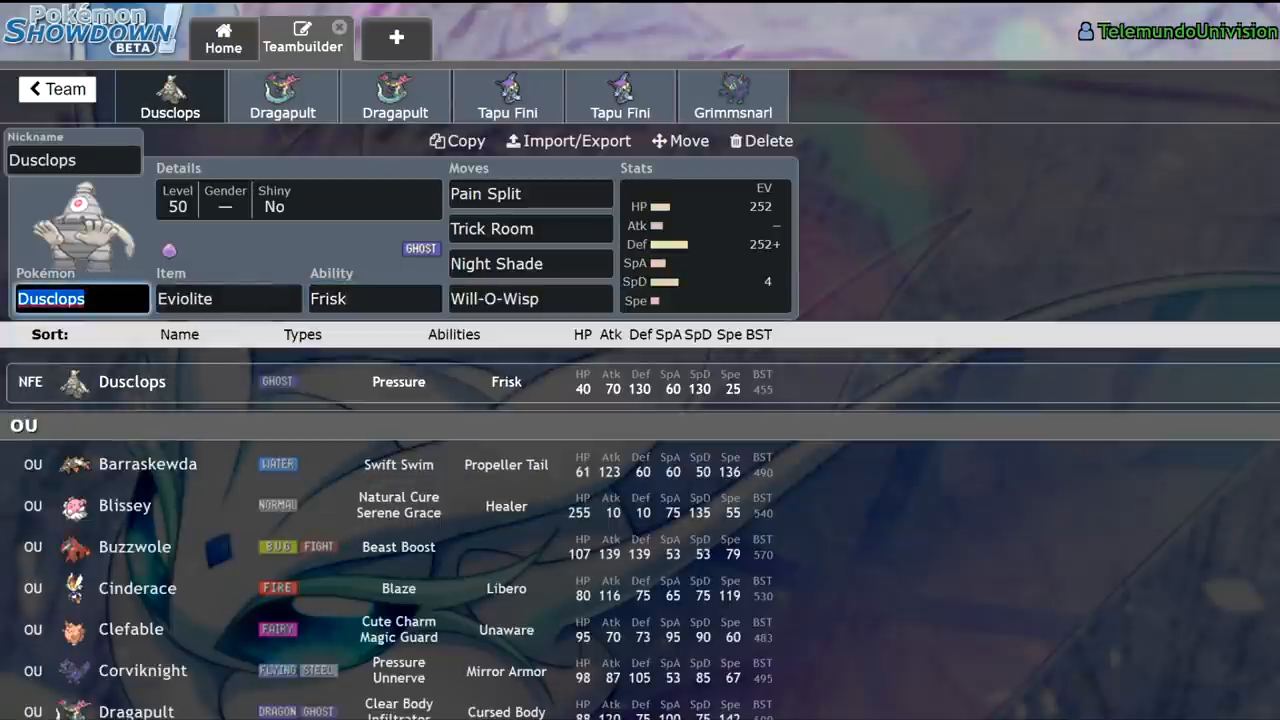
{"action": "type", "text": "fr"}
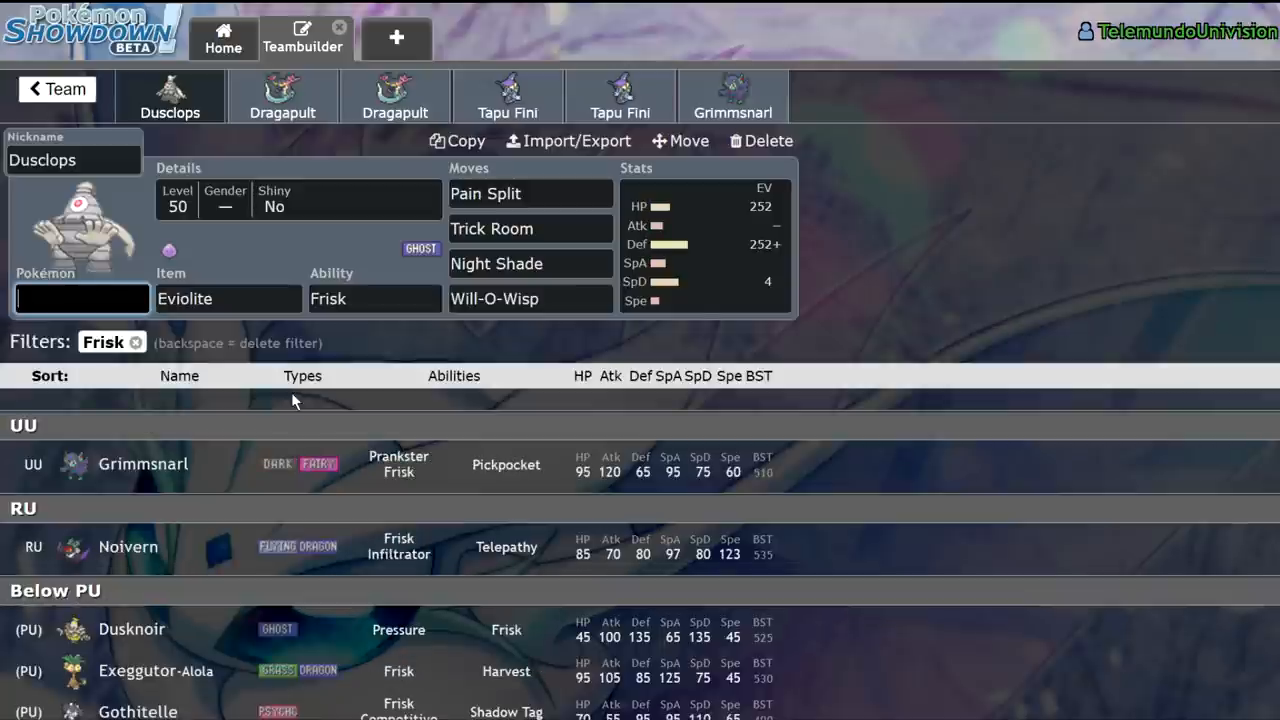
{"action": "mouse_move", "coordinate": [724, 450]}
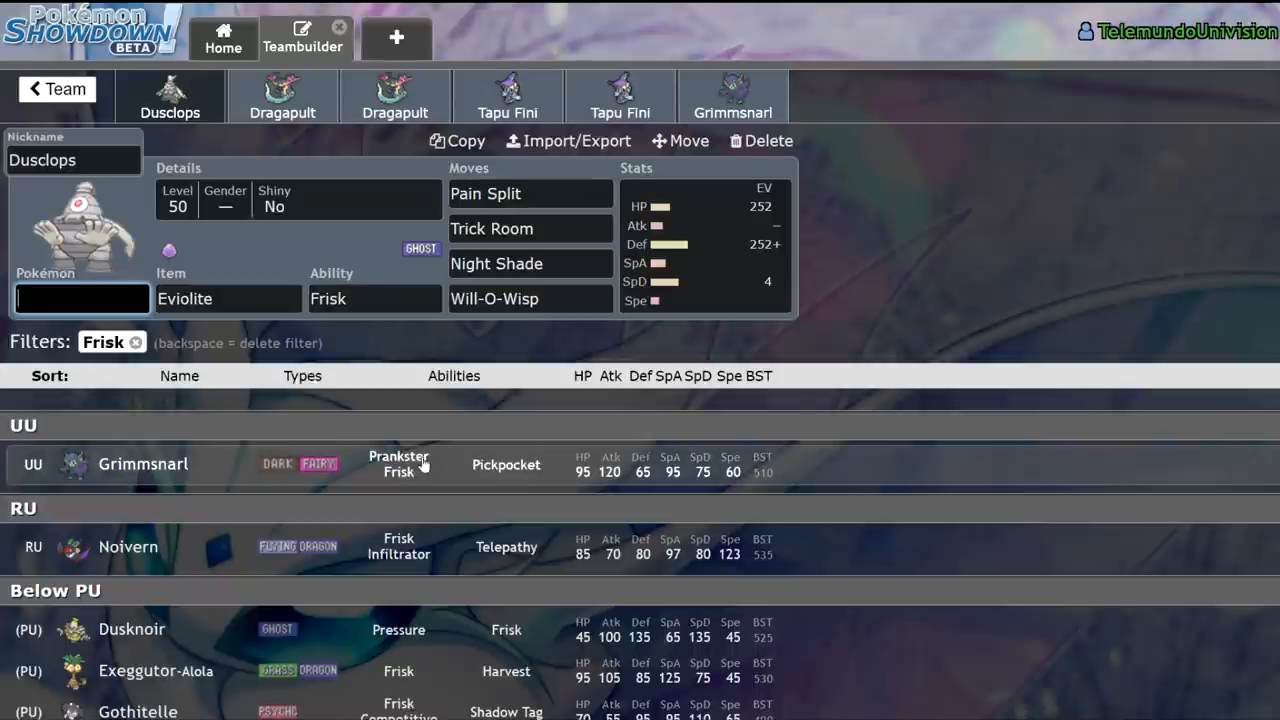
{"action": "mouse_move", "coordinate": [372, 530]}
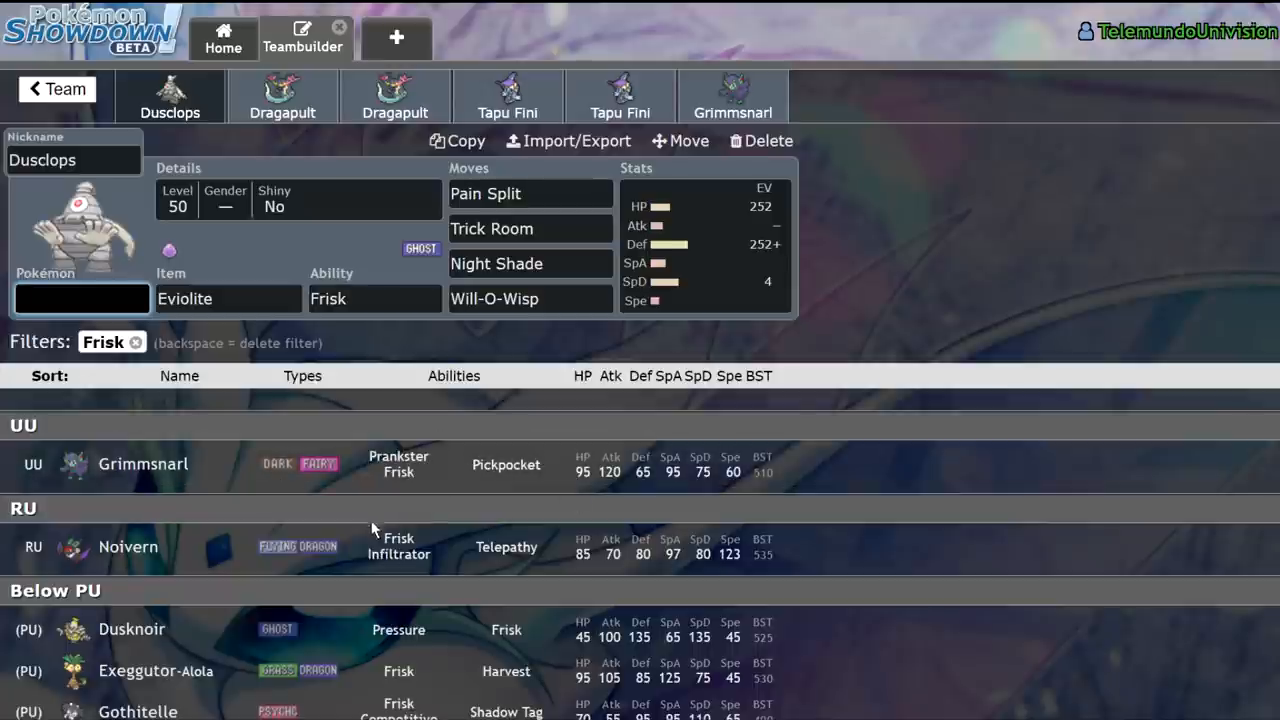
{"action": "mouse_move", "coordinate": [220, 532]}
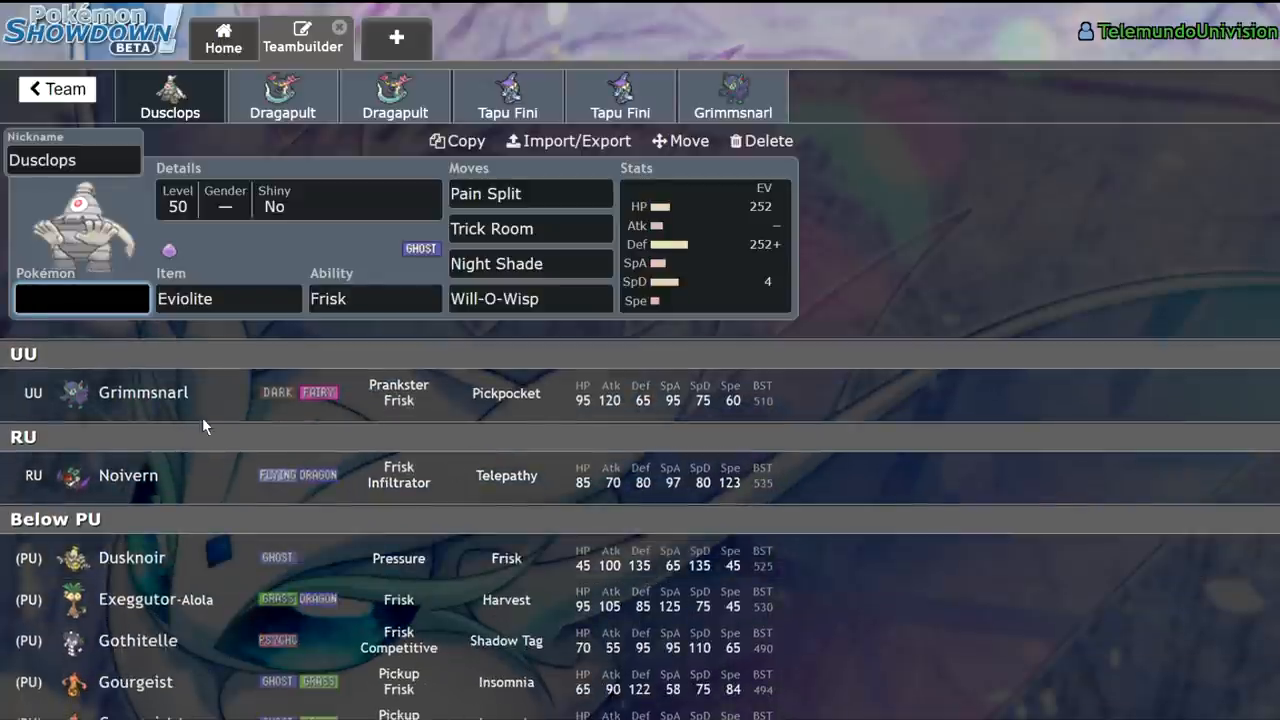
{"action": "mouse_move", "coordinate": [440, 460]}
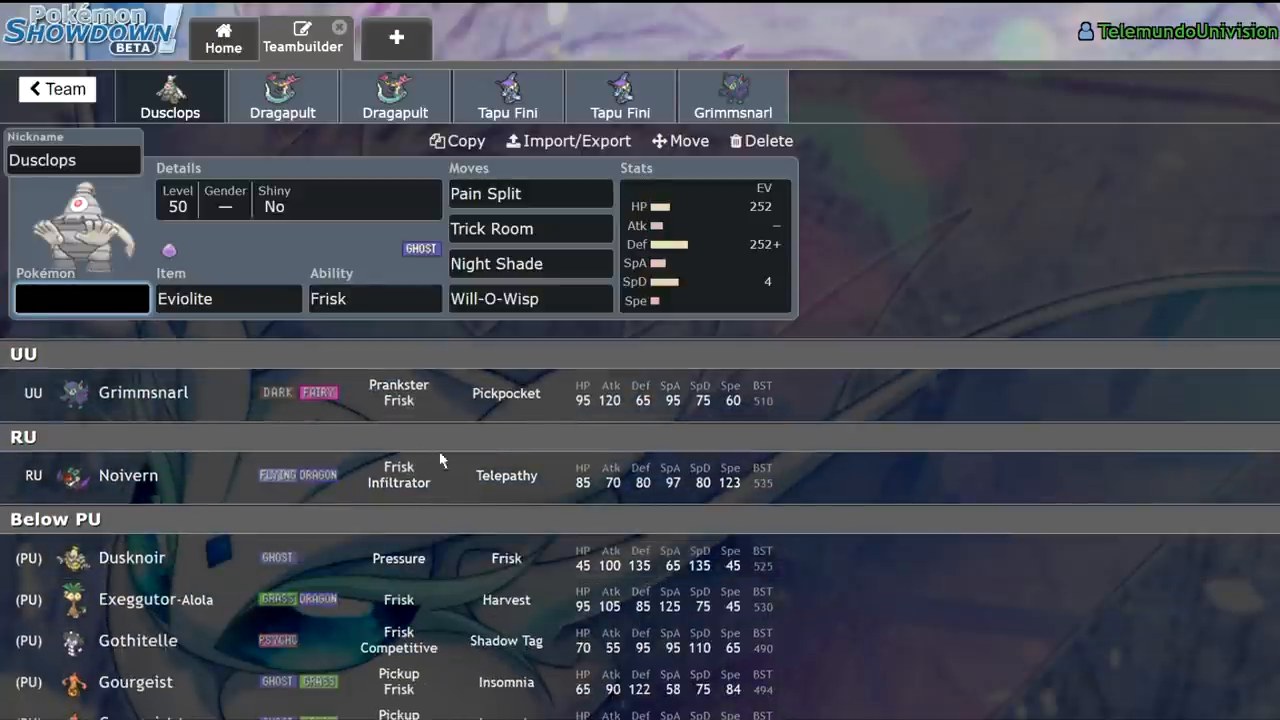
{"action": "scroll", "scroll_direction": "down", "scroll_amount": 3}
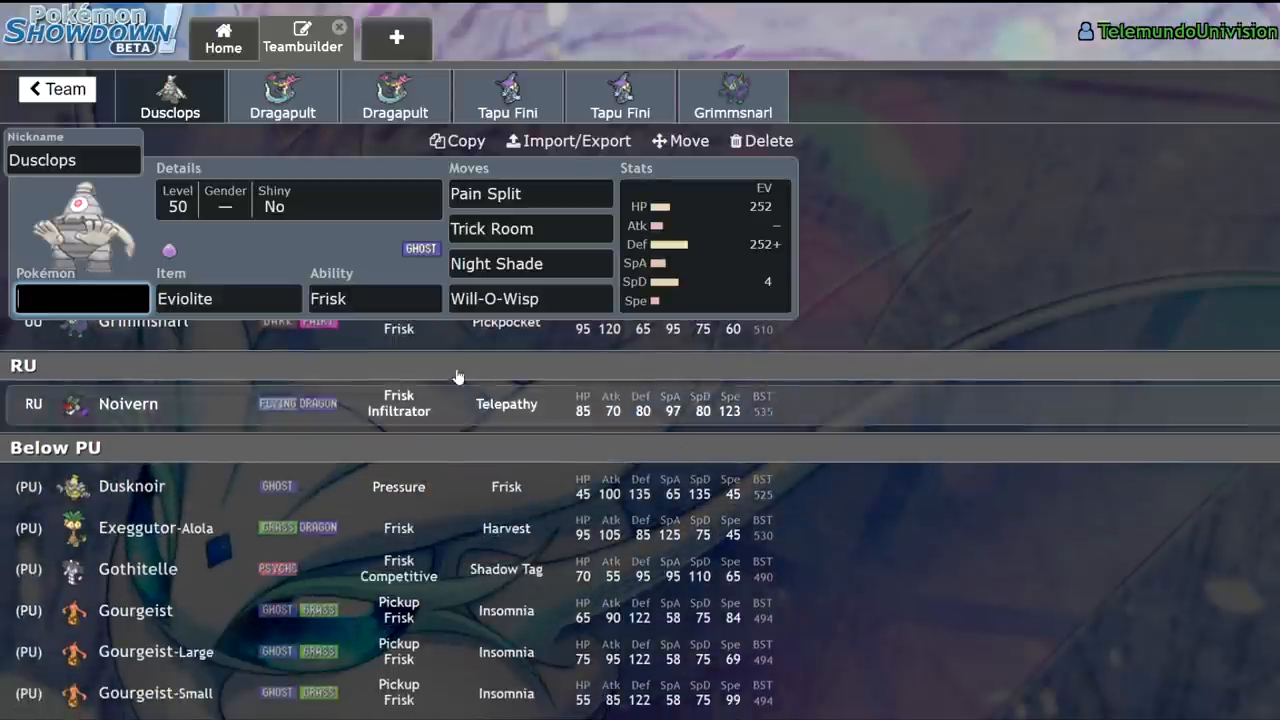
{"action": "scroll", "scroll_direction": "down", "scroll_amount": 3}
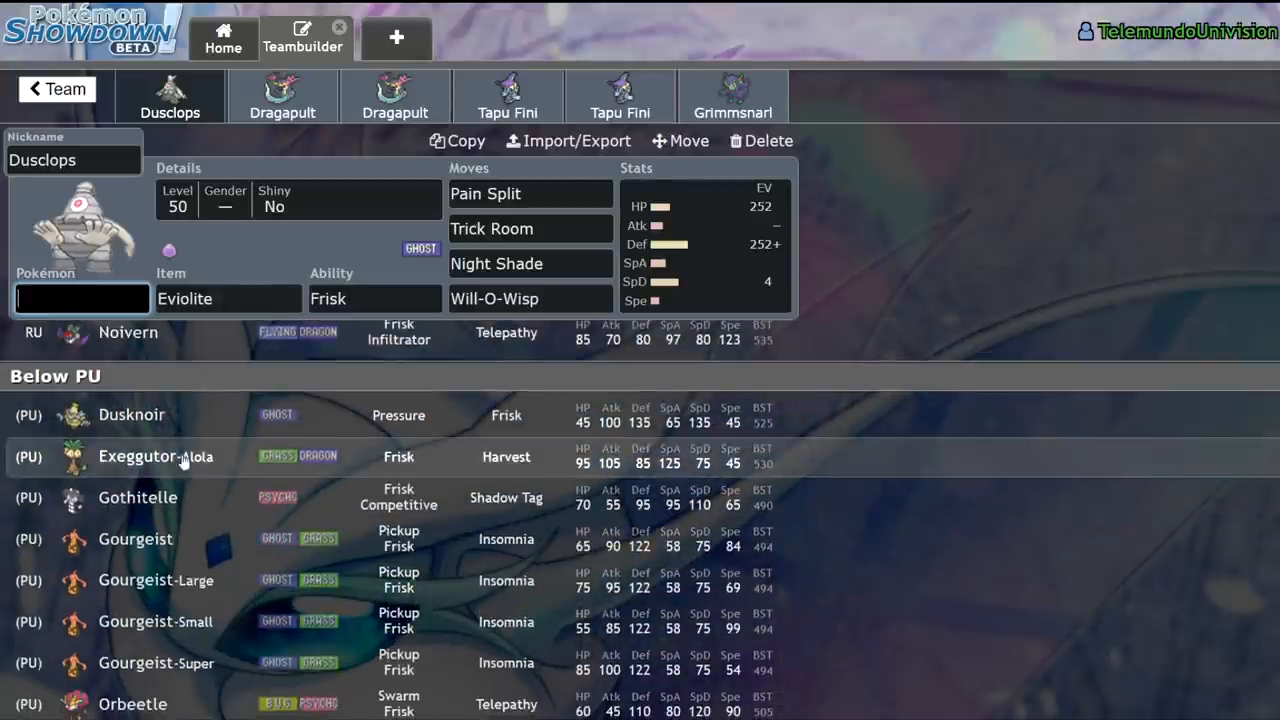
{"action": "mouse_move", "coordinate": [500, 448]}
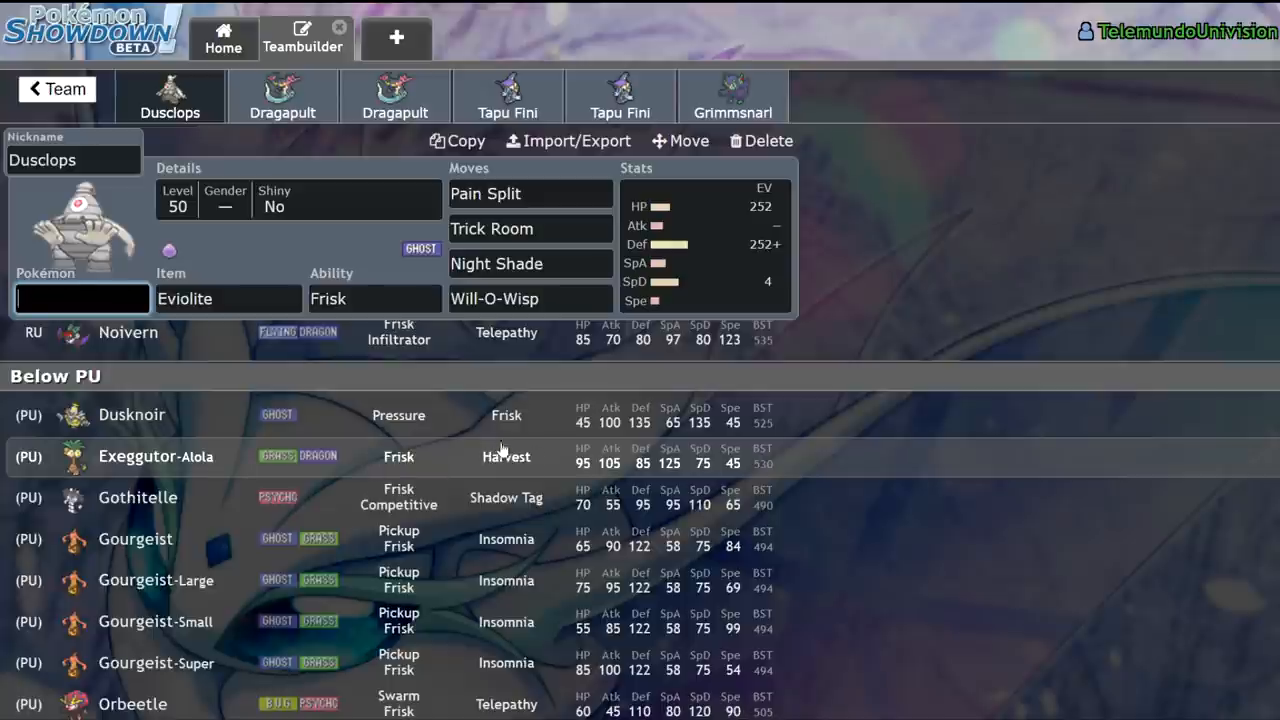
{"action": "scroll", "scroll_direction": "down", "scroll_amount": 3}
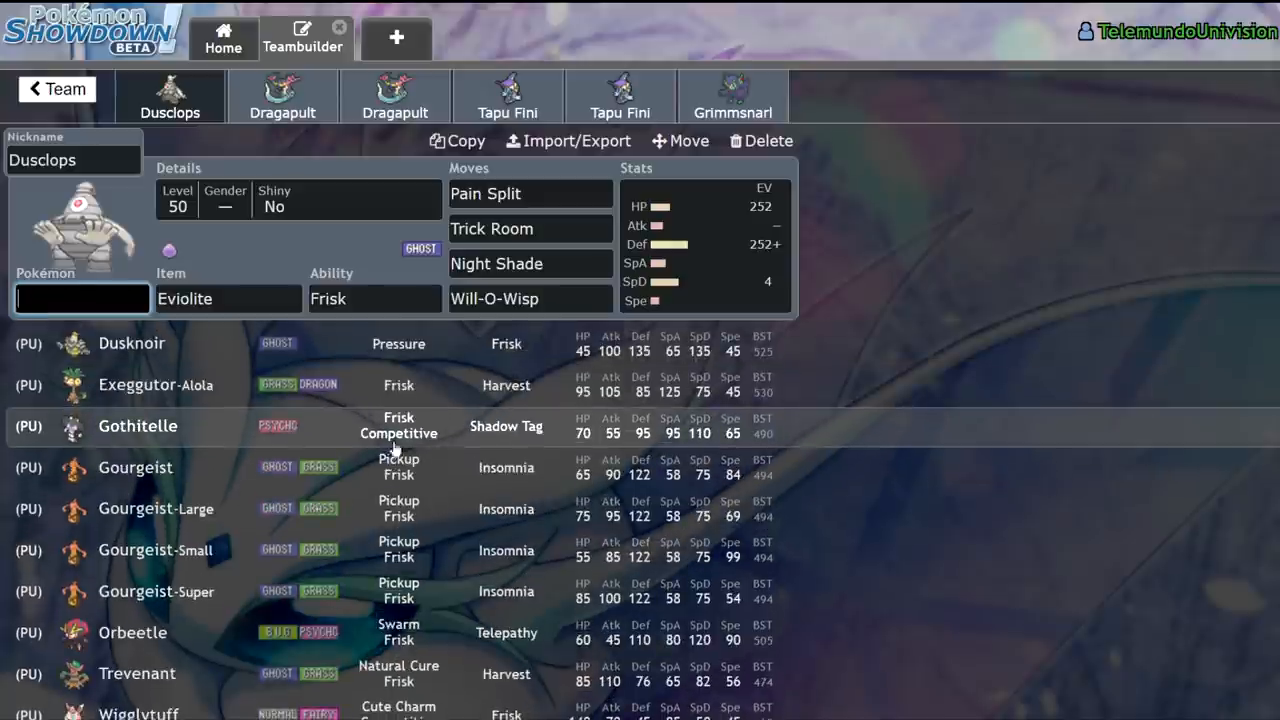
{"action": "mouse_move", "coordinate": [356, 474]}
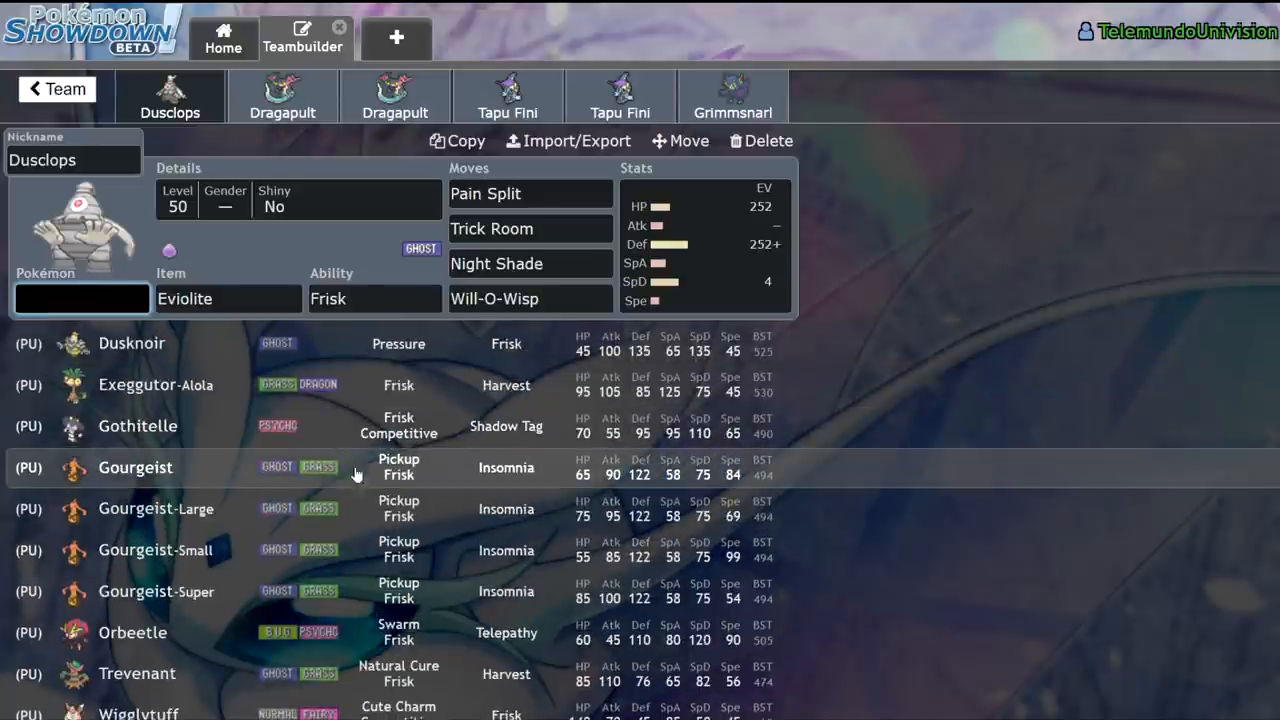
{"action": "scroll", "scroll_direction": "down", "scroll_amount": 3}
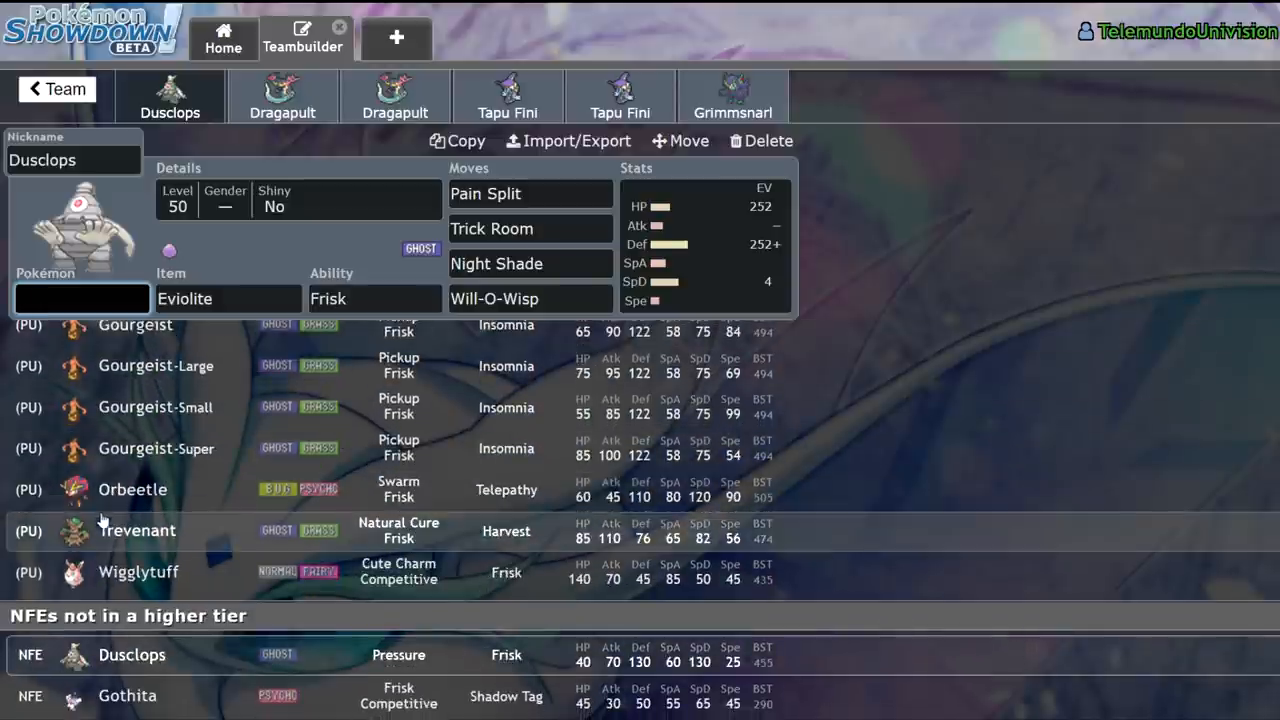
{"action": "mouse_move", "coordinate": [528, 544]}
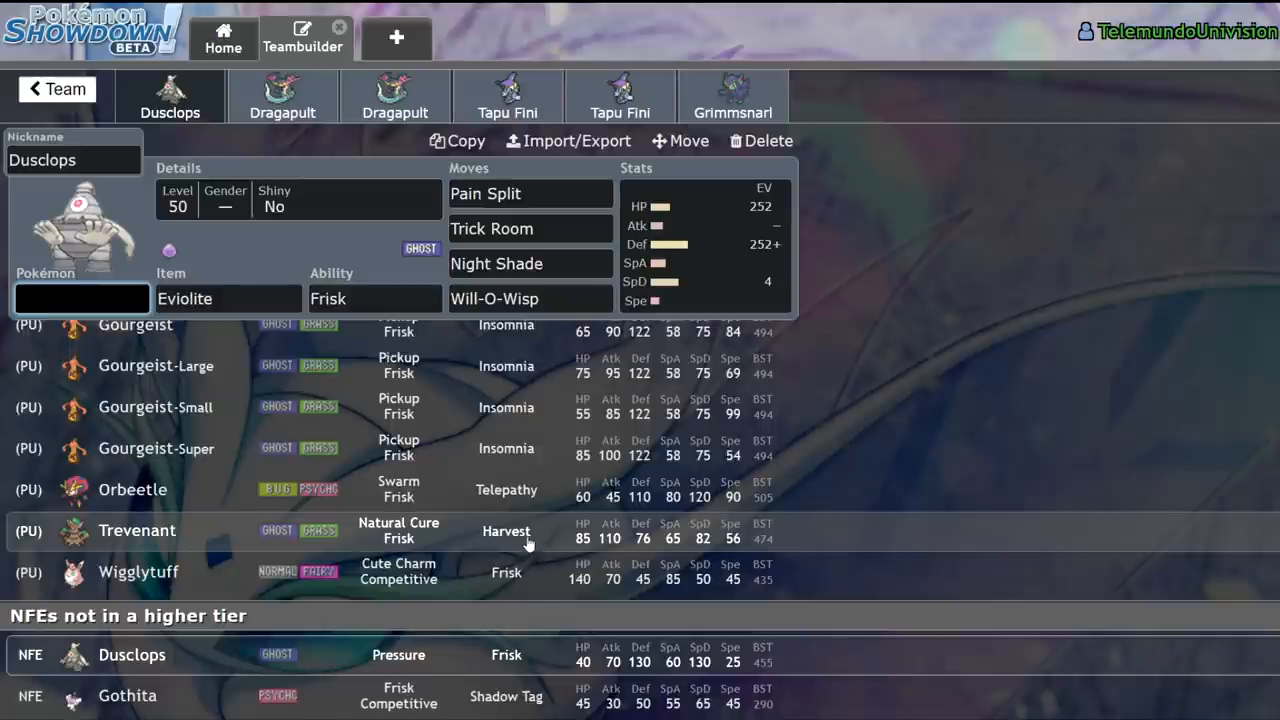
{"action": "scroll", "scroll_direction": "down", "scroll_amount": 3}
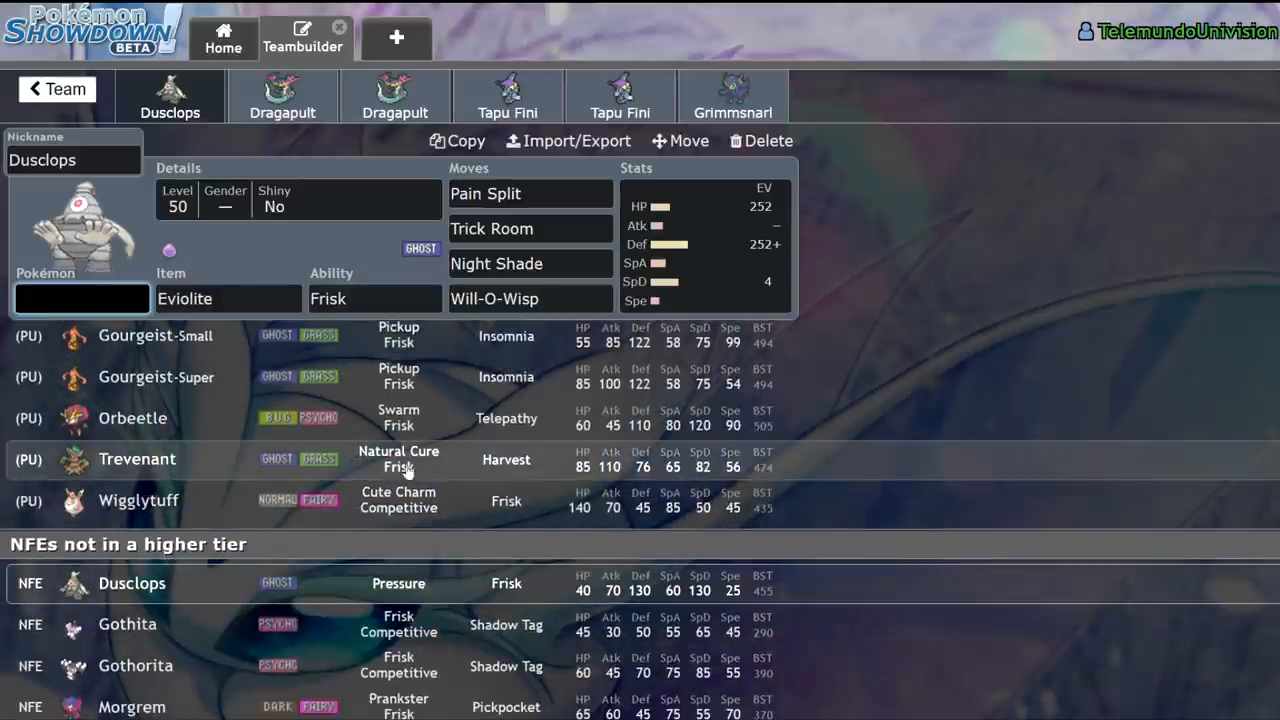
{"action": "scroll", "scroll_direction": "down", "scroll_amount": 3}
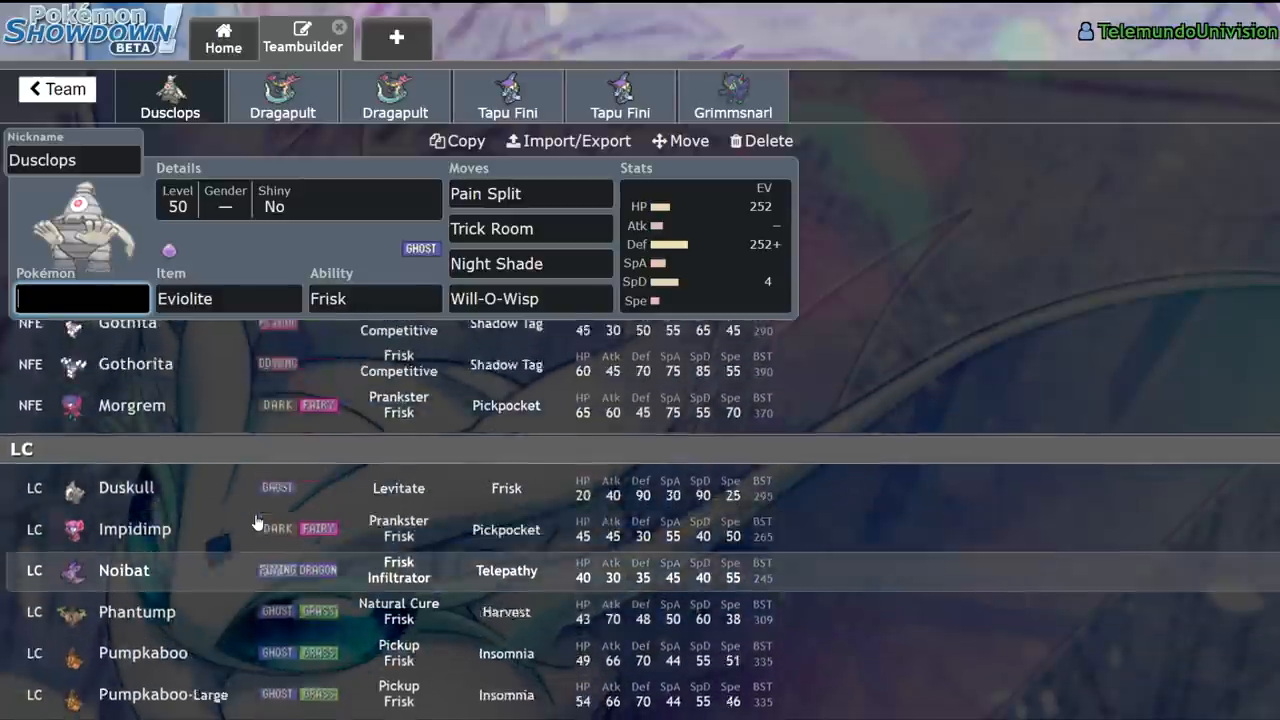
{"action": "scroll", "scroll_direction": "down", "scroll_amount": 3}
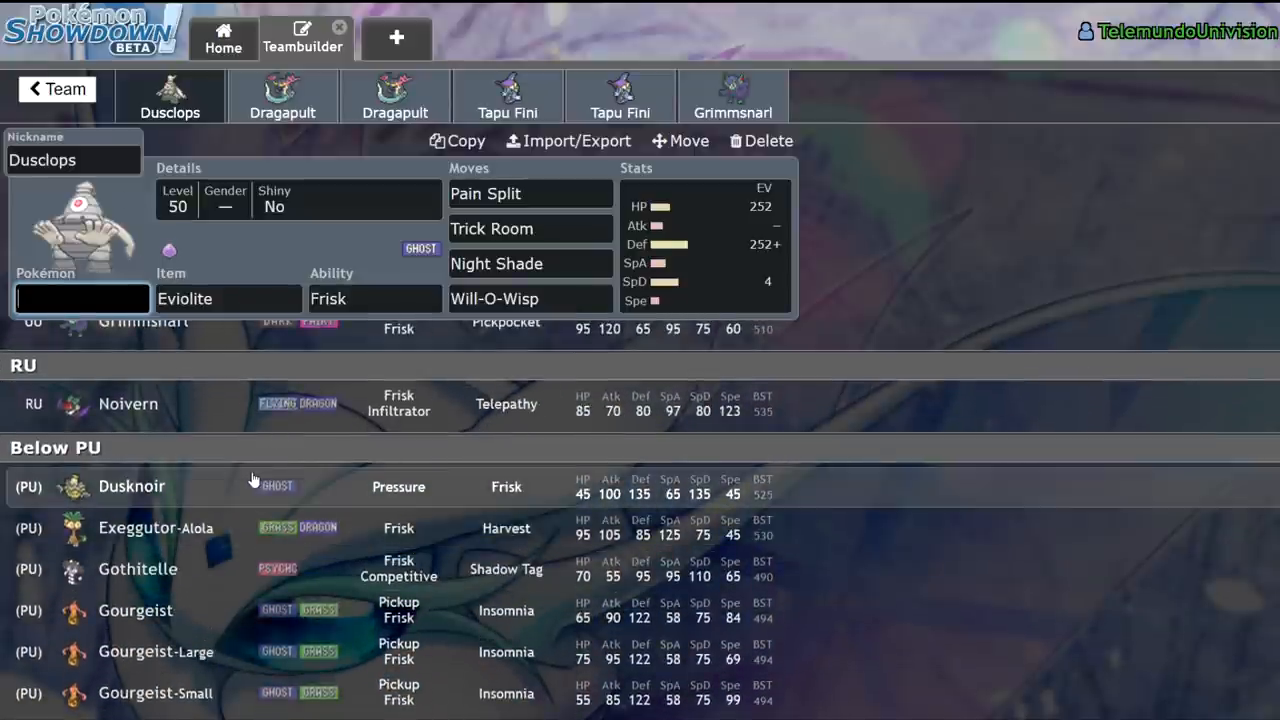
{"action": "mouse_move", "coordinate": [924, 316]}
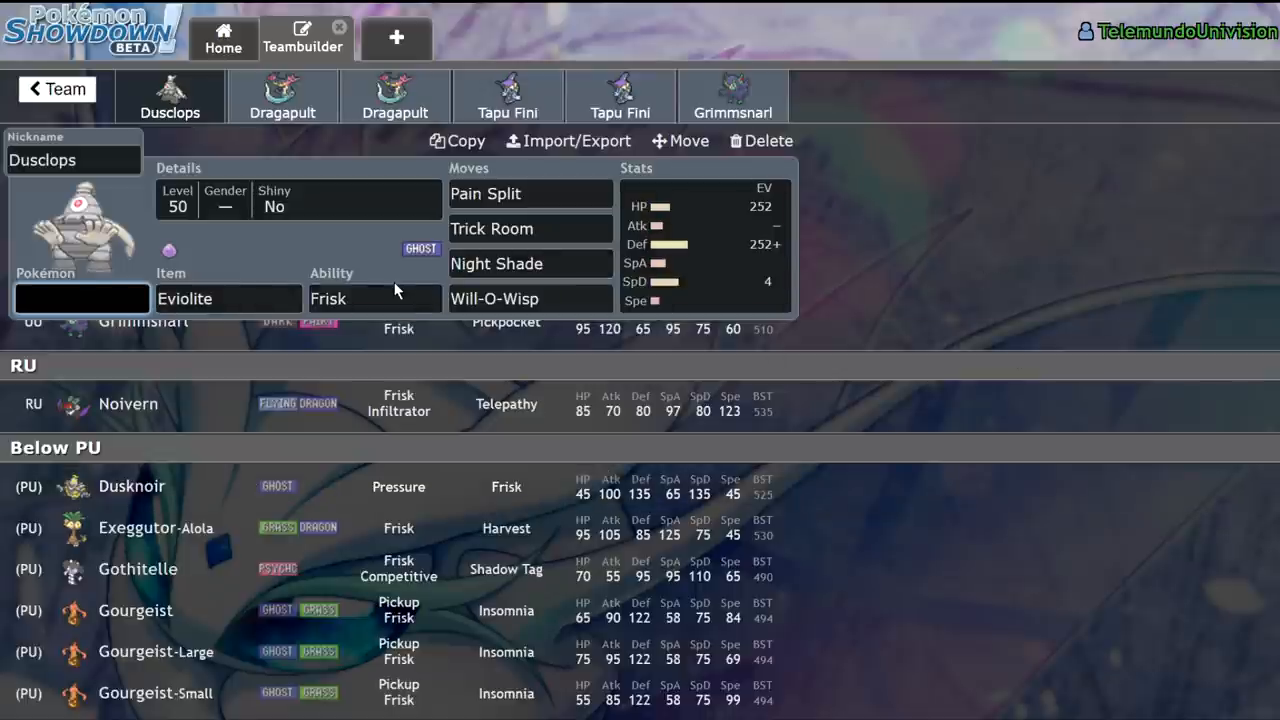
Step: Show Dusclops's ability choices, Pressure and the hidden ability Frisk
{"action": "left_click", "coordinate": [374, 298]}
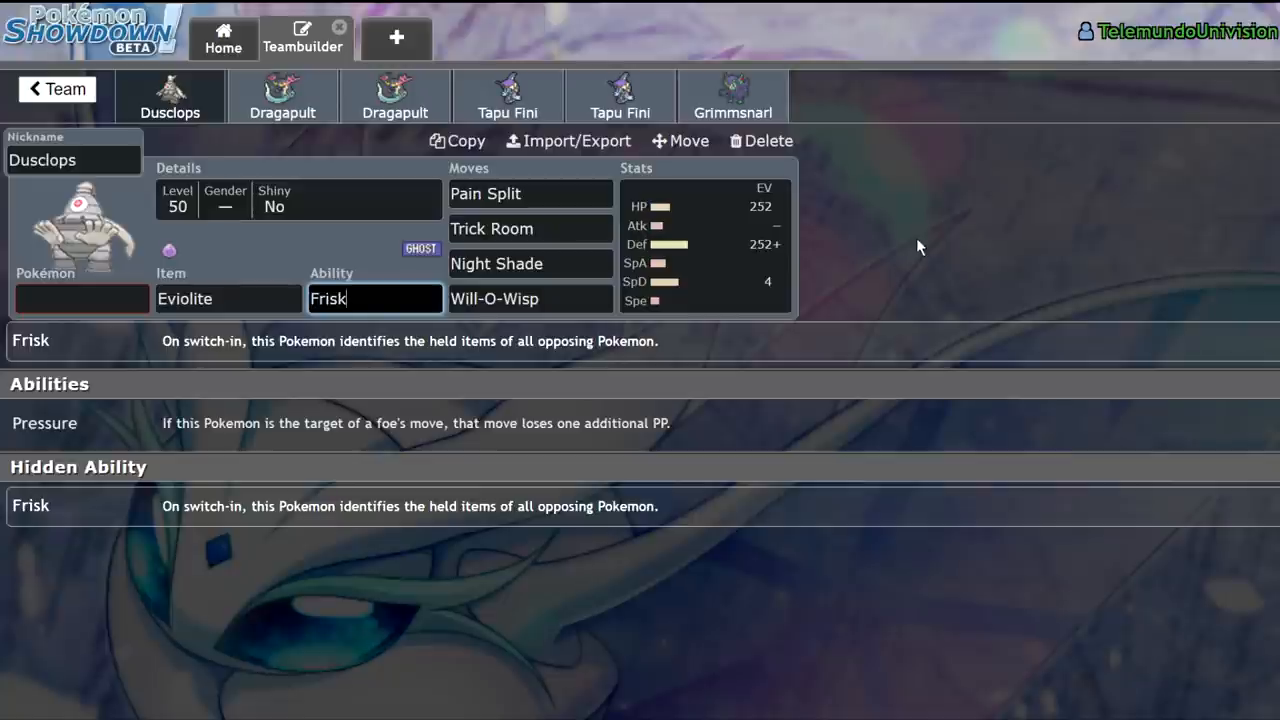
{"action": "mouse_move", "coordinate": [918, 220]}
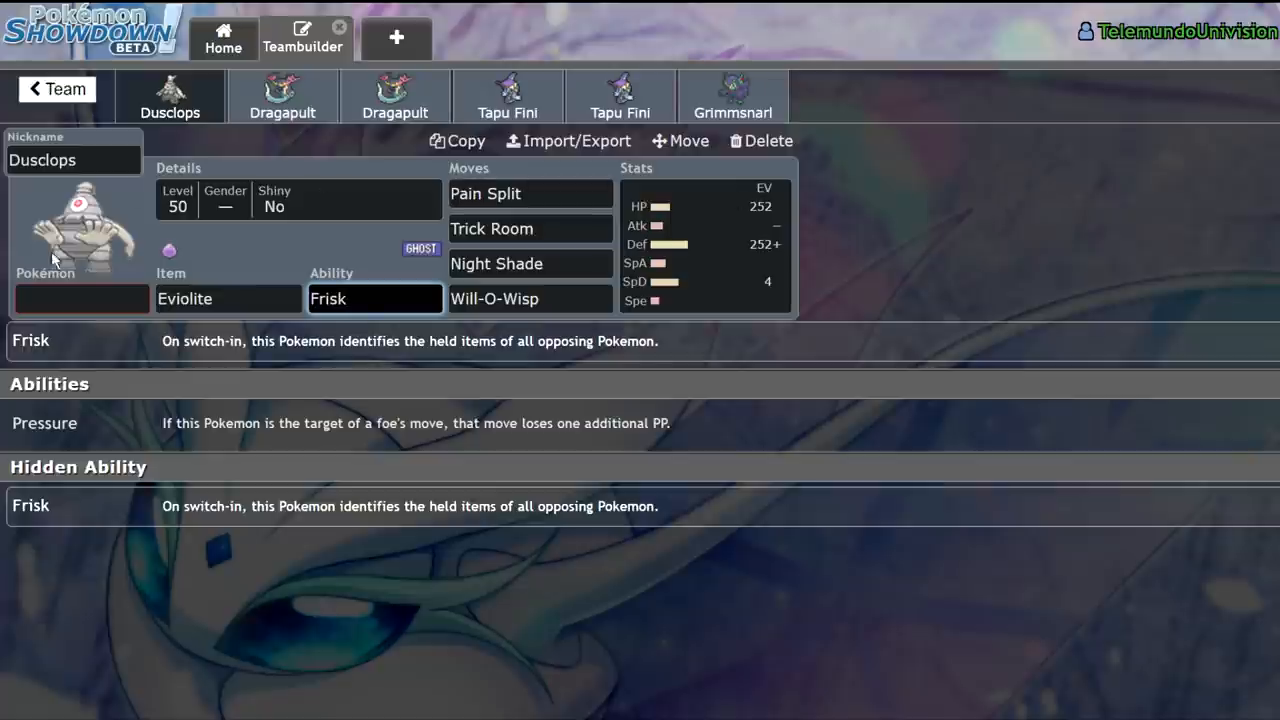
{"action": "mouse_move", "coordinate": [818, 210]}
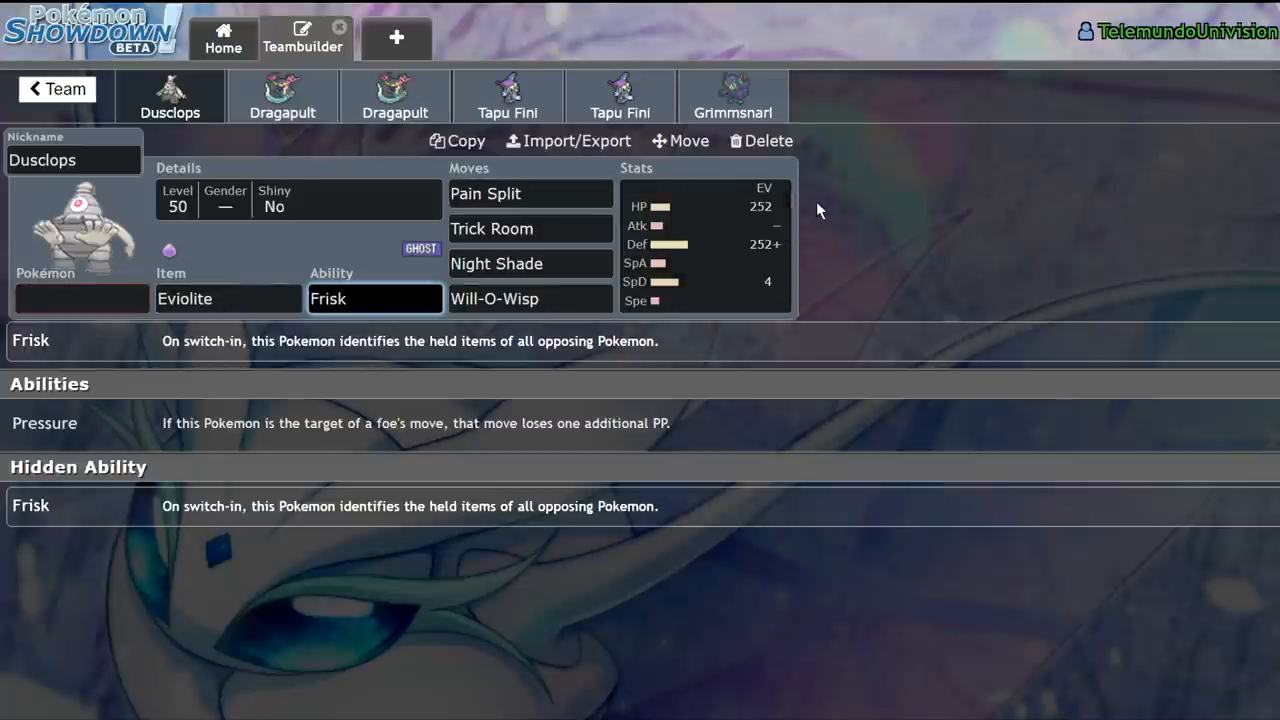
{"action": "mouse_move", "coordinate": [1128, 276]}
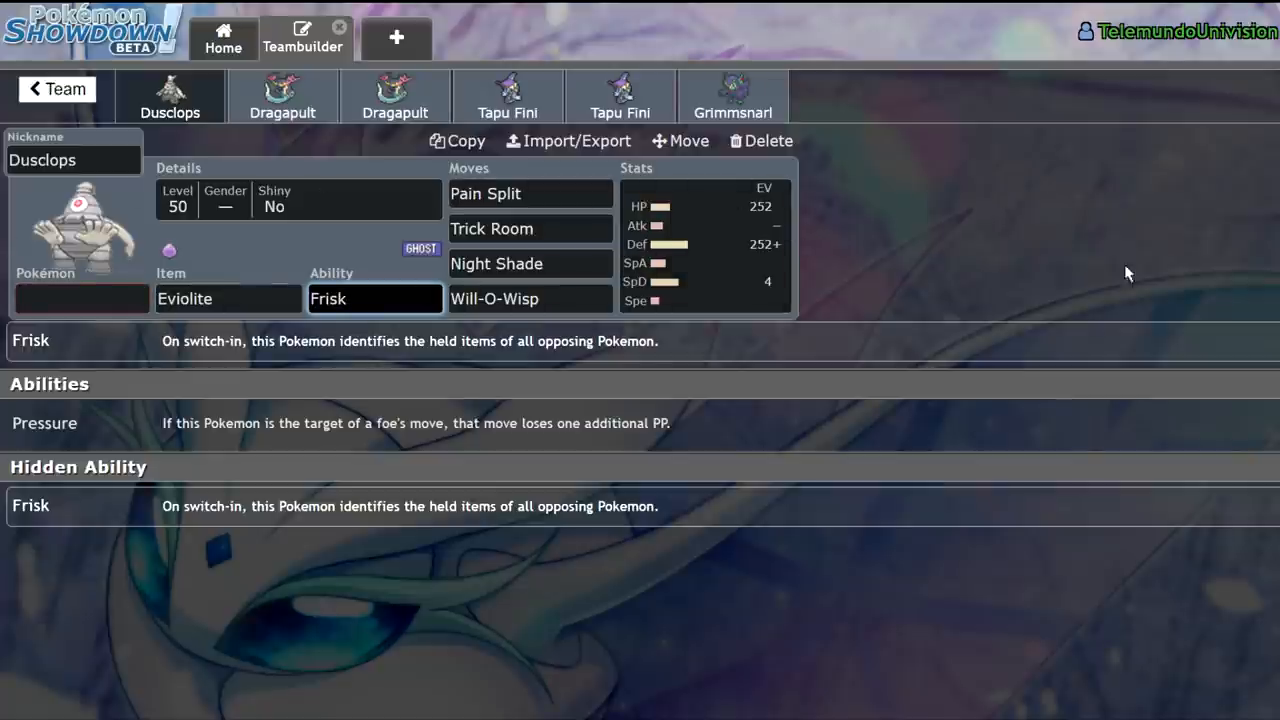